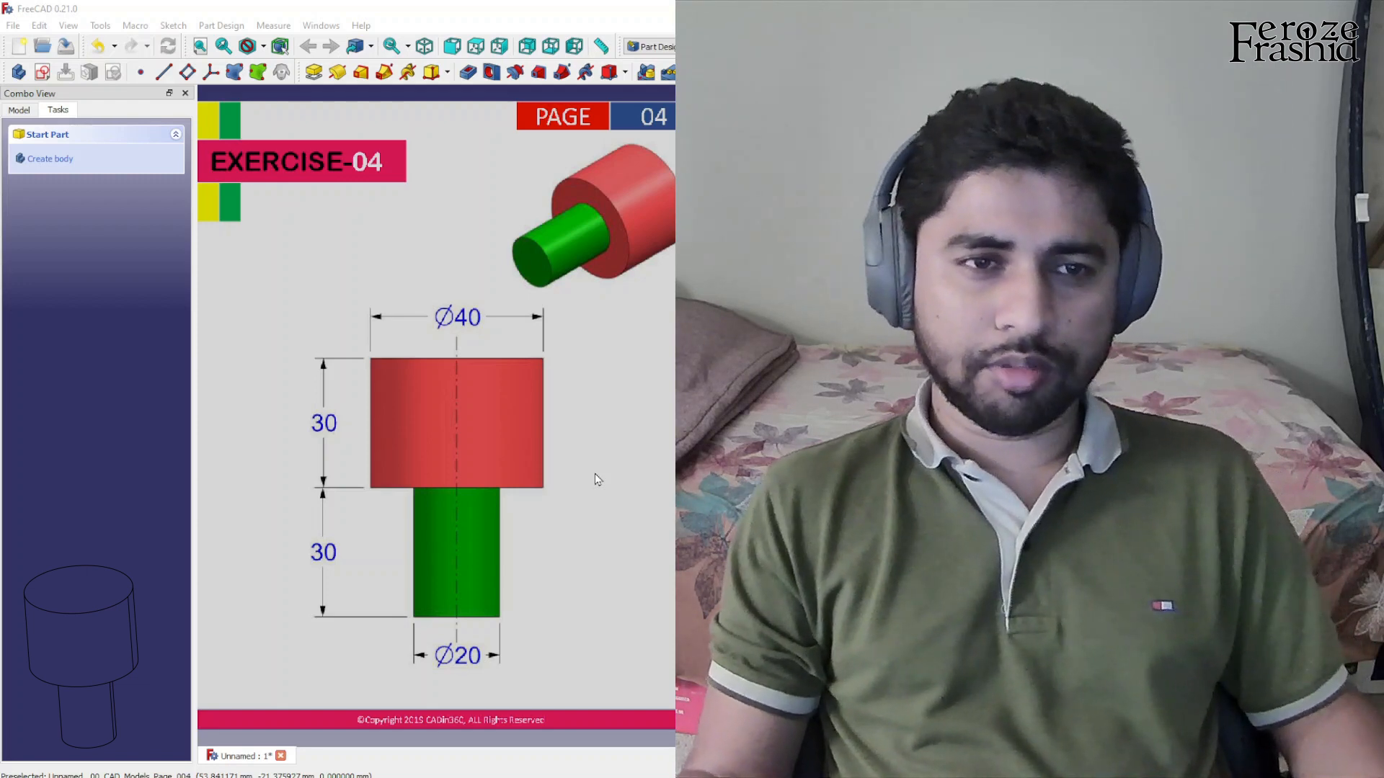
# Open the workbench selector dropdown to list all available workbenches
pyautogui.click(657, 47)
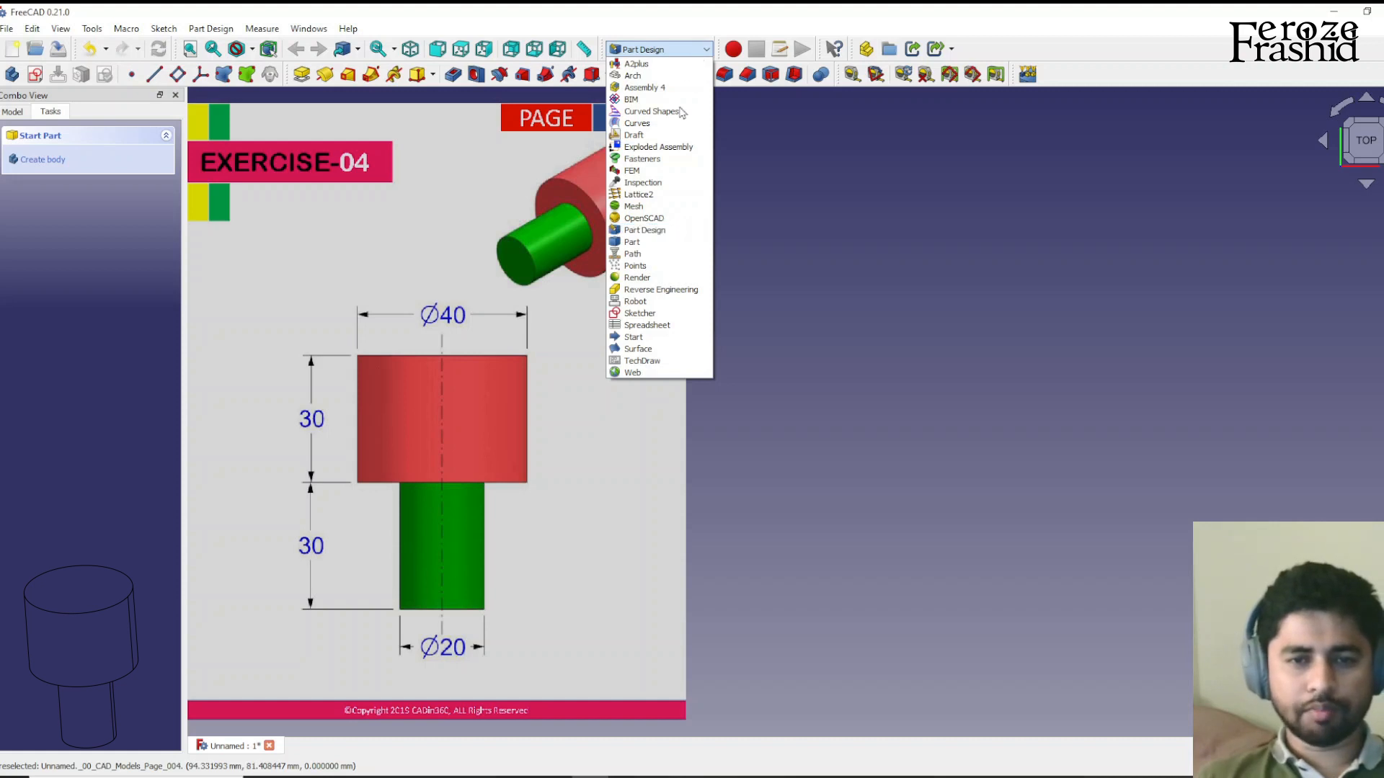
# Switch from Part Design to the Part workbench, then reopen the workbench list
pyautogui.click(632, 241)
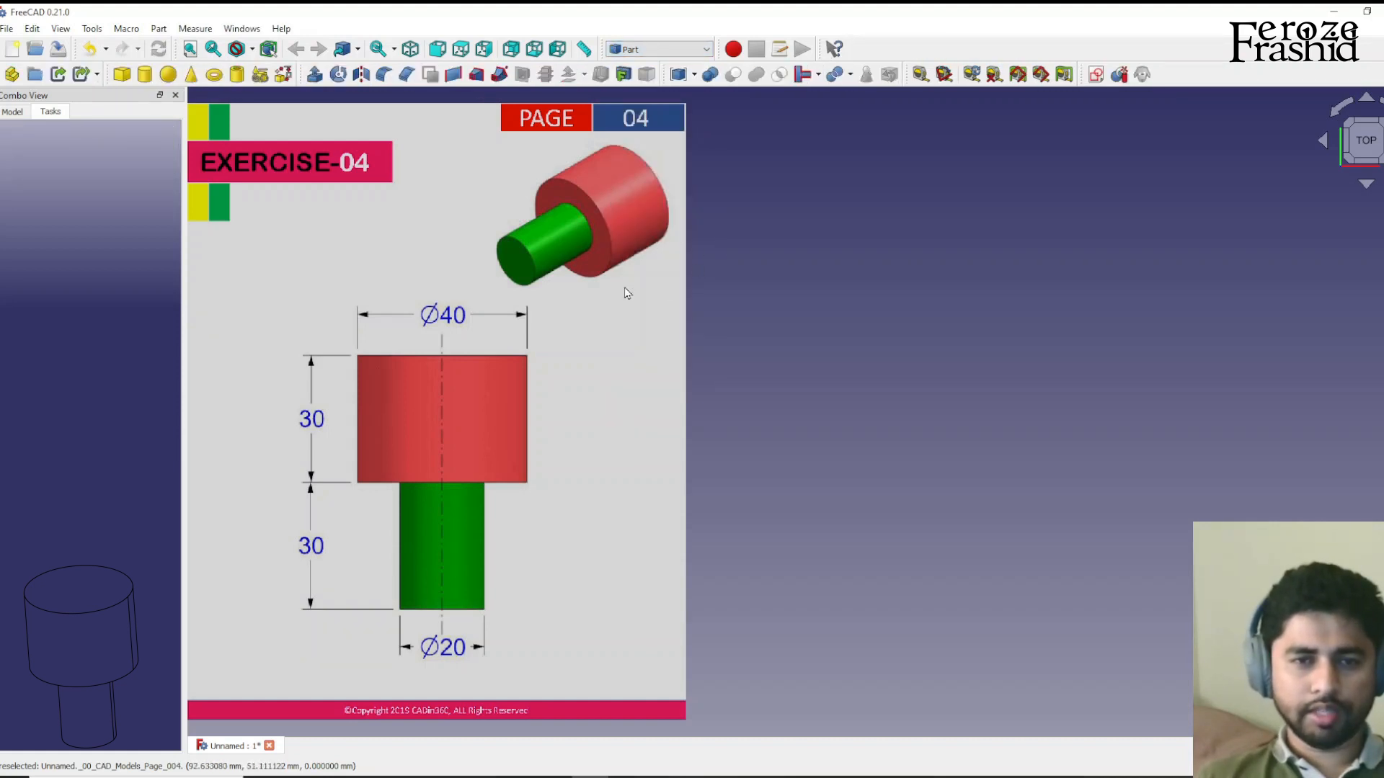
pyautogui.moveTo(200, 250)
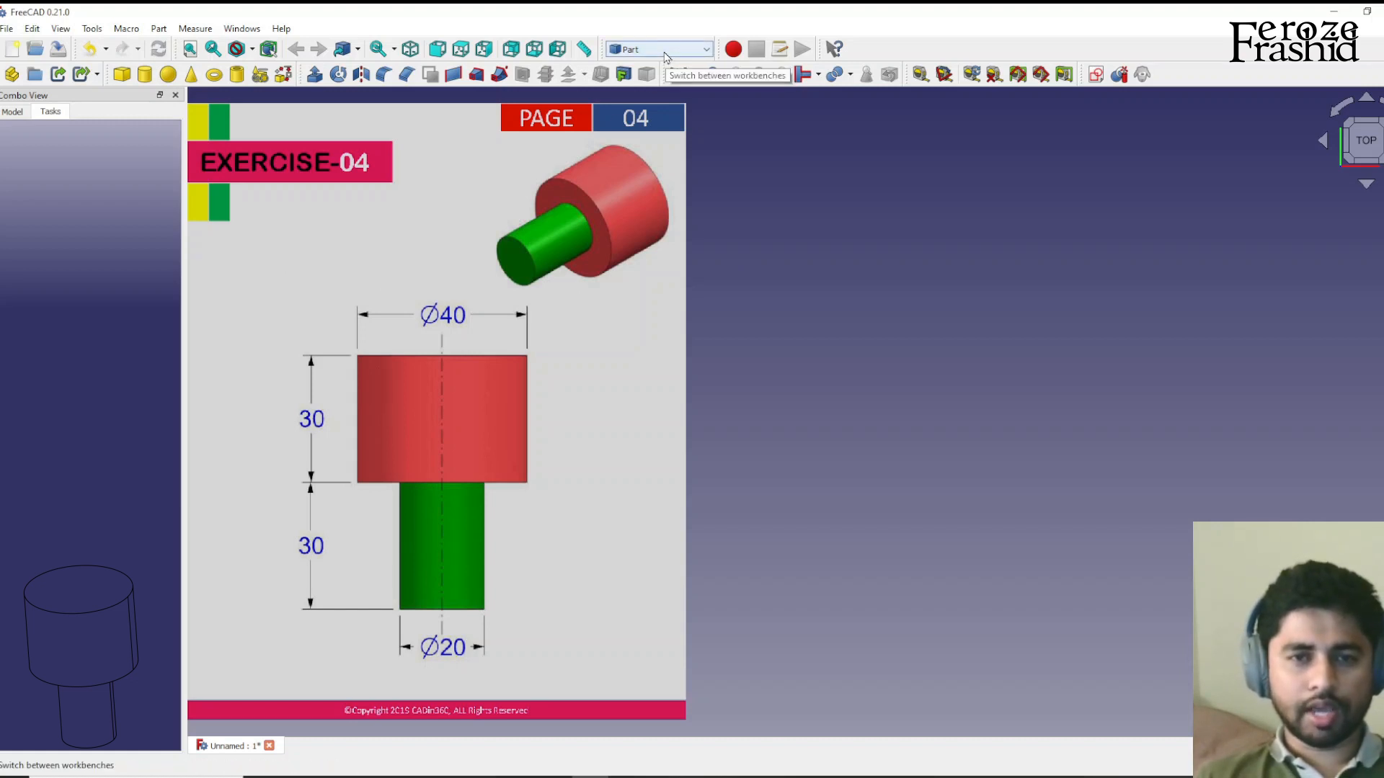
pyautogui.click(658, 48)
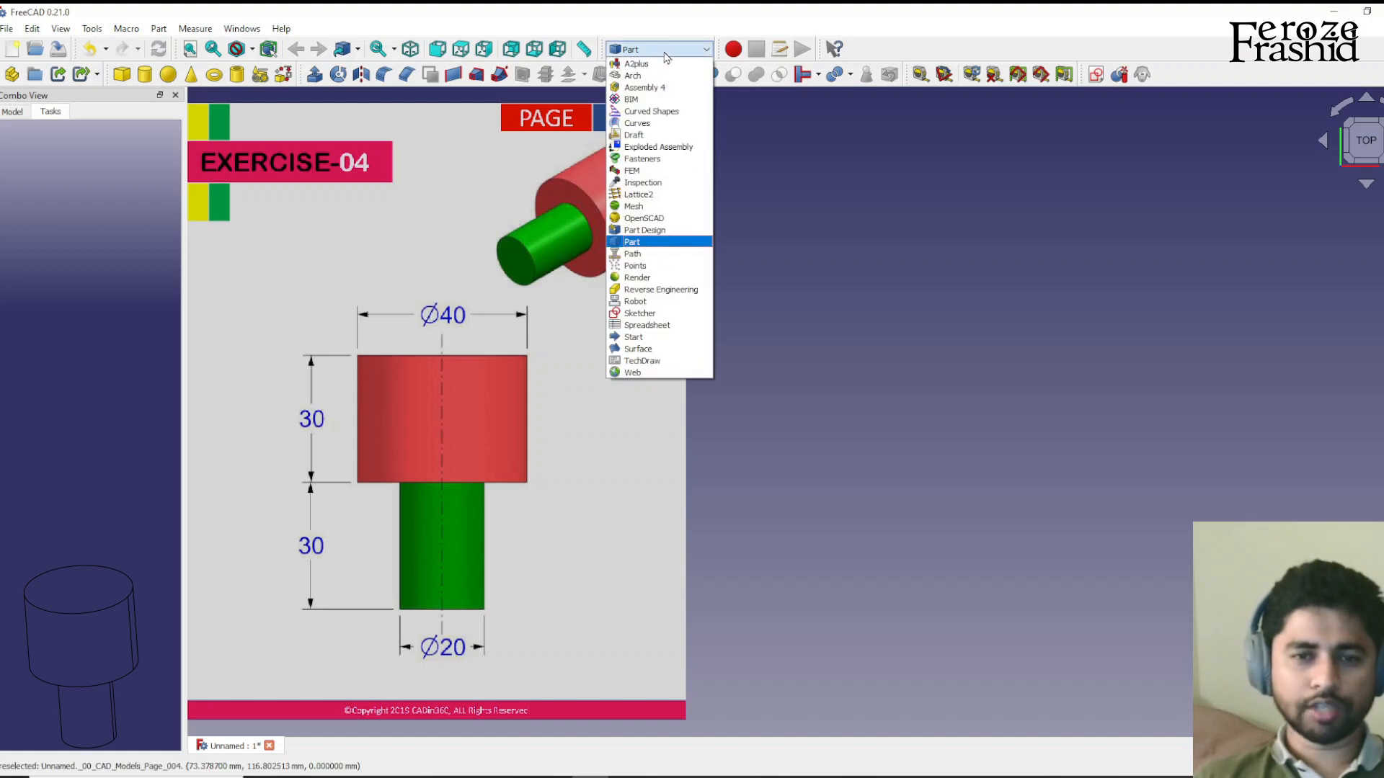
pyautogui.moveTo(657, 147)
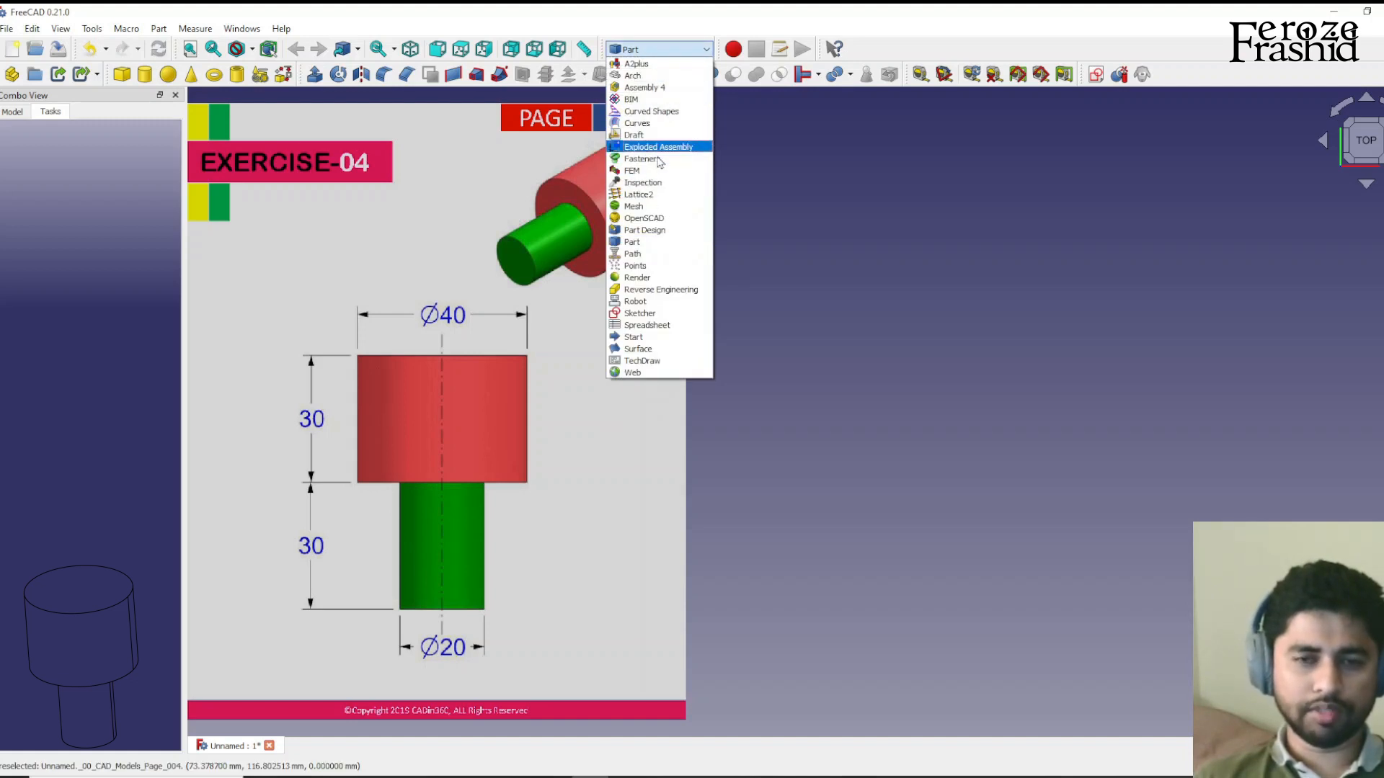
pyautogui.moveTo(640, 314)
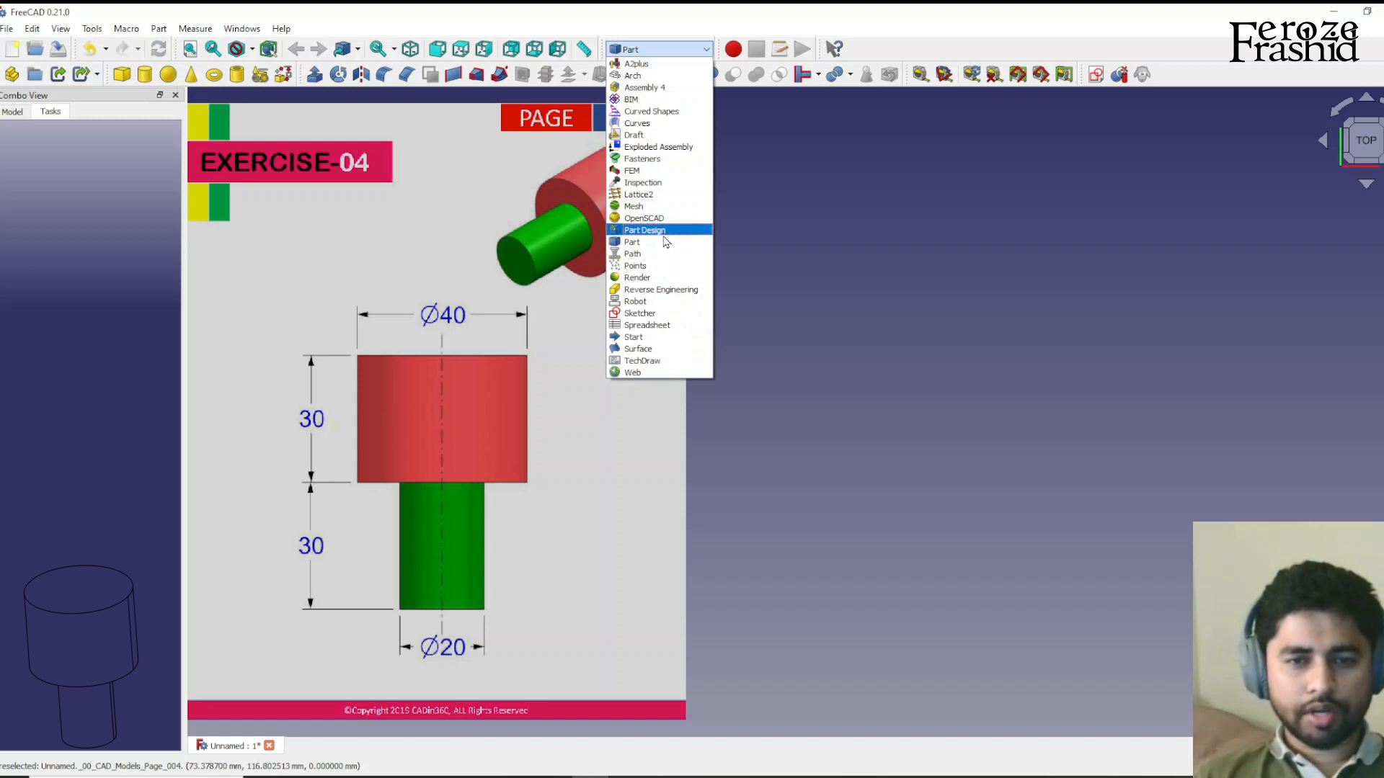
pyautogui.moveTo(657, 242)
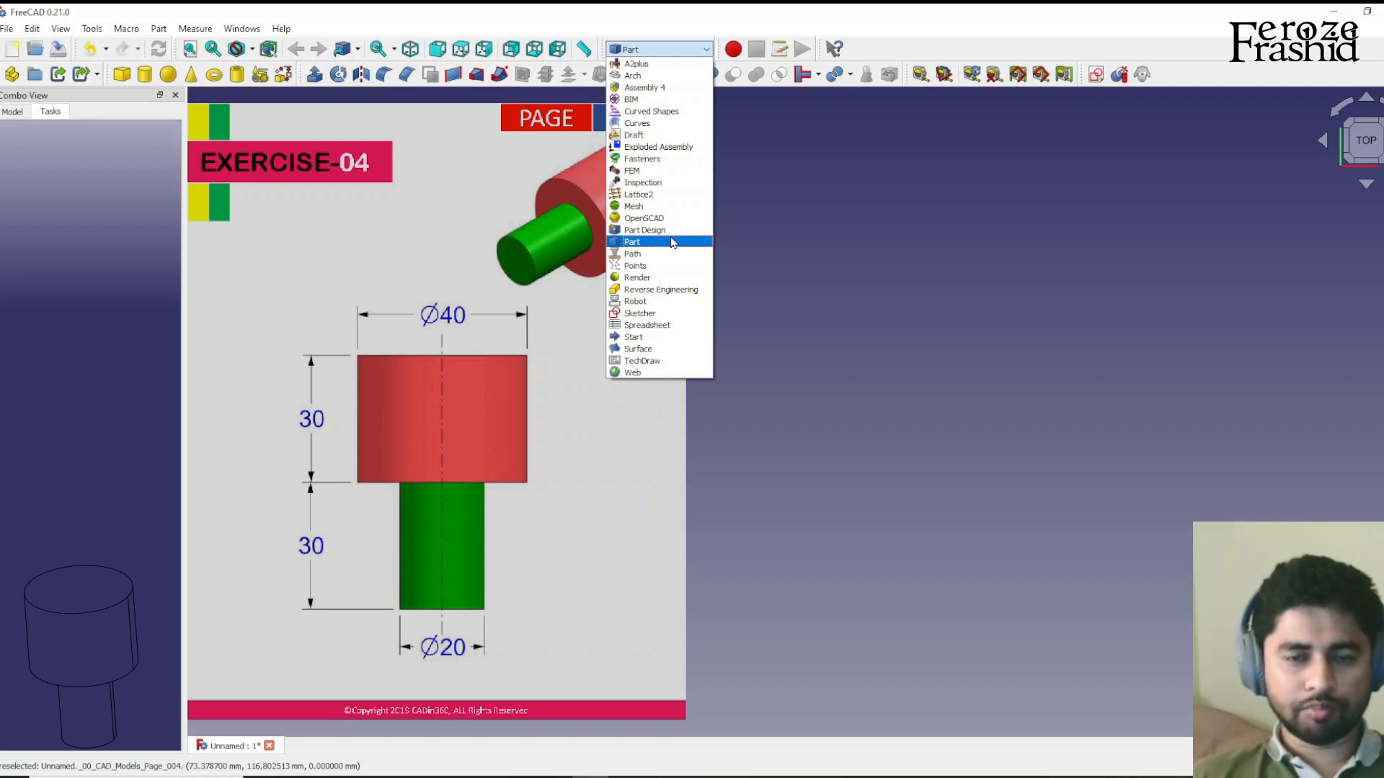
pyautogui.moveTo(657, 229)
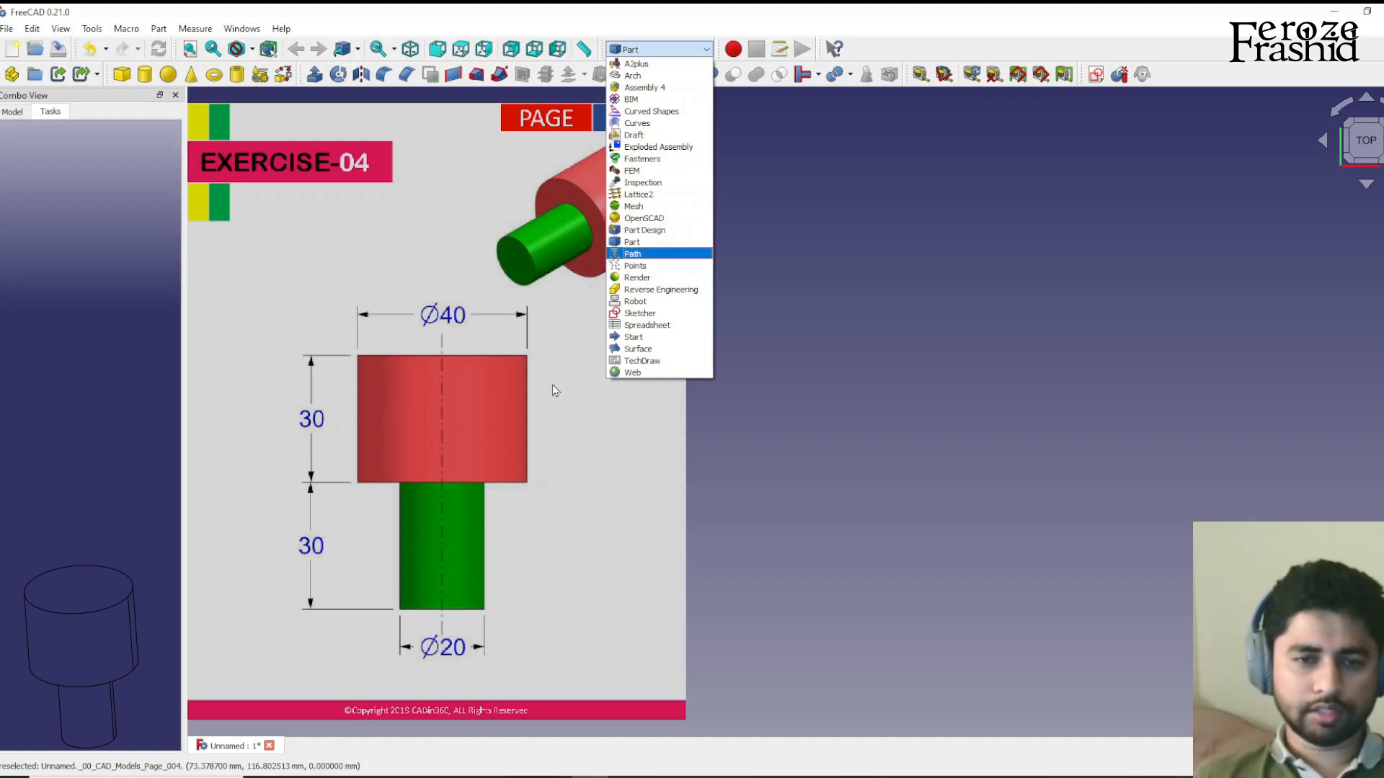
pyautogui.moveTo(660, 242)
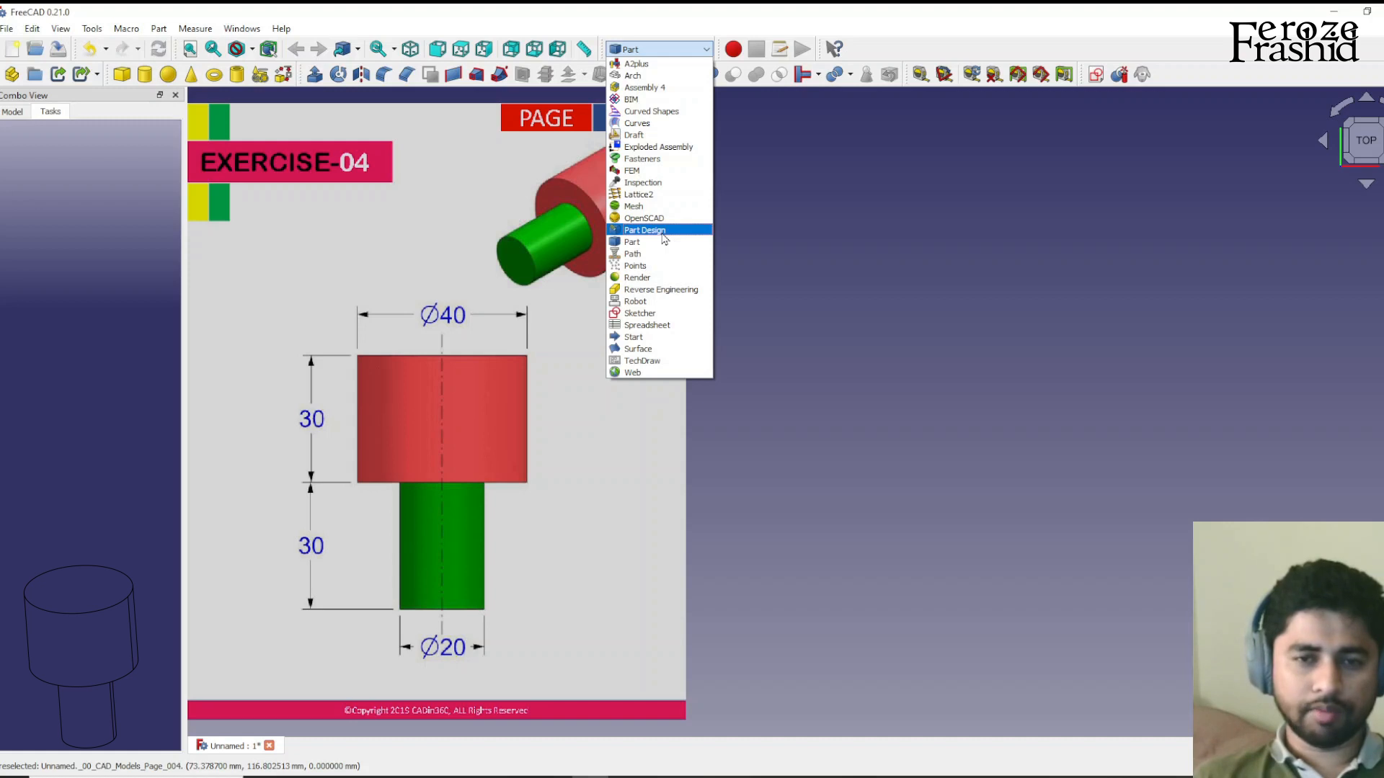
pyautogui.moveTo(632, 242)
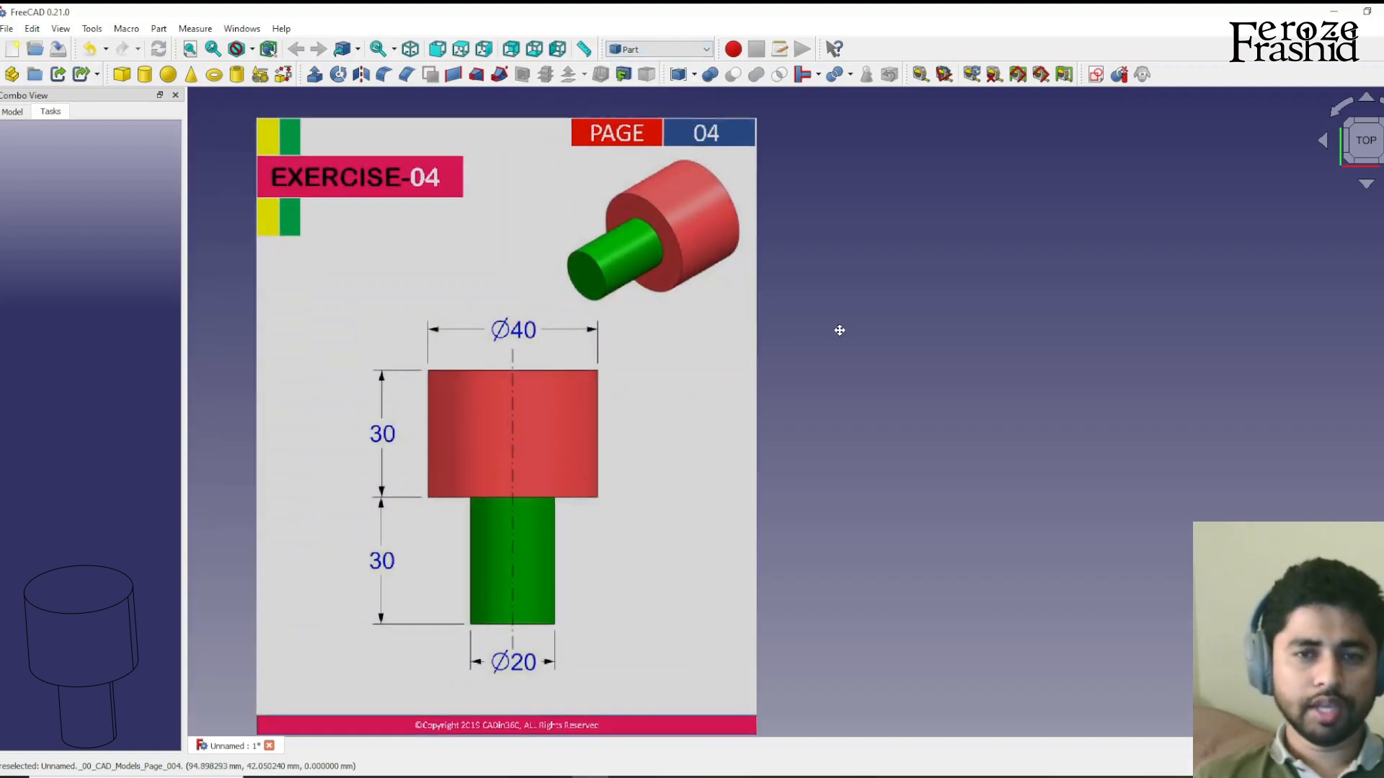
# Switch to Part Design, show the Model tree, and open the reference image's settings
pyautogui.click(656, 48)
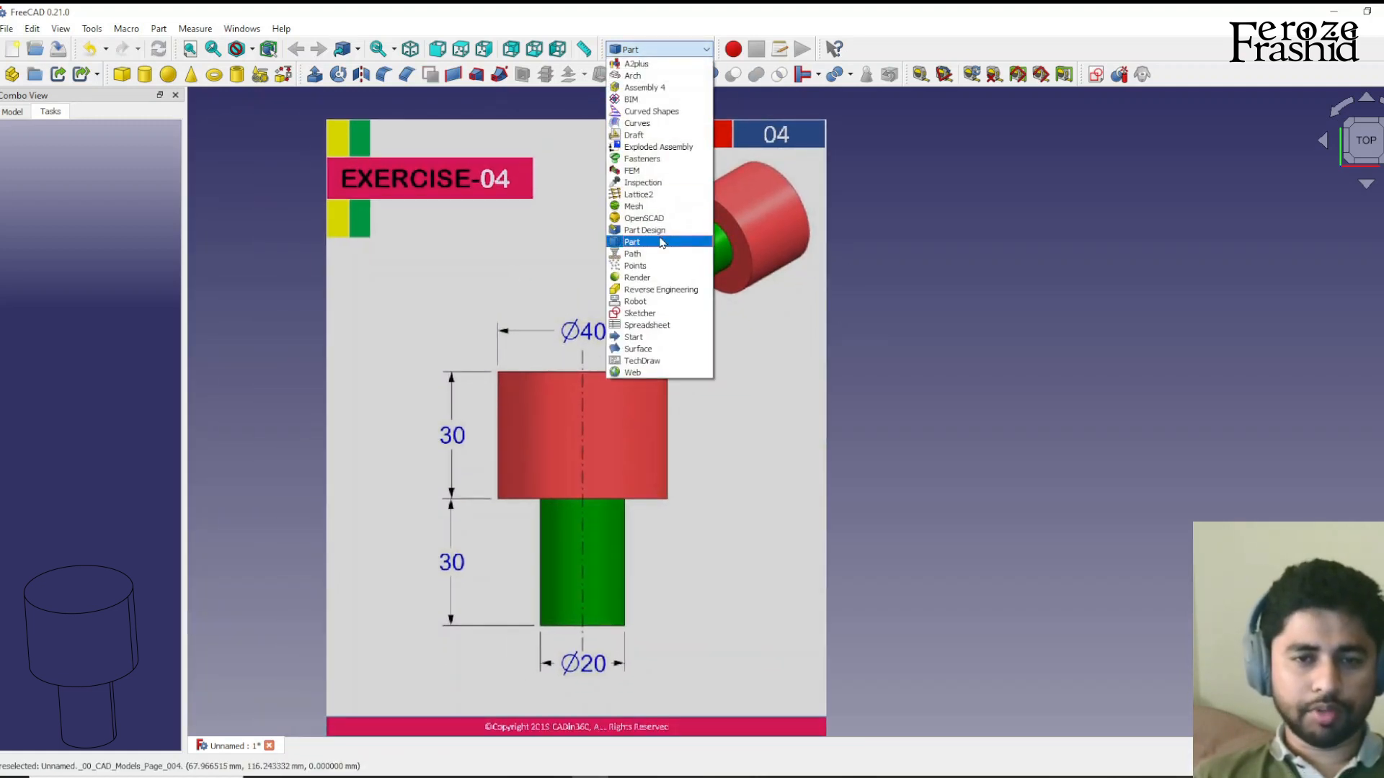
pyautogui.click(644, 229)
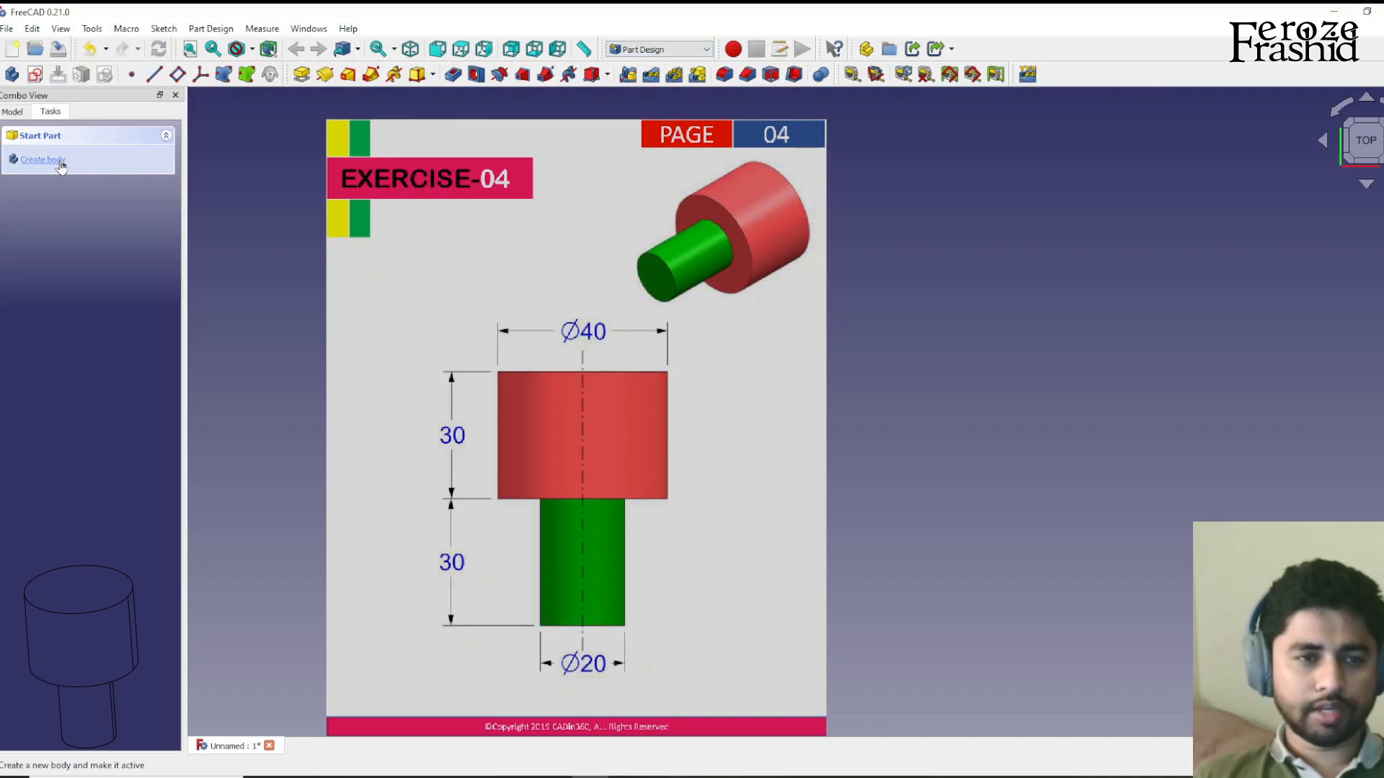
pyautogui.moveTo(43, 159)
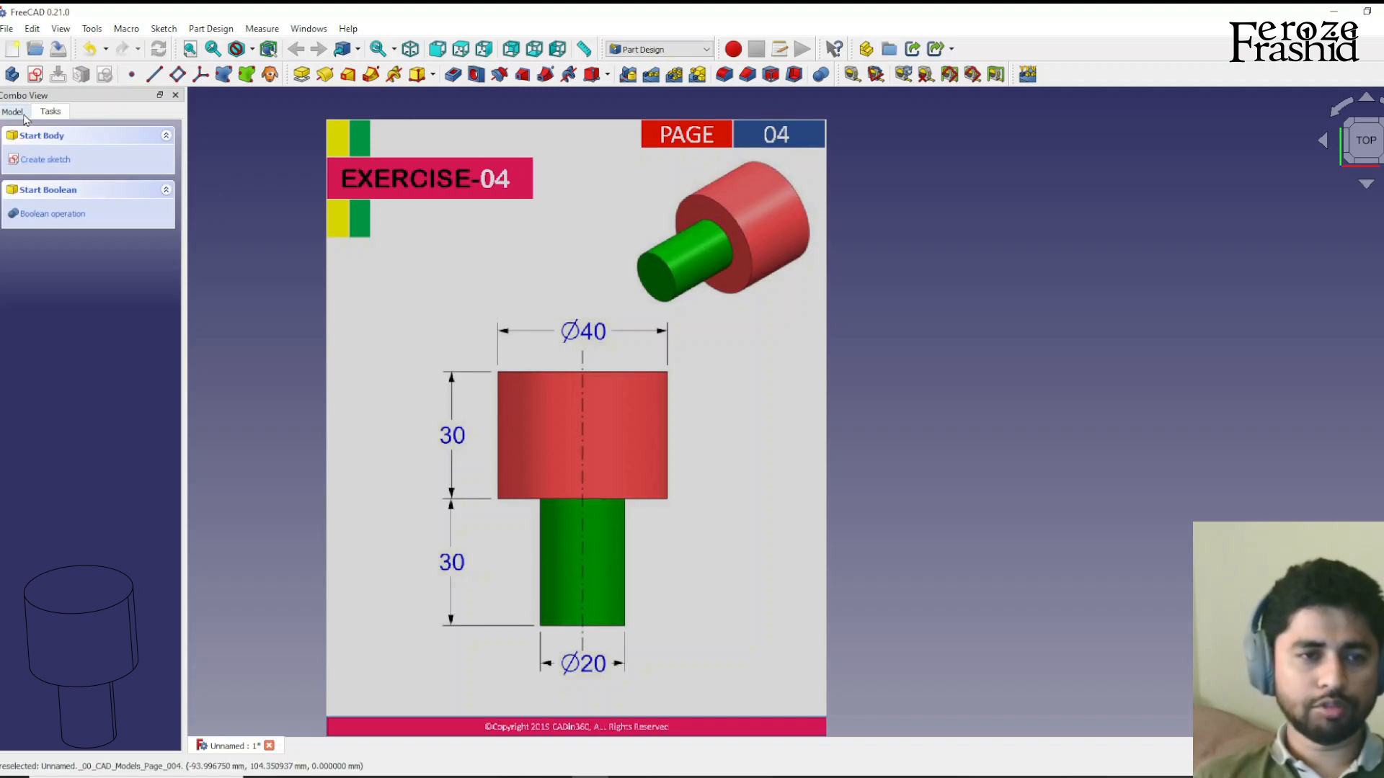
pyautogui.click(12, 111)
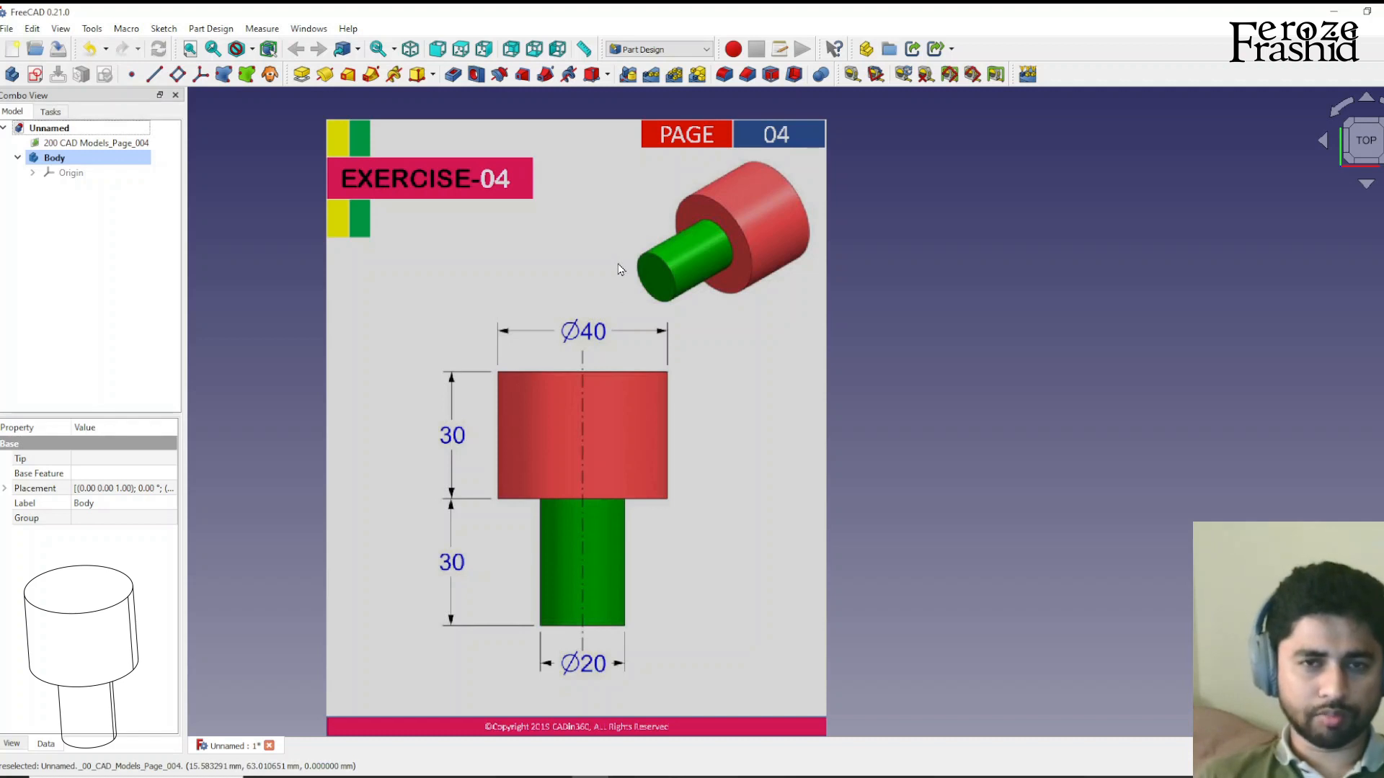
pyautogui.moveTo(615, 244)
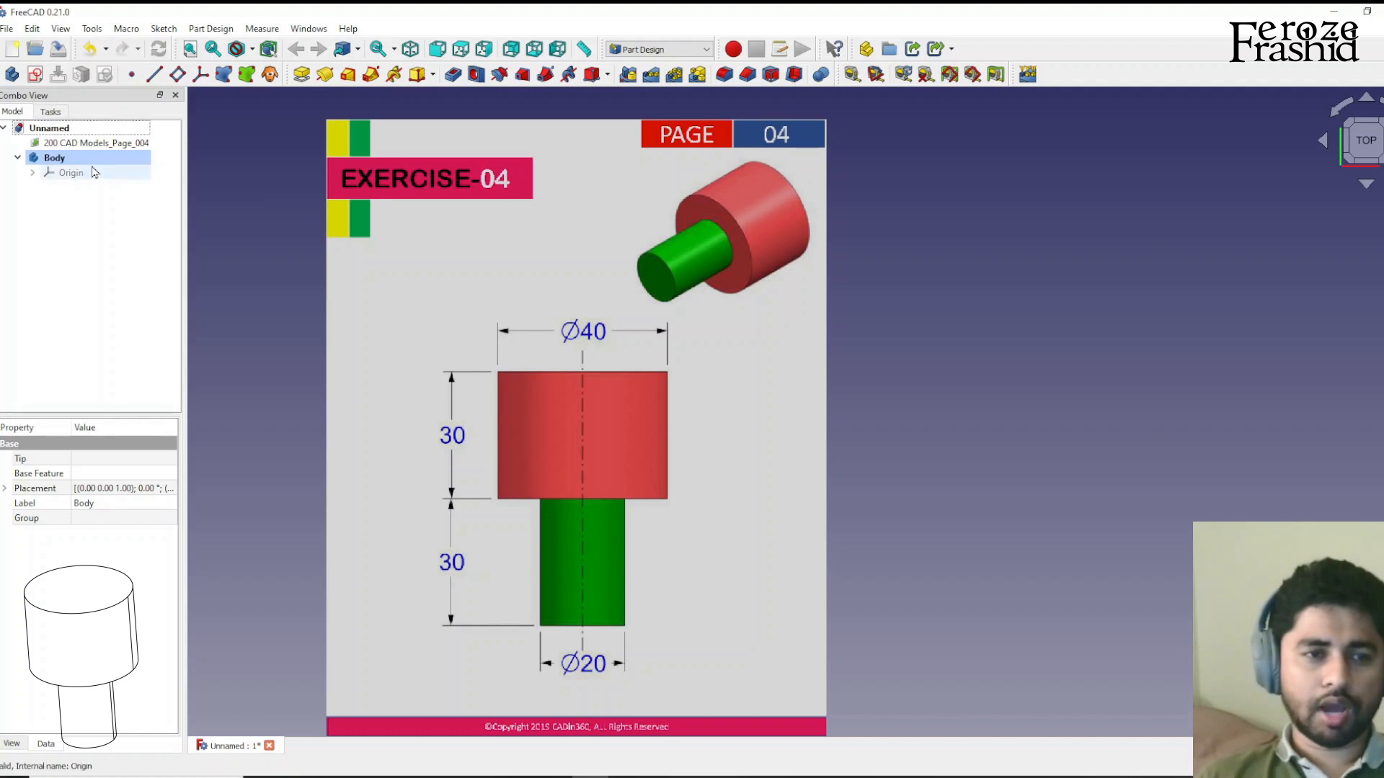
pyautogui.click(54, 157)
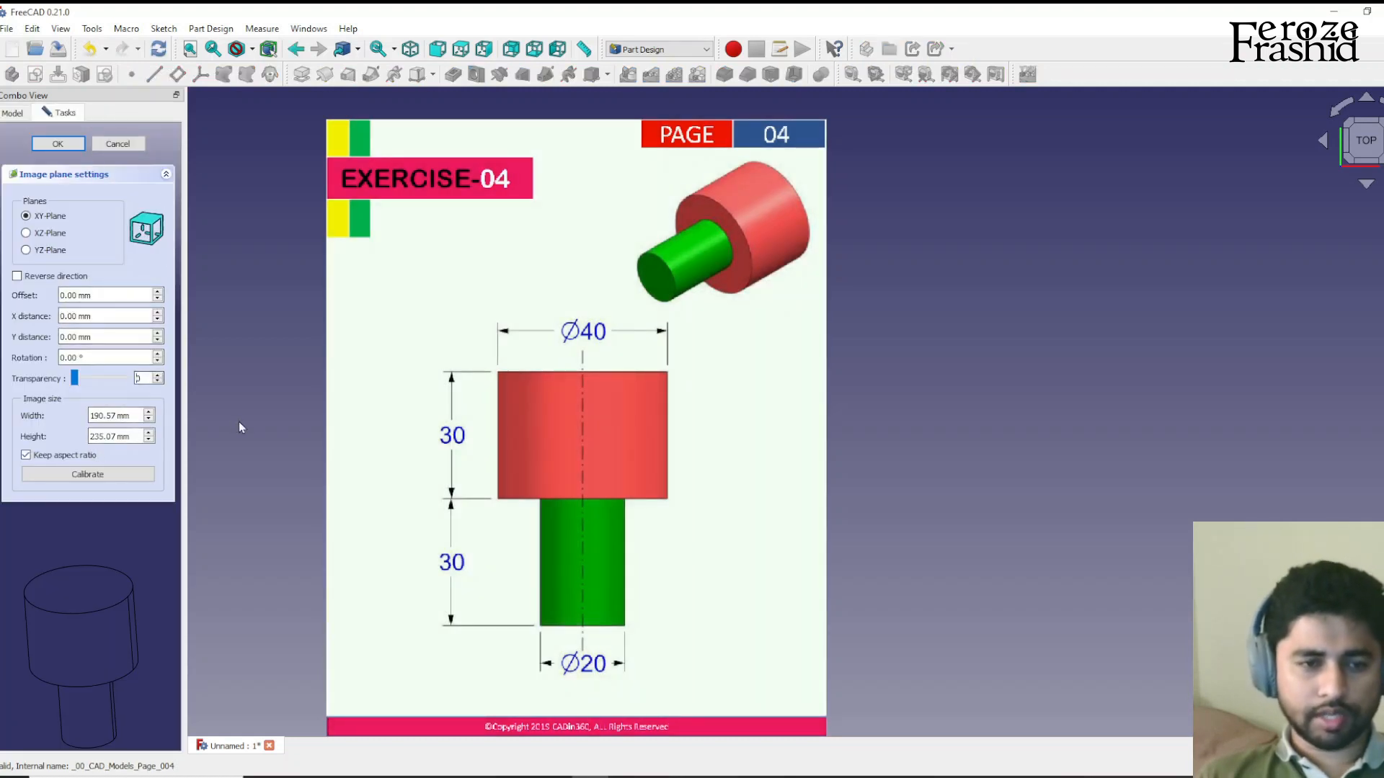
# Set the reference image transparency to 50 and apply the image plane settings
pyautogui.moveTo(74, 377); pyautogui.dragTo(99, 378)
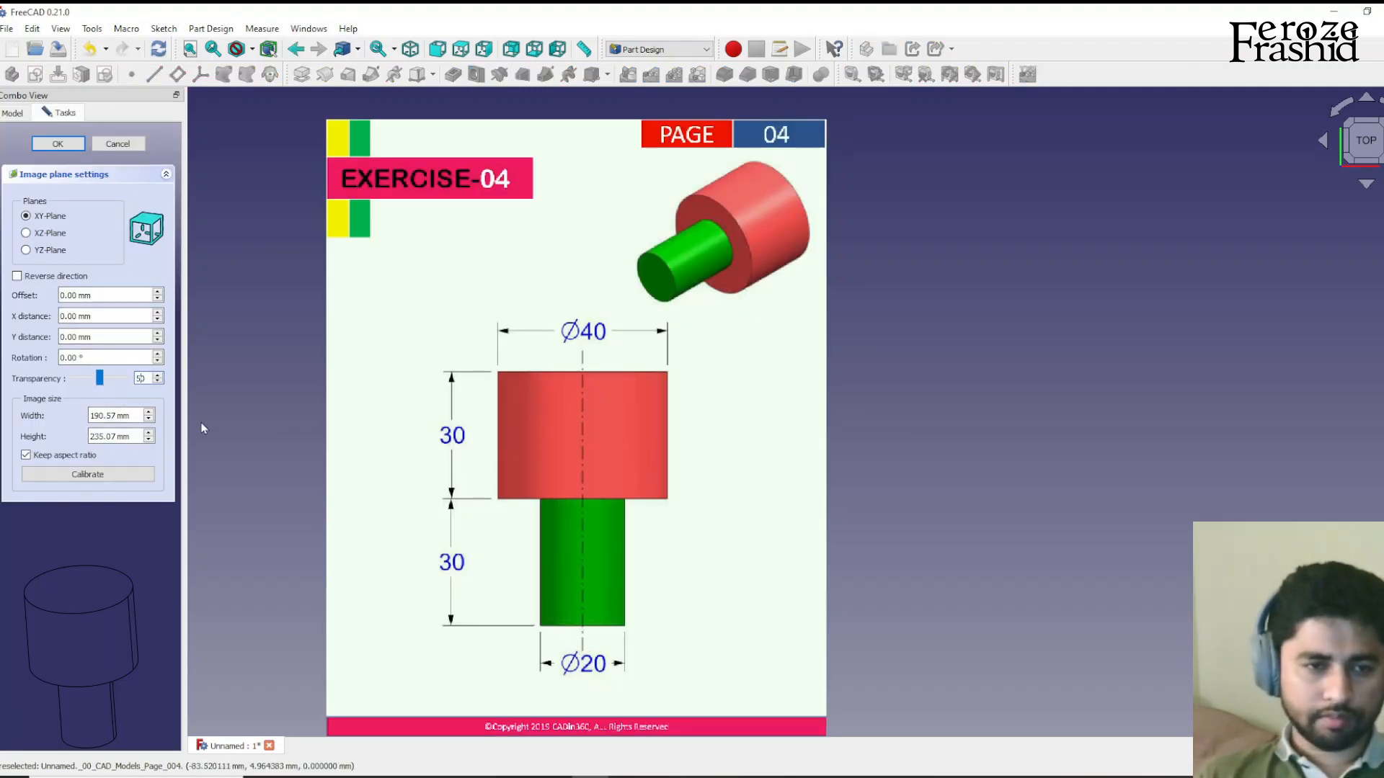
pyautogui.moveTo(556, 617)
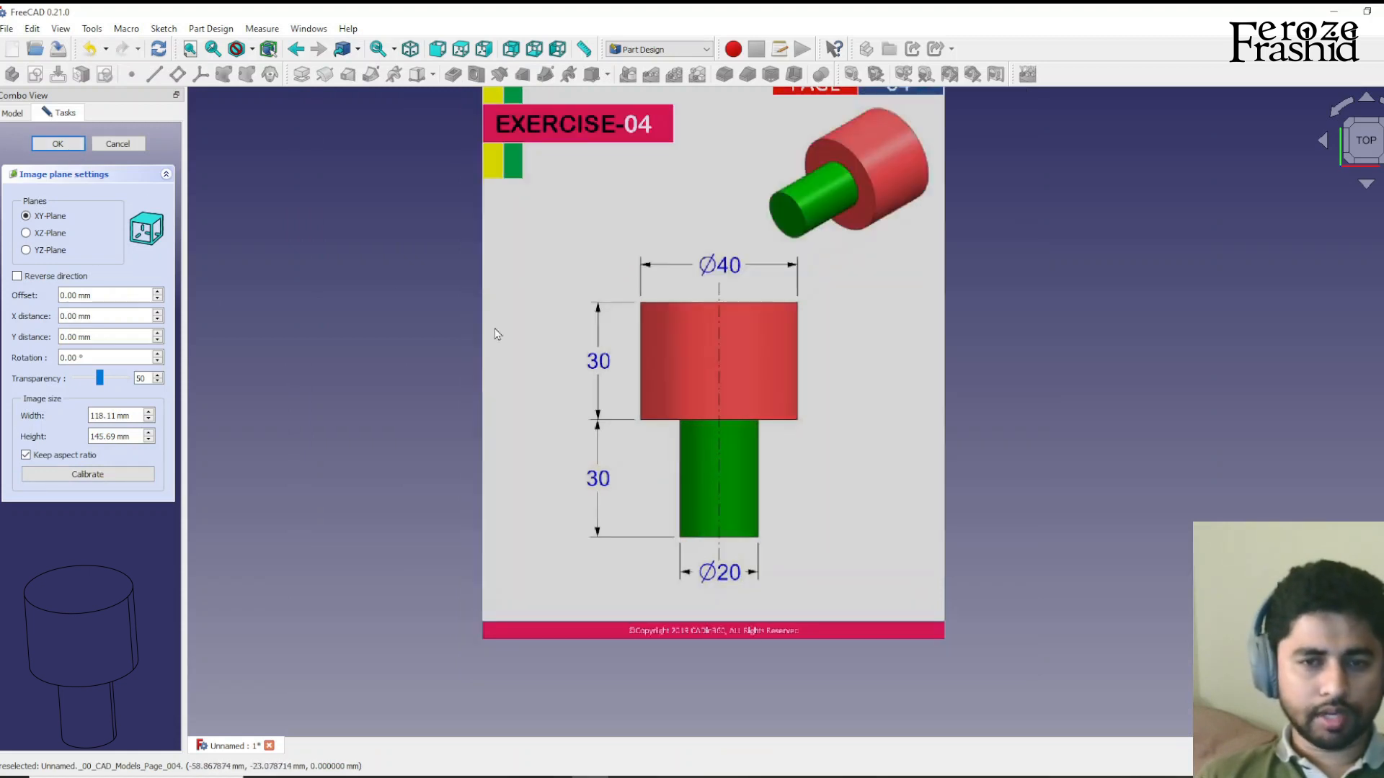
pyautogui.moveTo(465, 333)
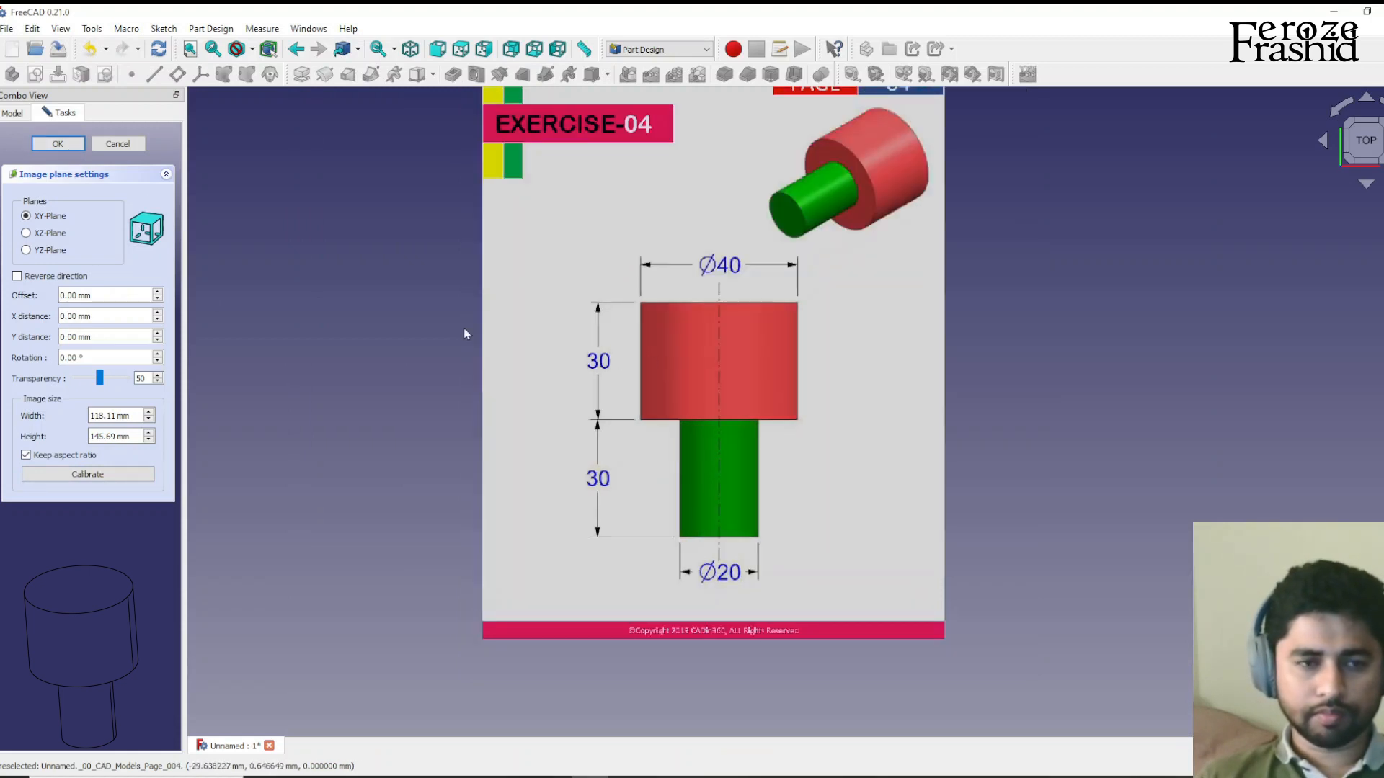
pyautogui.click(58, 143)
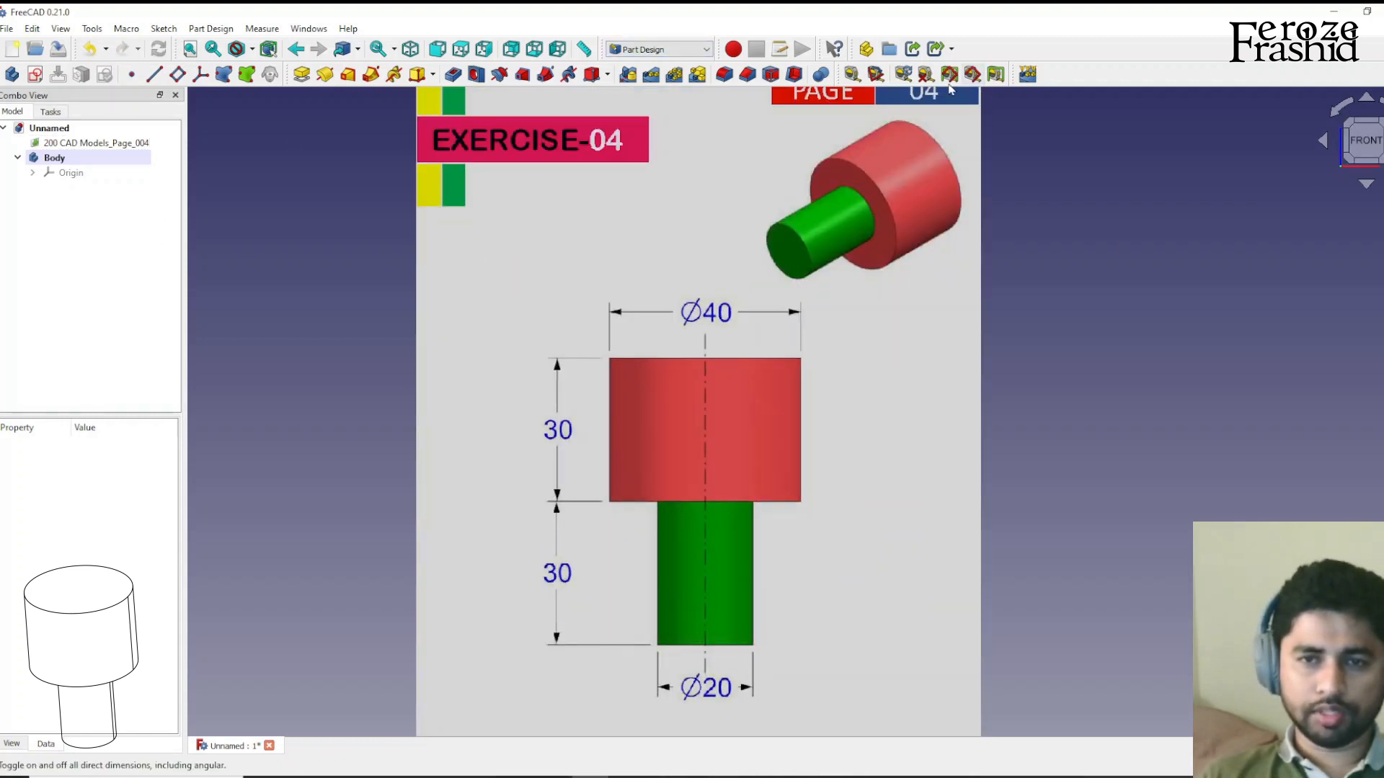
# Add an empty sketch on the XZ plane and move the drawing onto the origin
pyautogui.click(36, 74)
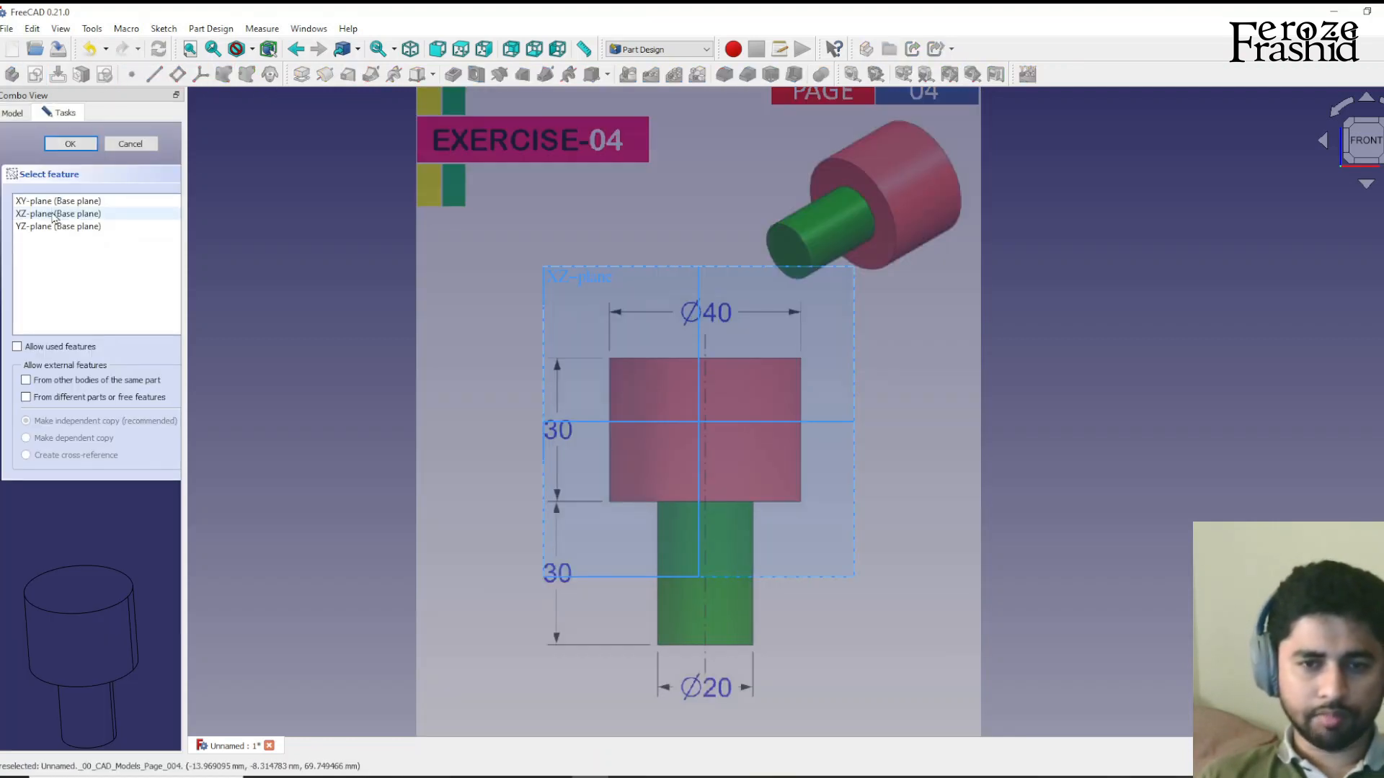
pyautogui.click(58, 214)
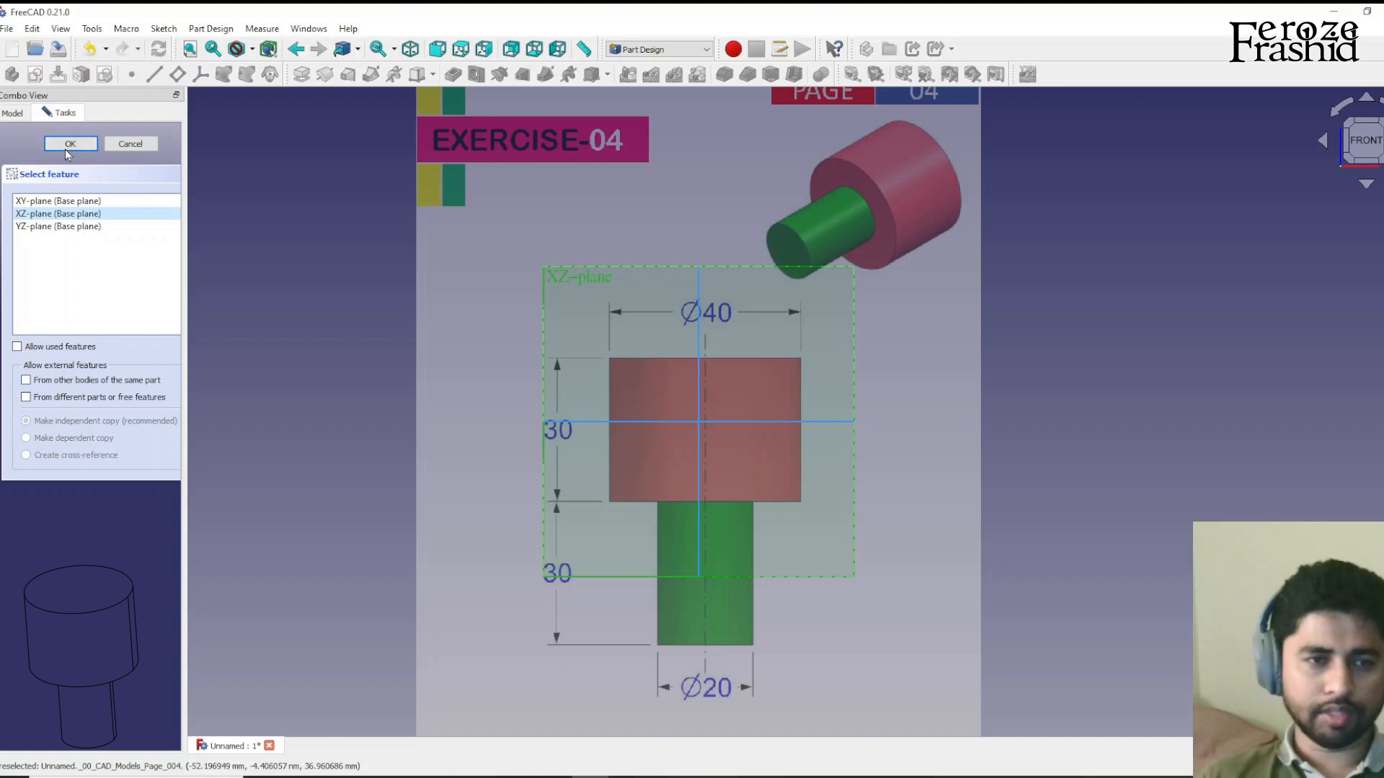
pyautogui.click(70, 143)
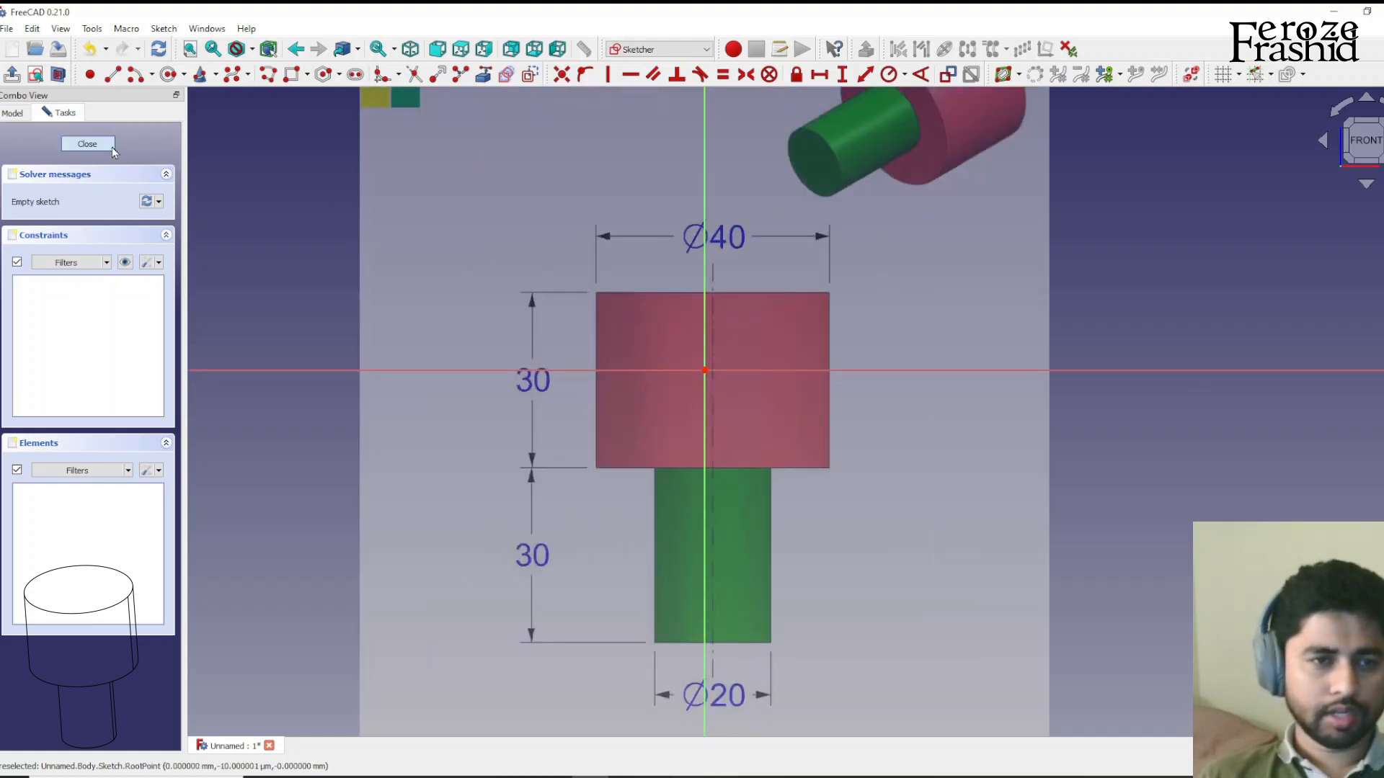
pyautogui.click(87, 144)
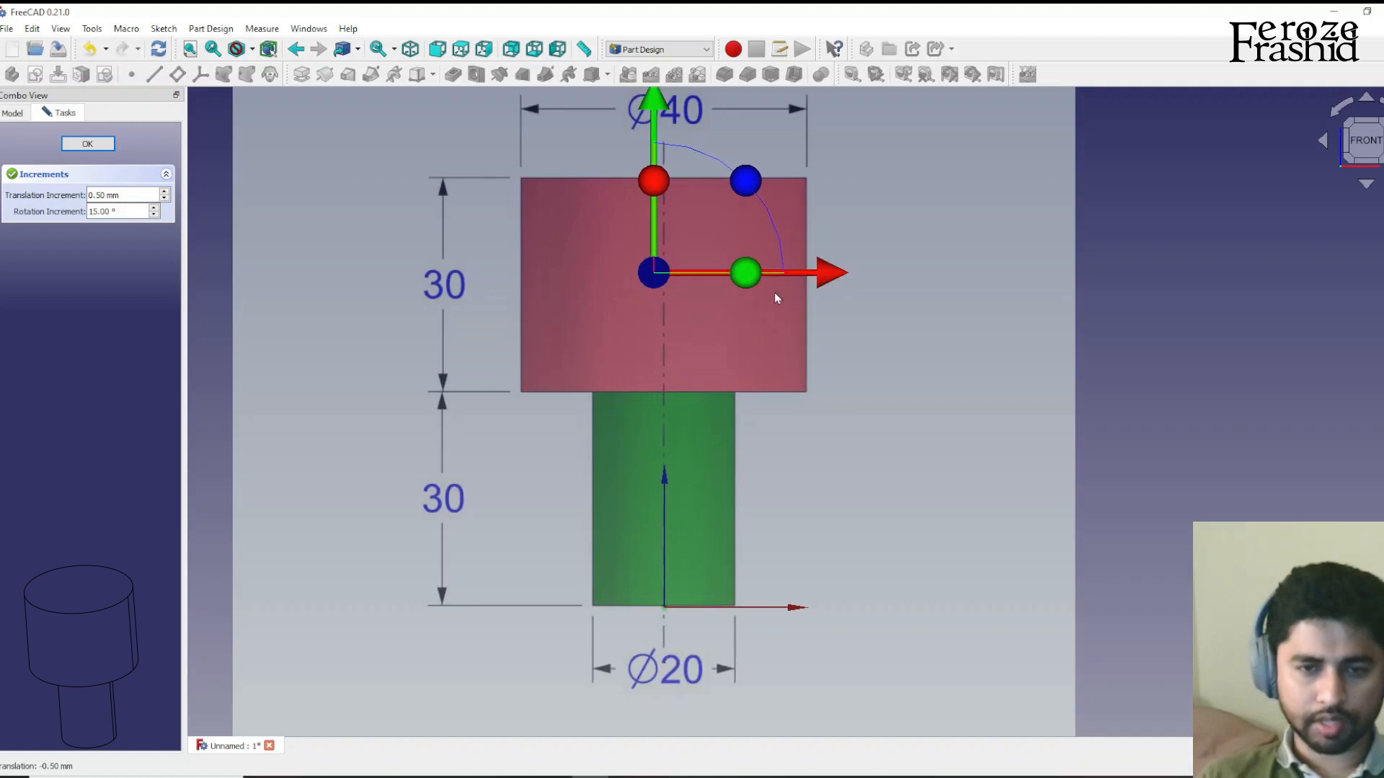
pyautogui.click(87, 144)
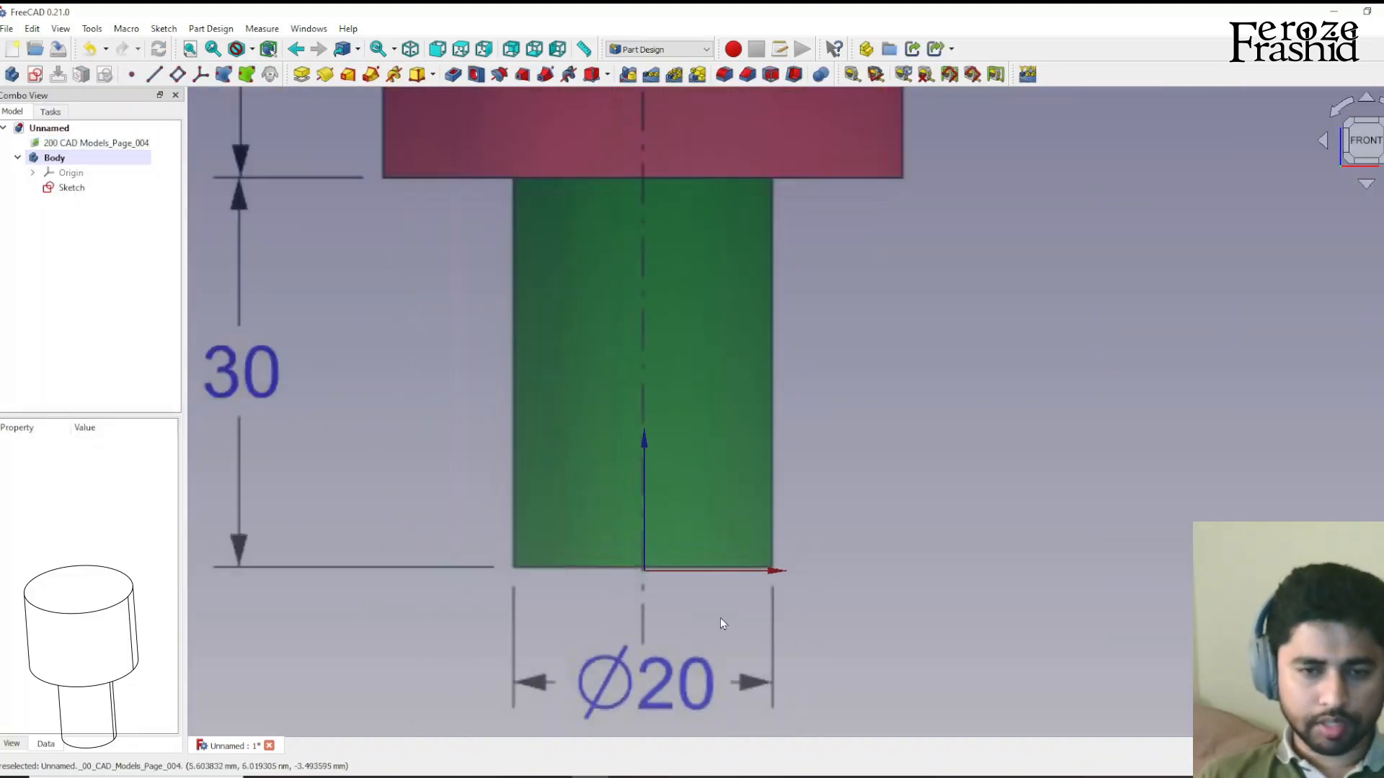
# Reopen the sketch, constrain 30 mm heights and 20/10 mm widths, then close it
pyautogui.click(71, 187)
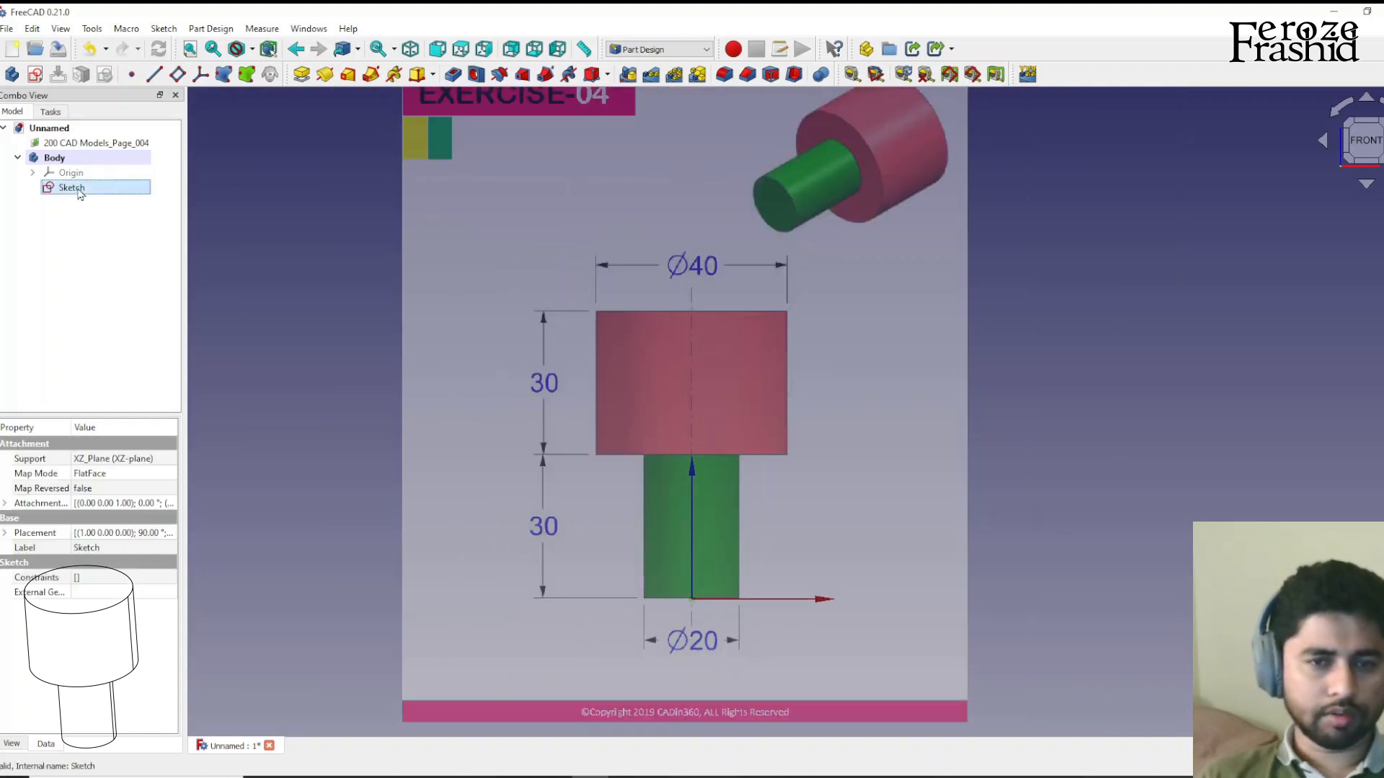
pyautogui.doubleClick(70, 188)
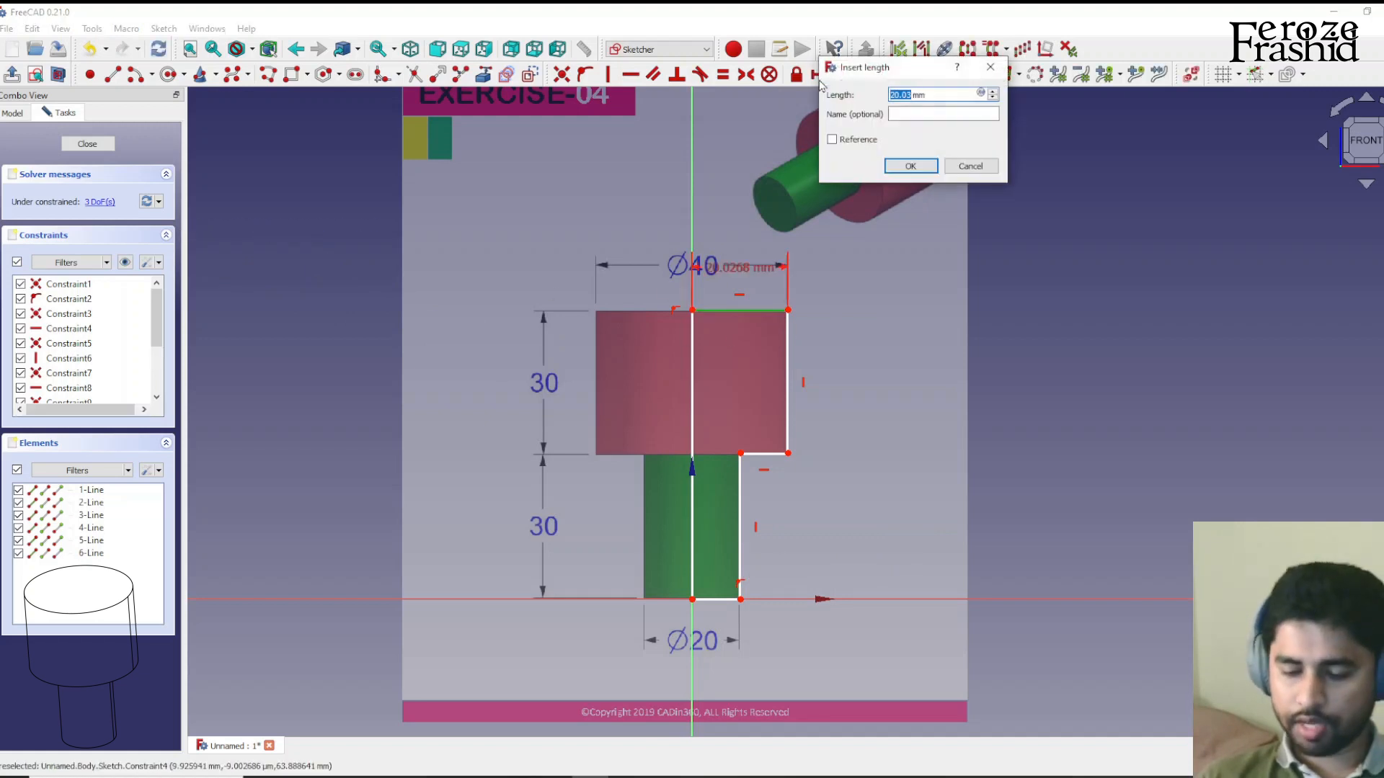
pyautogui.click(909, 166)
pyautogui.write('3')
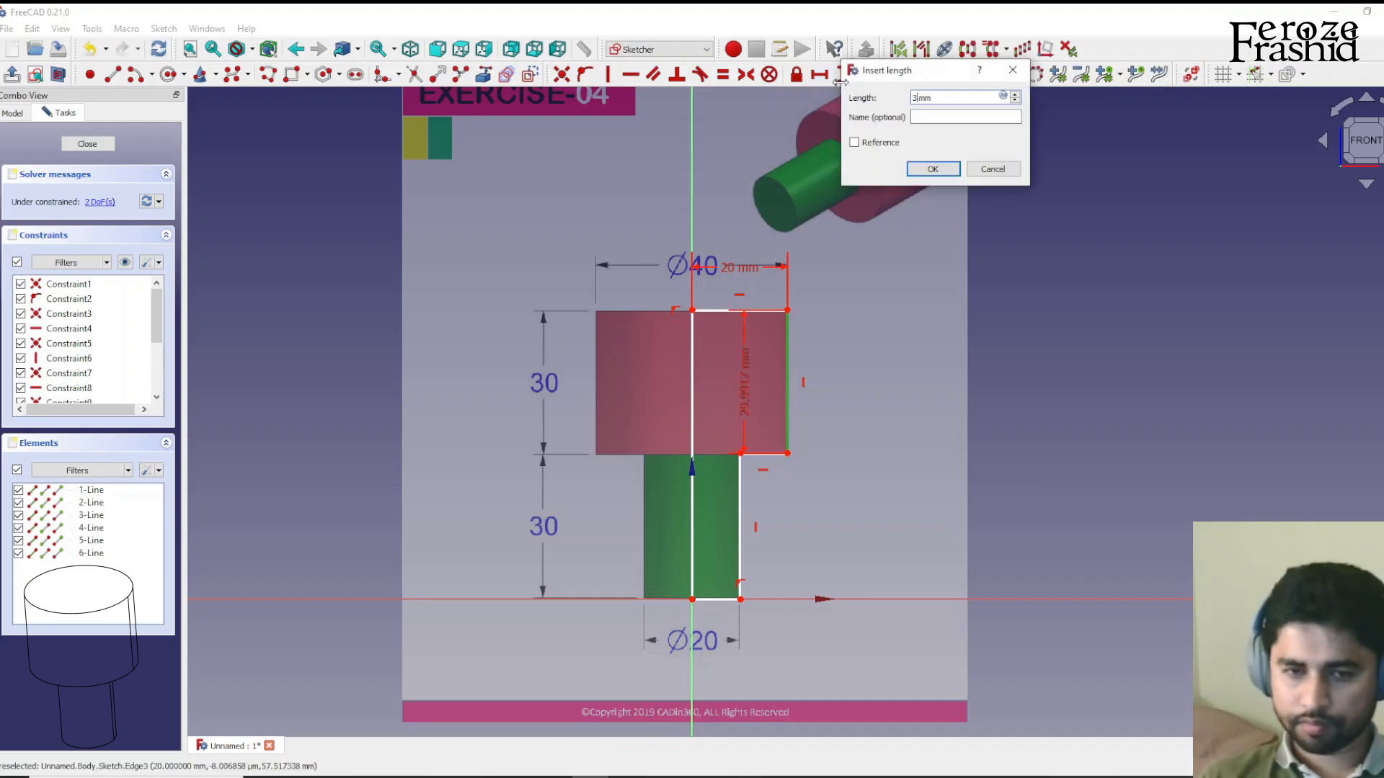
pyautogui.click(931, 169)
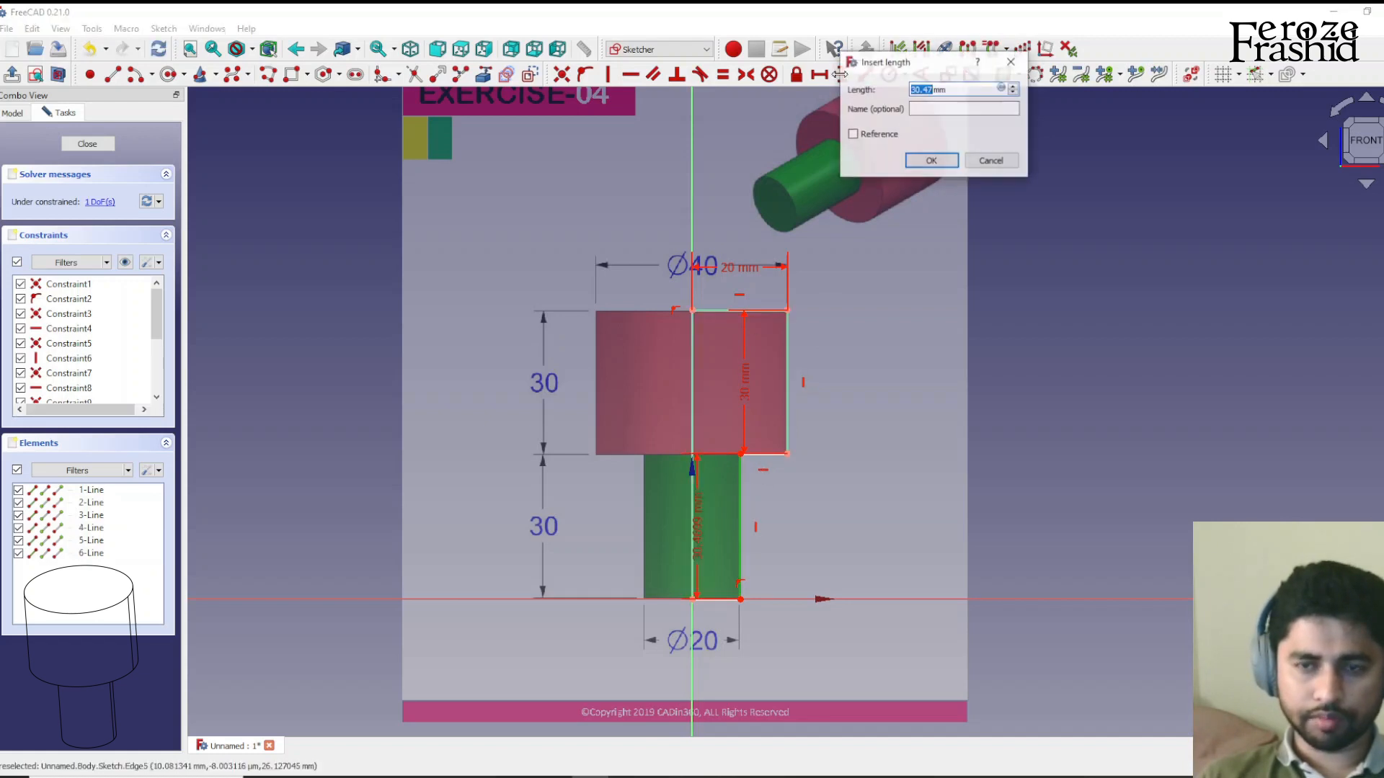
pyautogui.click(931, 160)
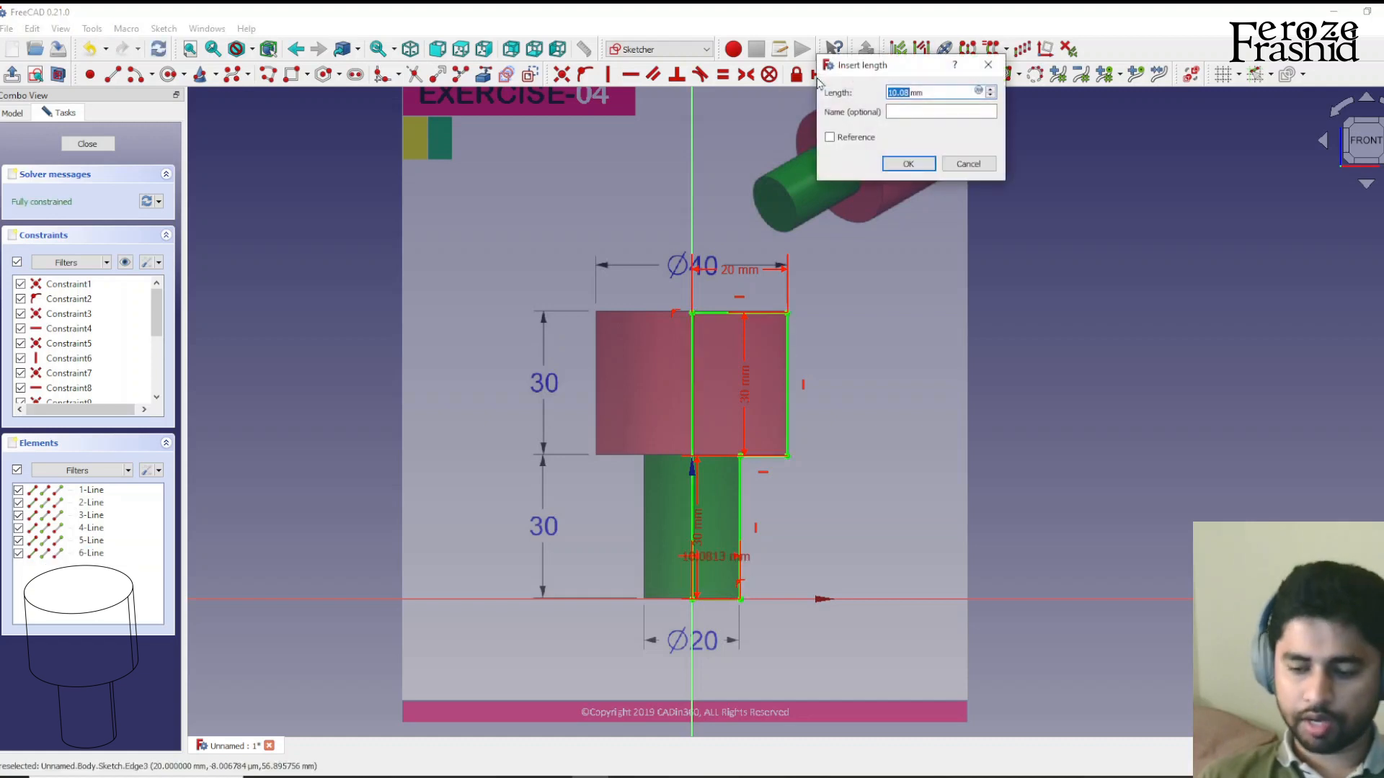
pyautogui.write('20')
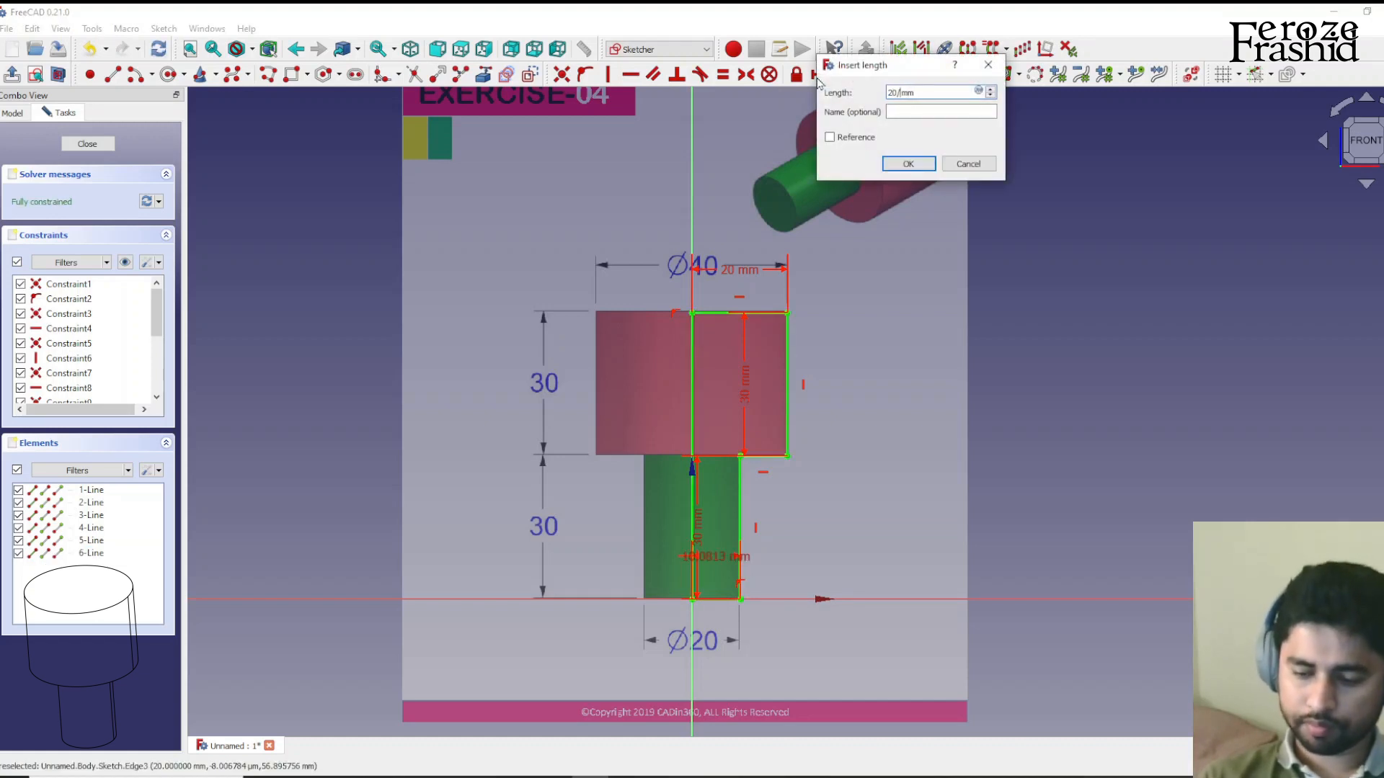
pyautogui.click(907, 164)
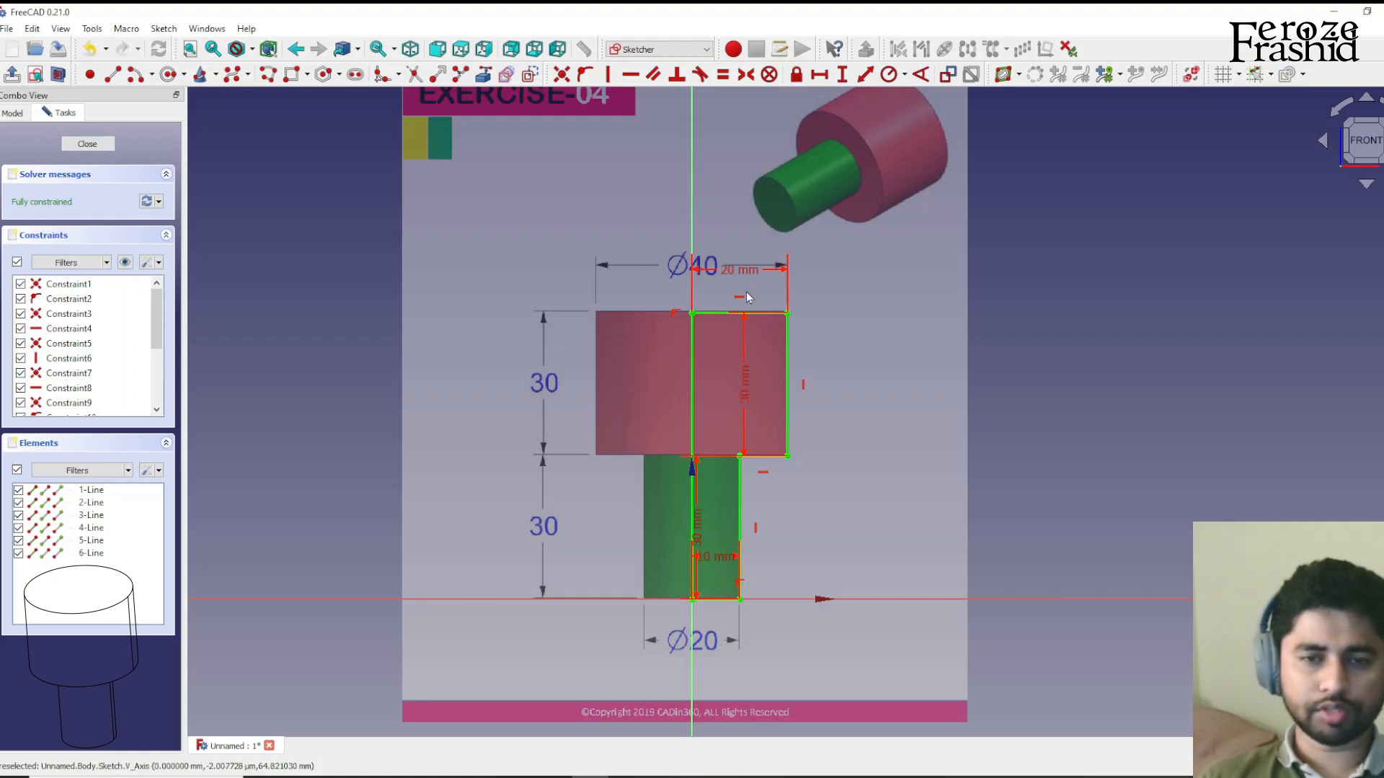
pyautogui.click(87, 143)
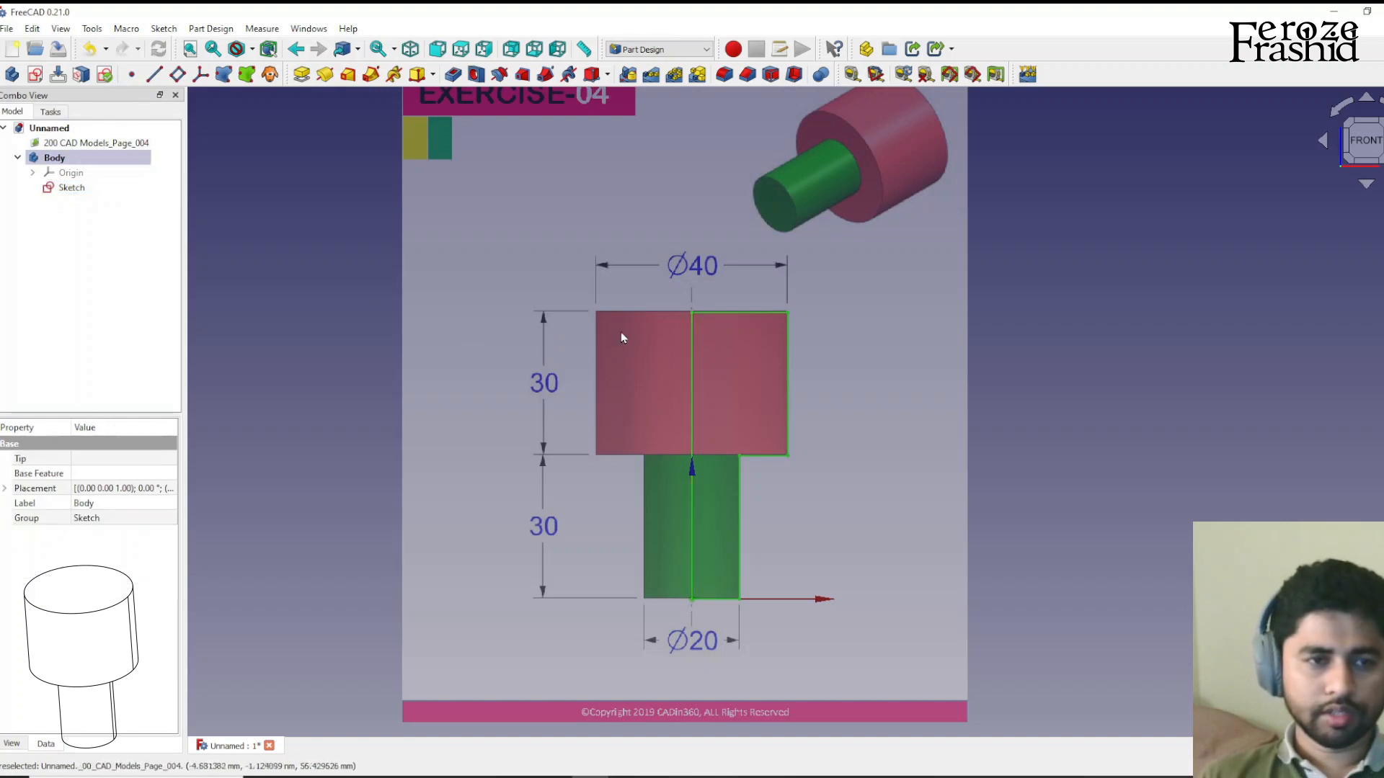
# Rename the sketch sksForRevolution, revolve it about the Base Z axis, and start a new document
pyautogui.click(71, 188)
pyautogui.write('sksForRevolution')
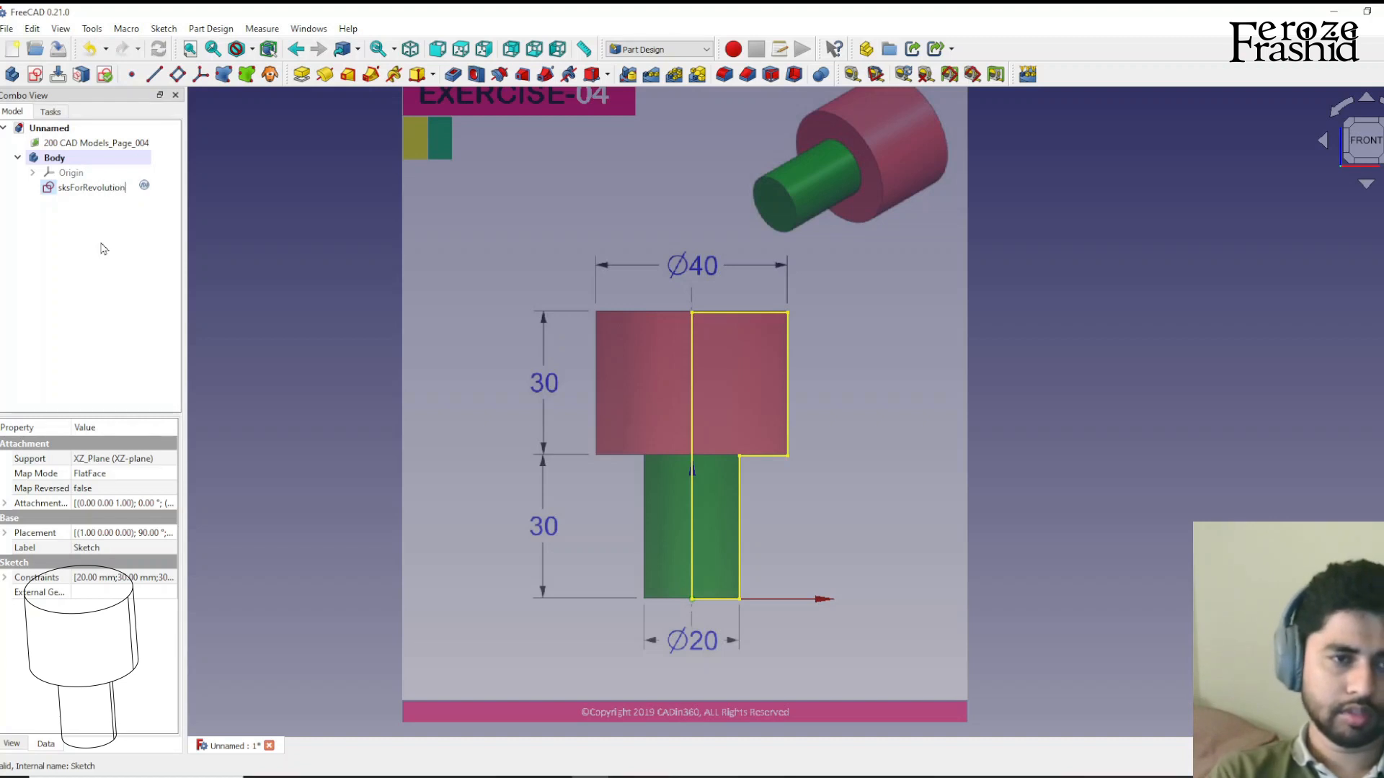
pyautogui.click(88, 186)
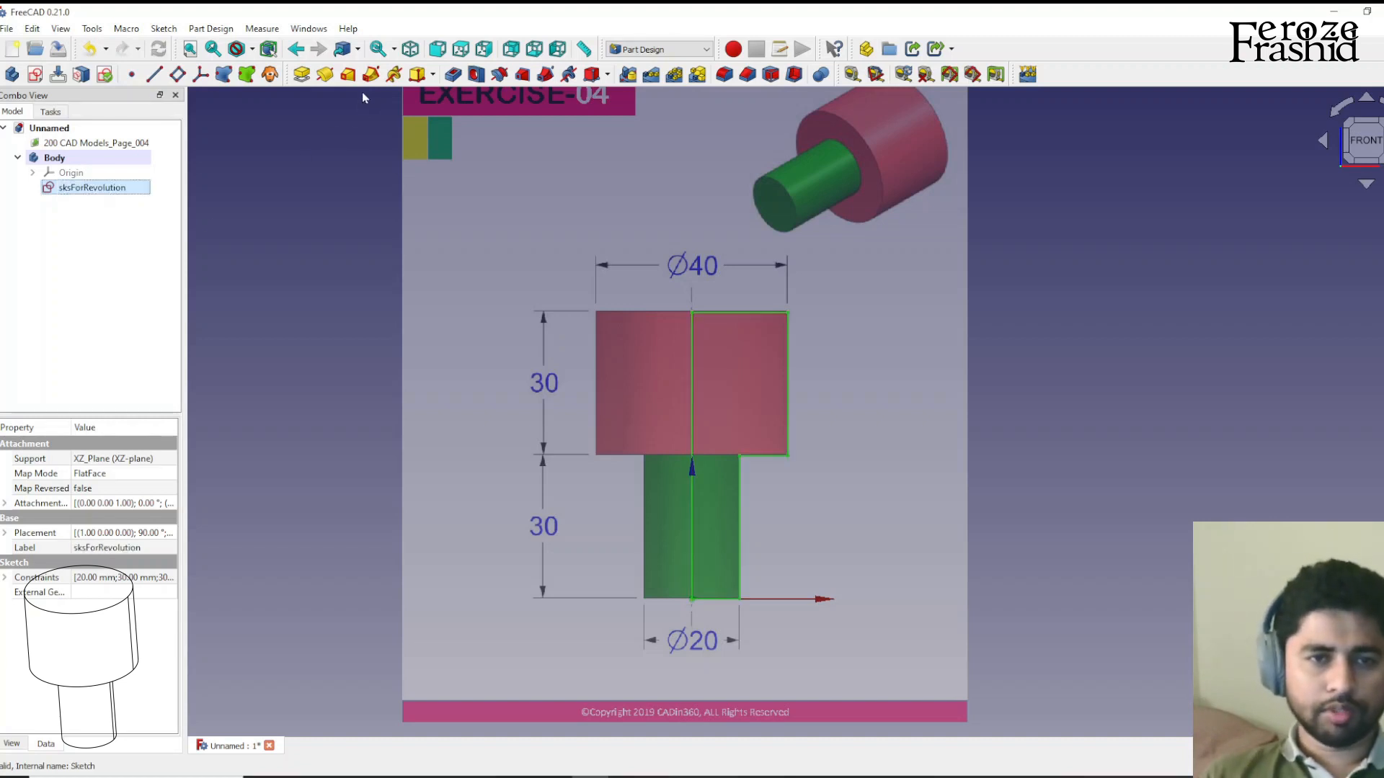
pyautogui.moveTo(324, 74)
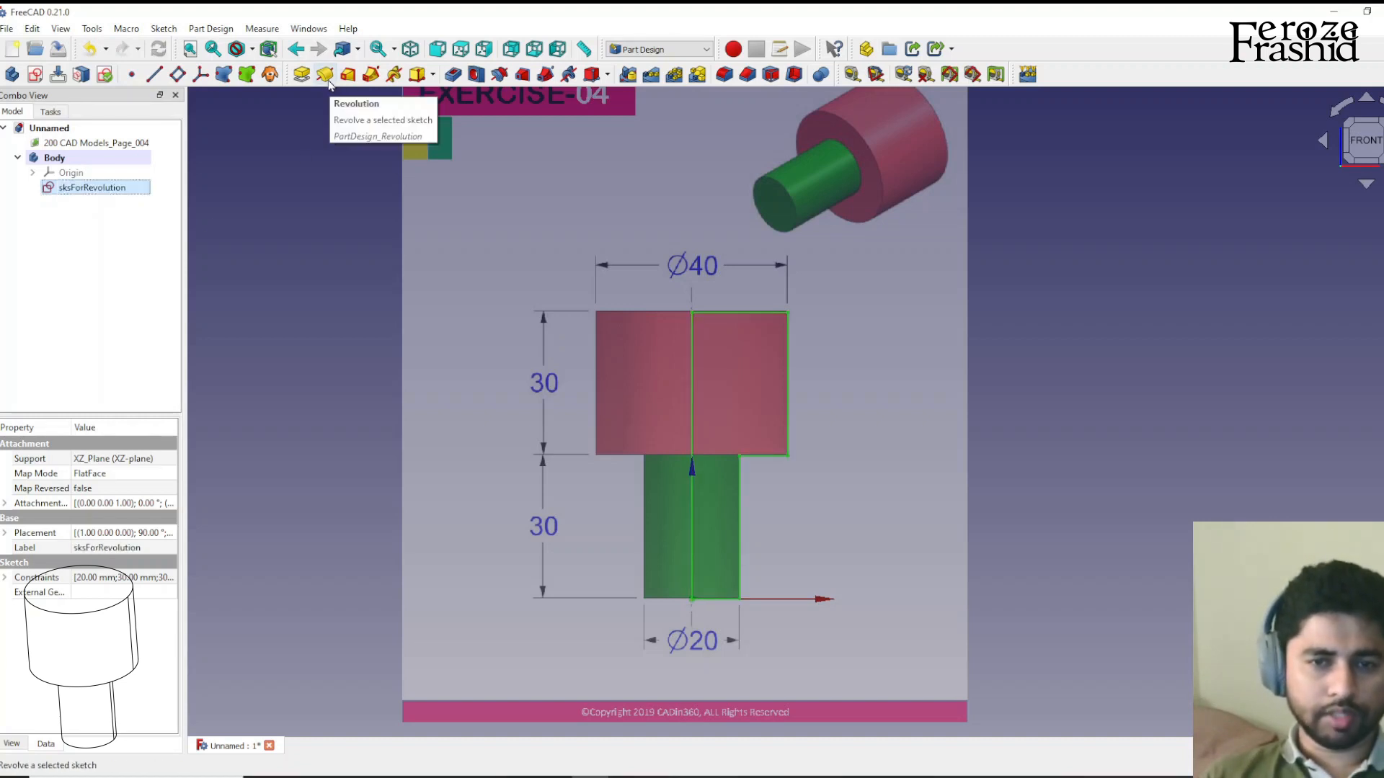
pyautogui.click(325, 74)
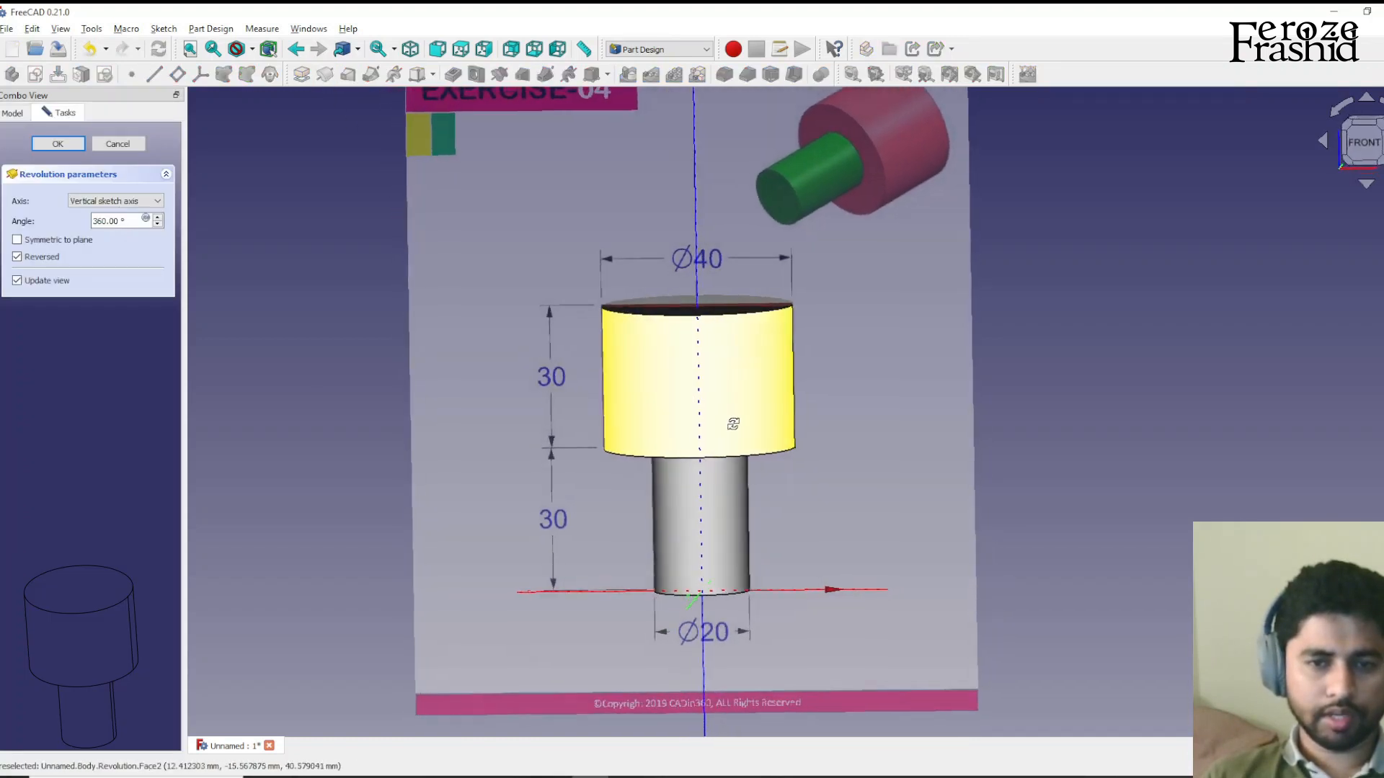
pyautogui.click(115, 200)
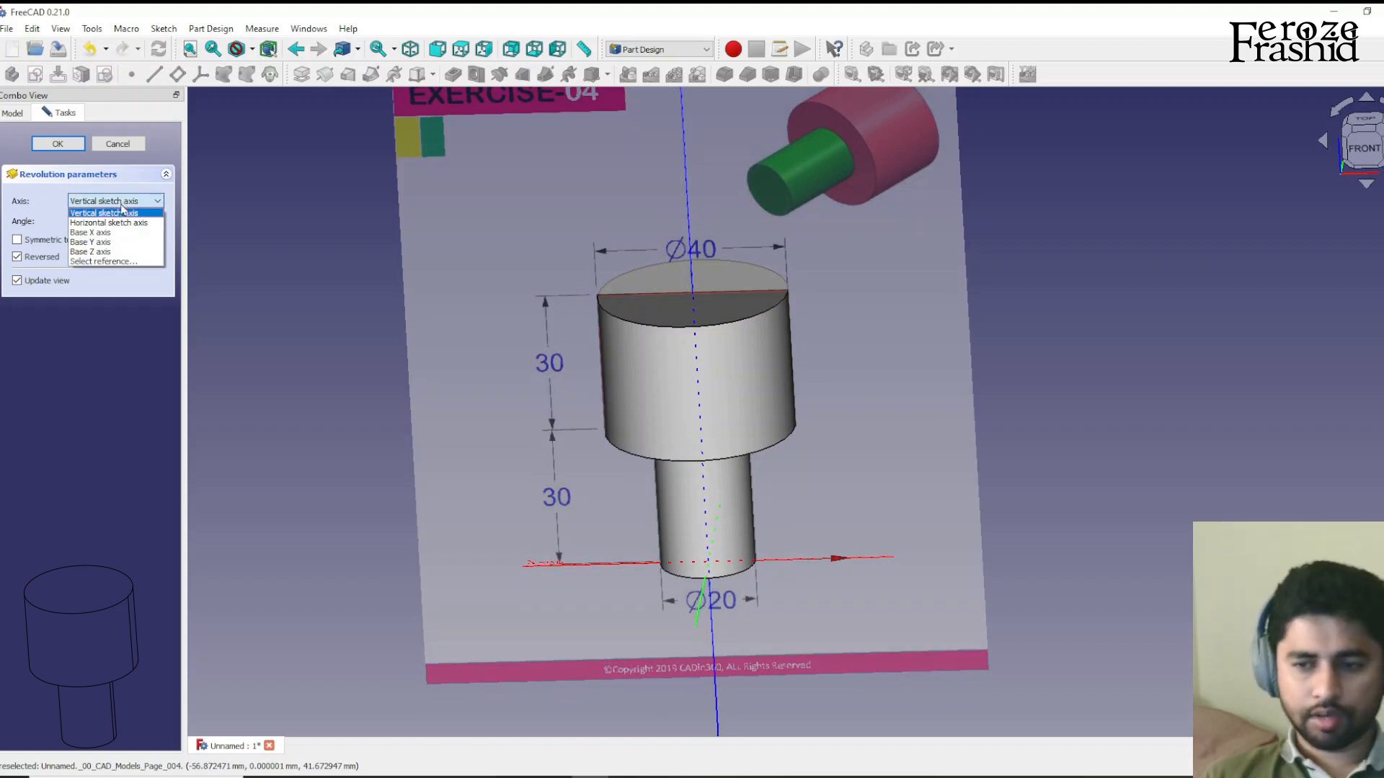
pyautogui.click(91, 252)
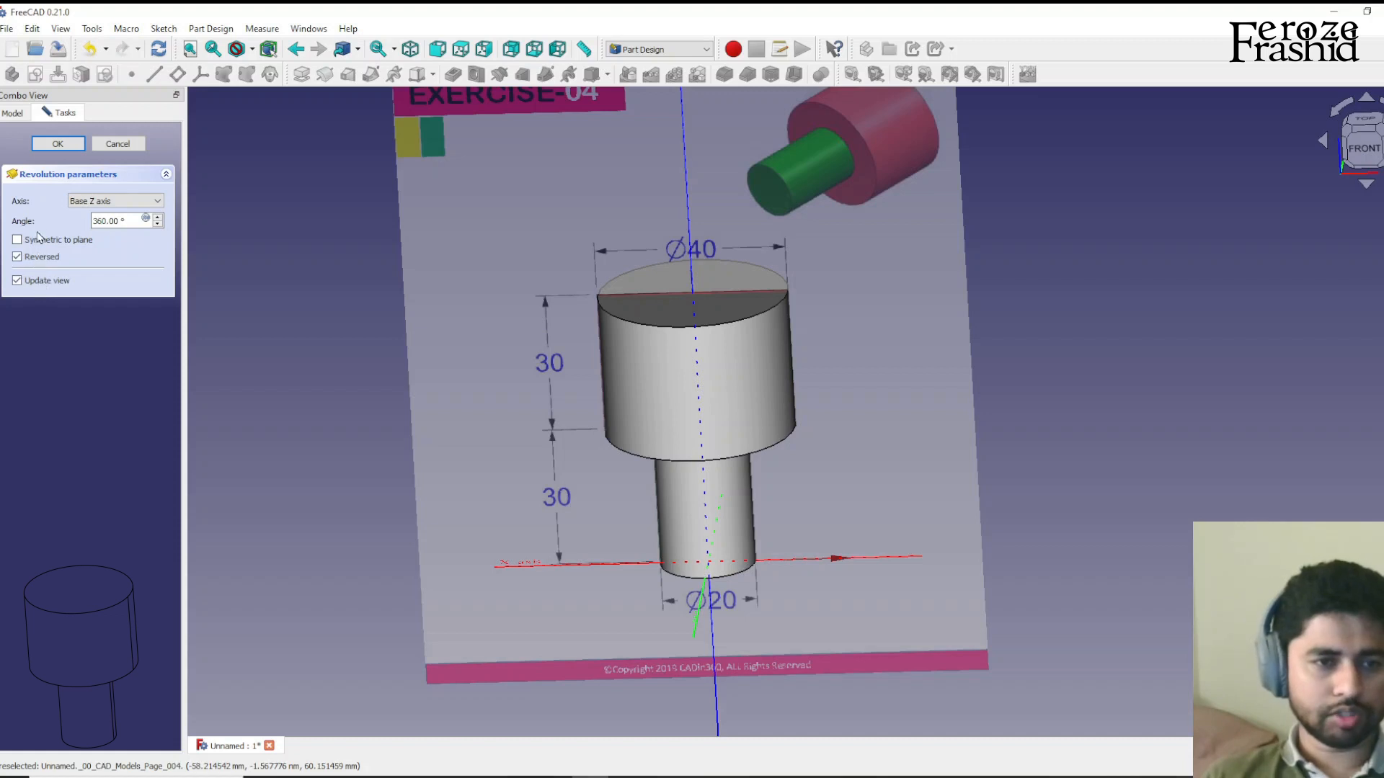
pyautogui.click(58, 143)
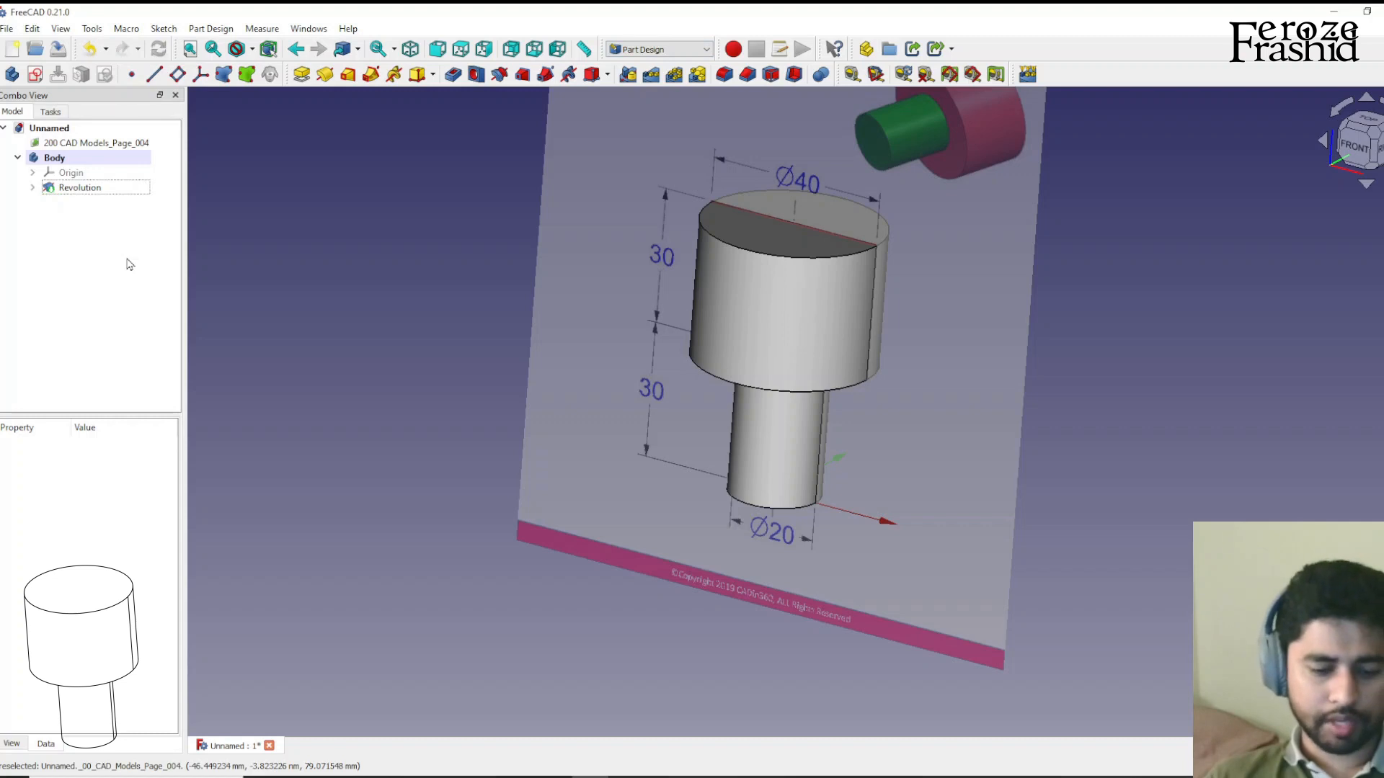
pyautogui.click(12, 48)
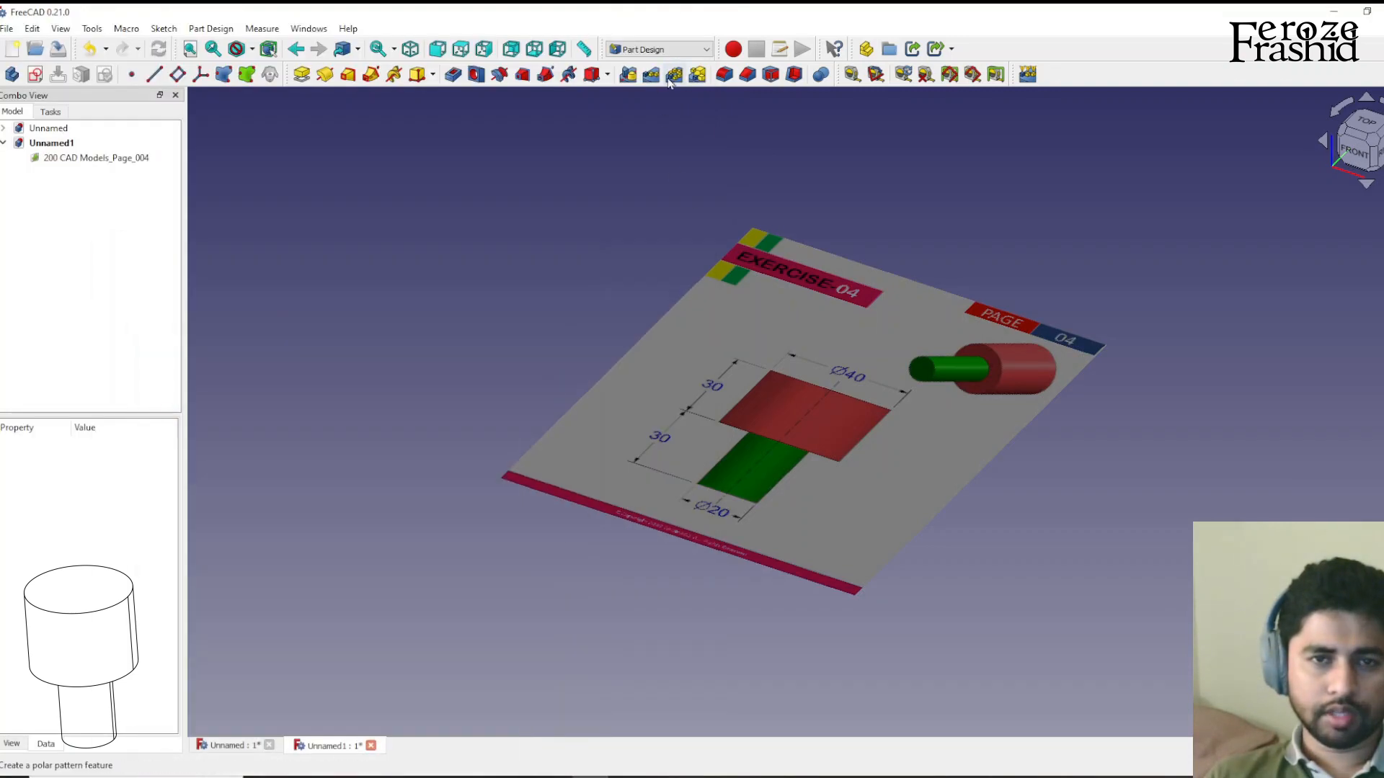
pyautogui.click(657, 48)
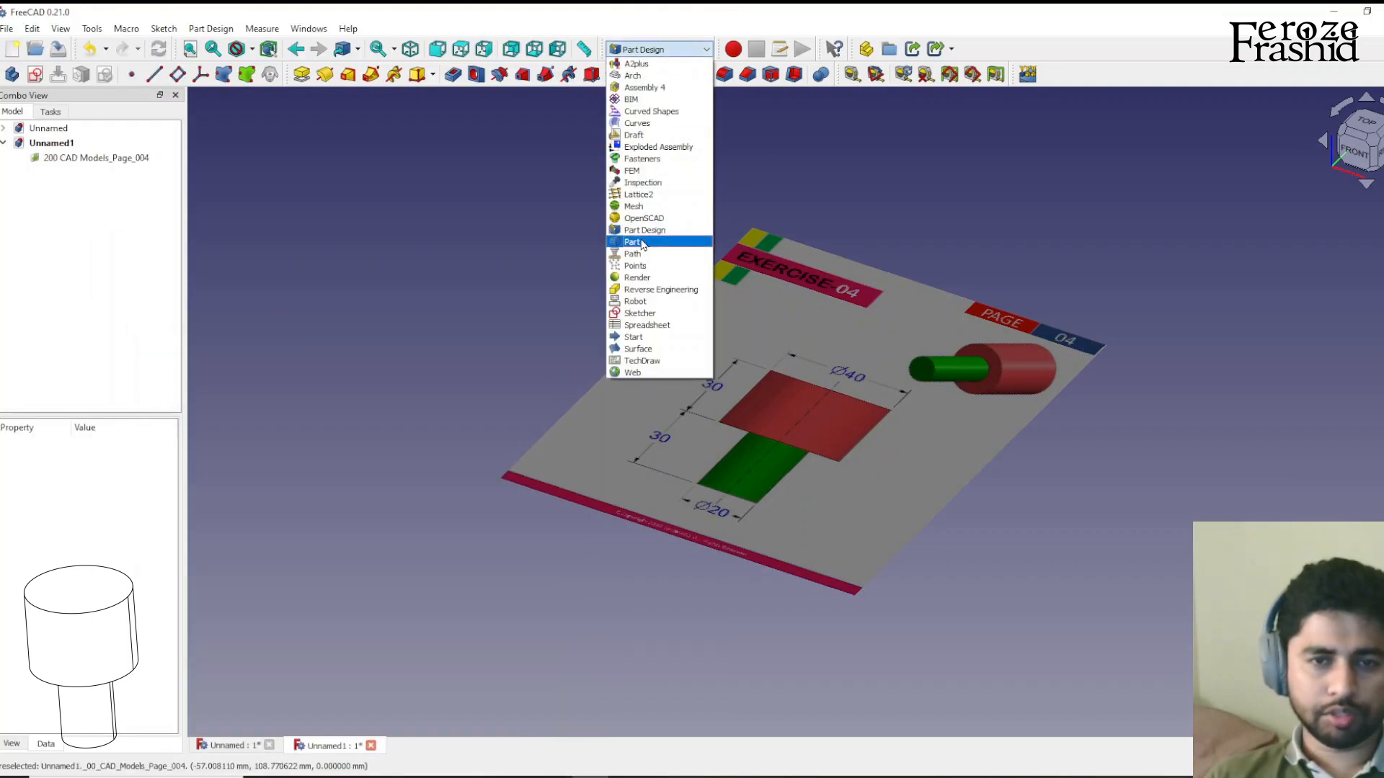
# Switch to the Part workbench and calibrate the drawing image against the drawing's height
pyautogui.click(633, 242)
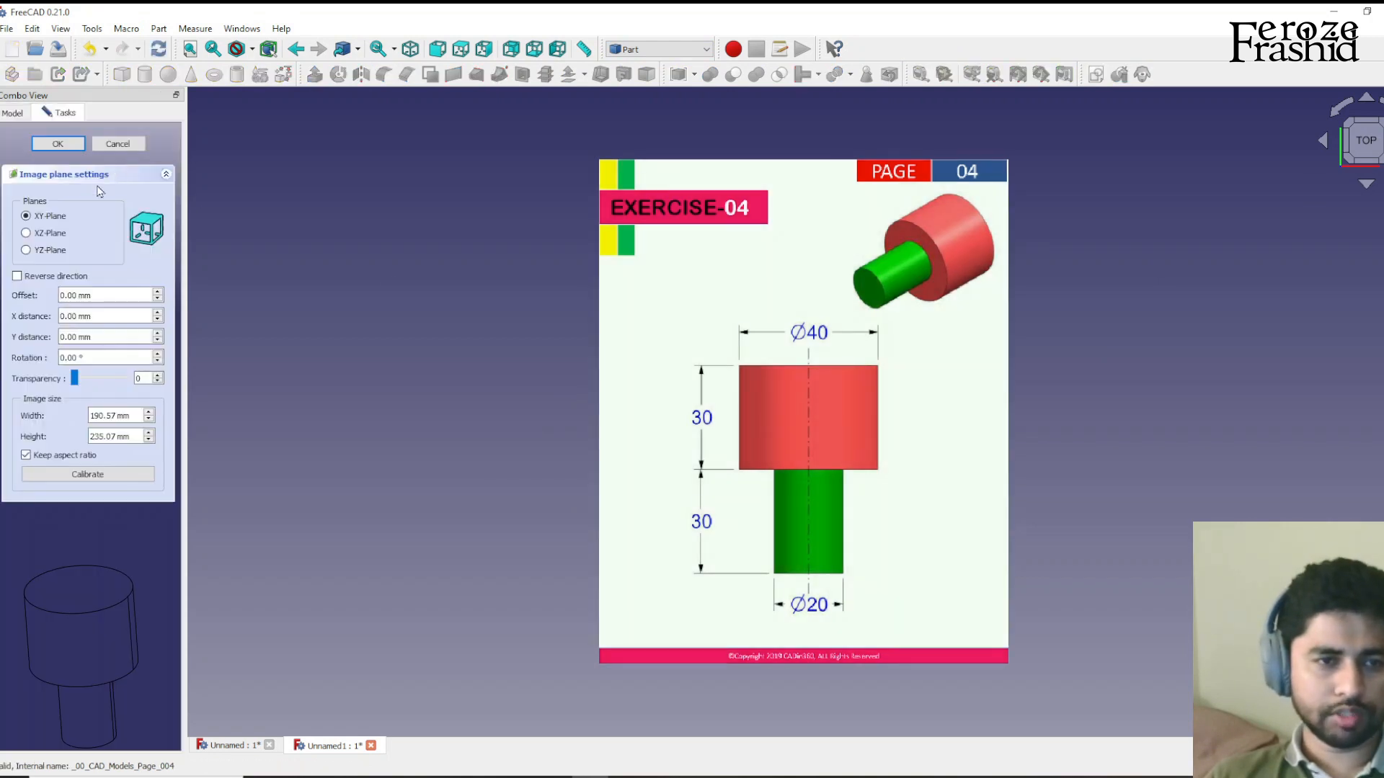
pyautogui.click(26, 233)
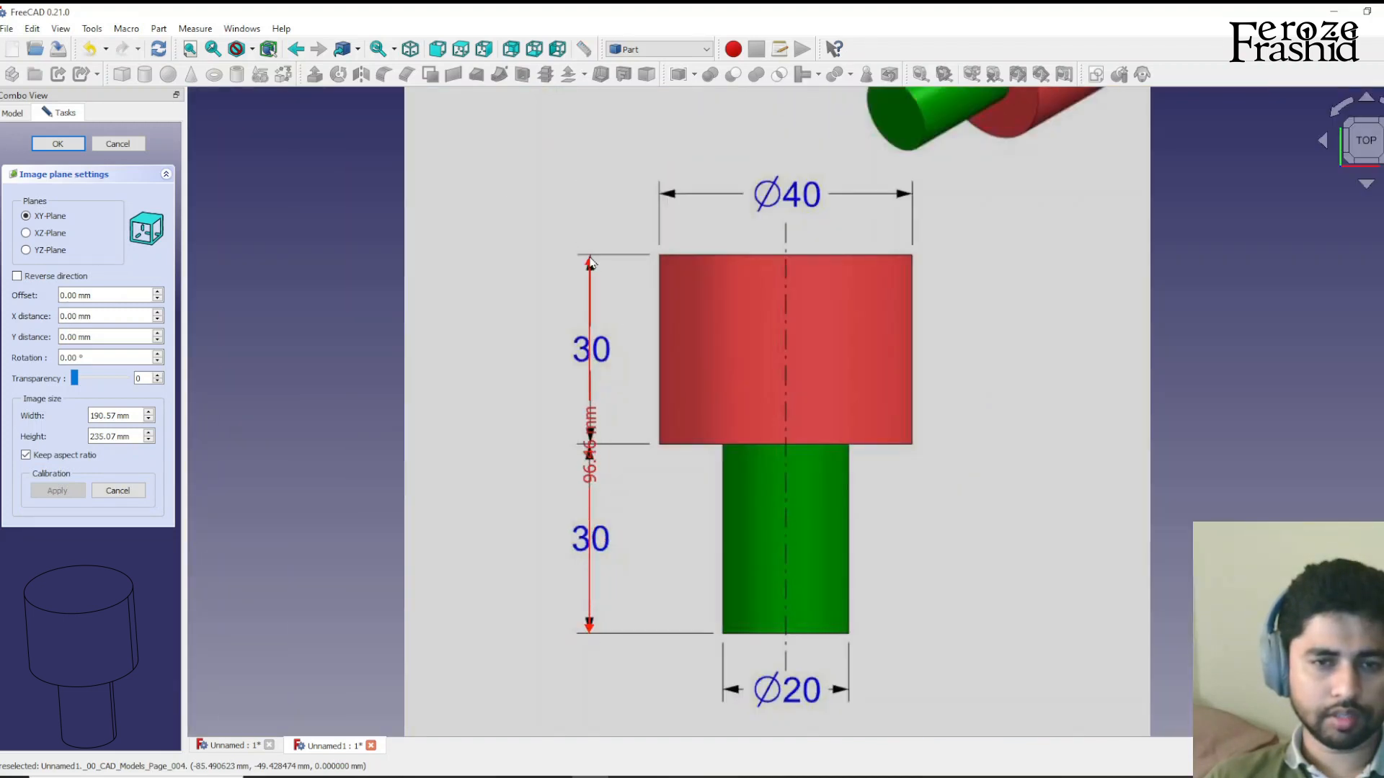
pyautogui.doubleClick(589, 444)
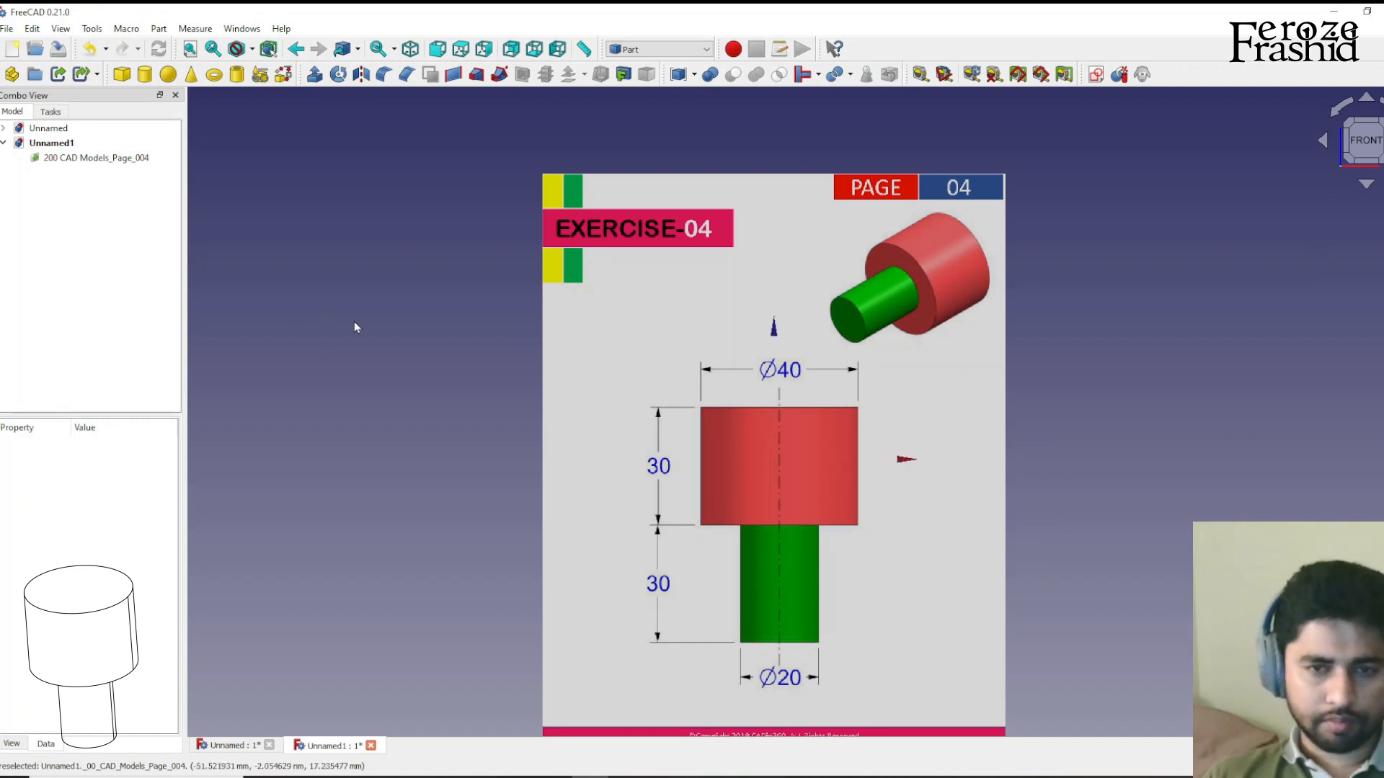
# Place the drawing image on the XZ plane at 50% transparency, shifted onto the origin
pyautogui.rightClick(94, 157)
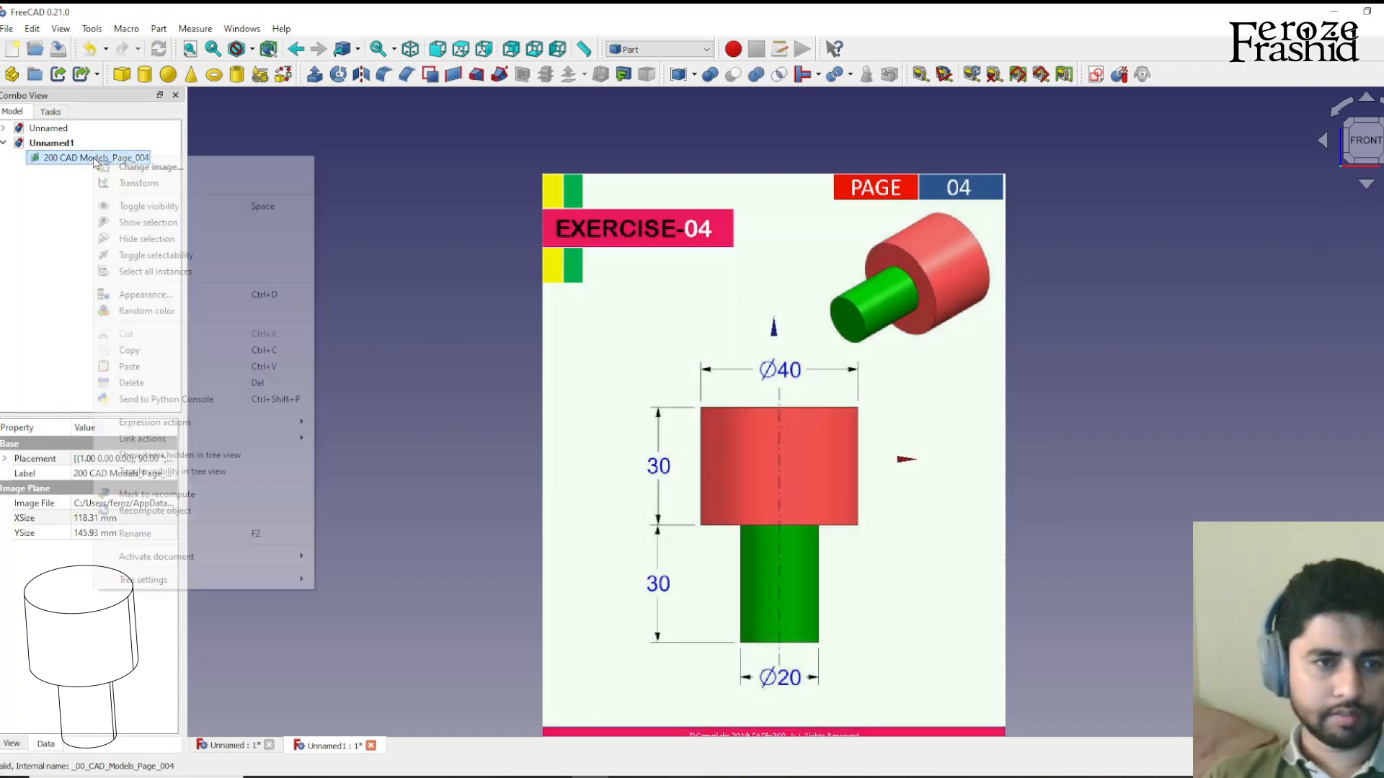
pyautogui.click(138, 183)
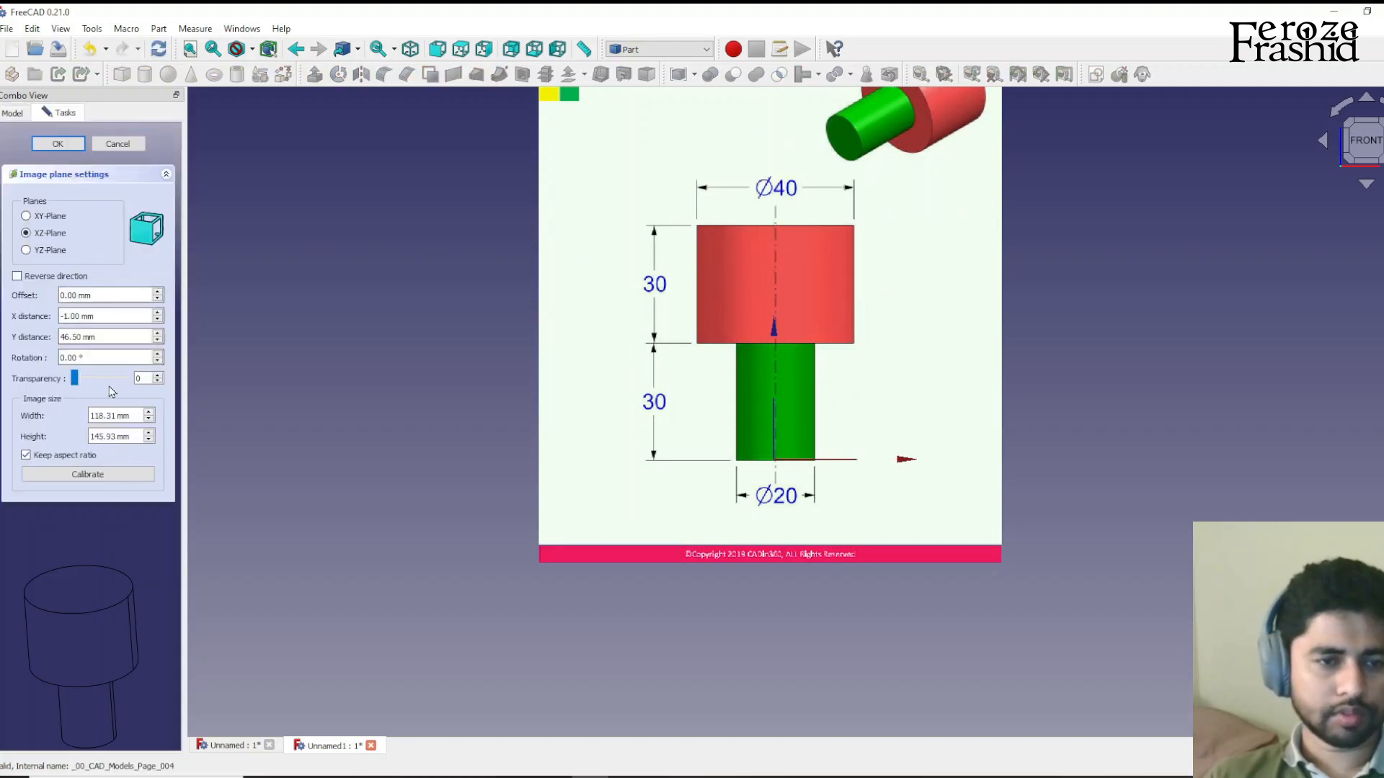
pyautogui.moveTo(74, 377); pyautogui.dragTo(100, 377)
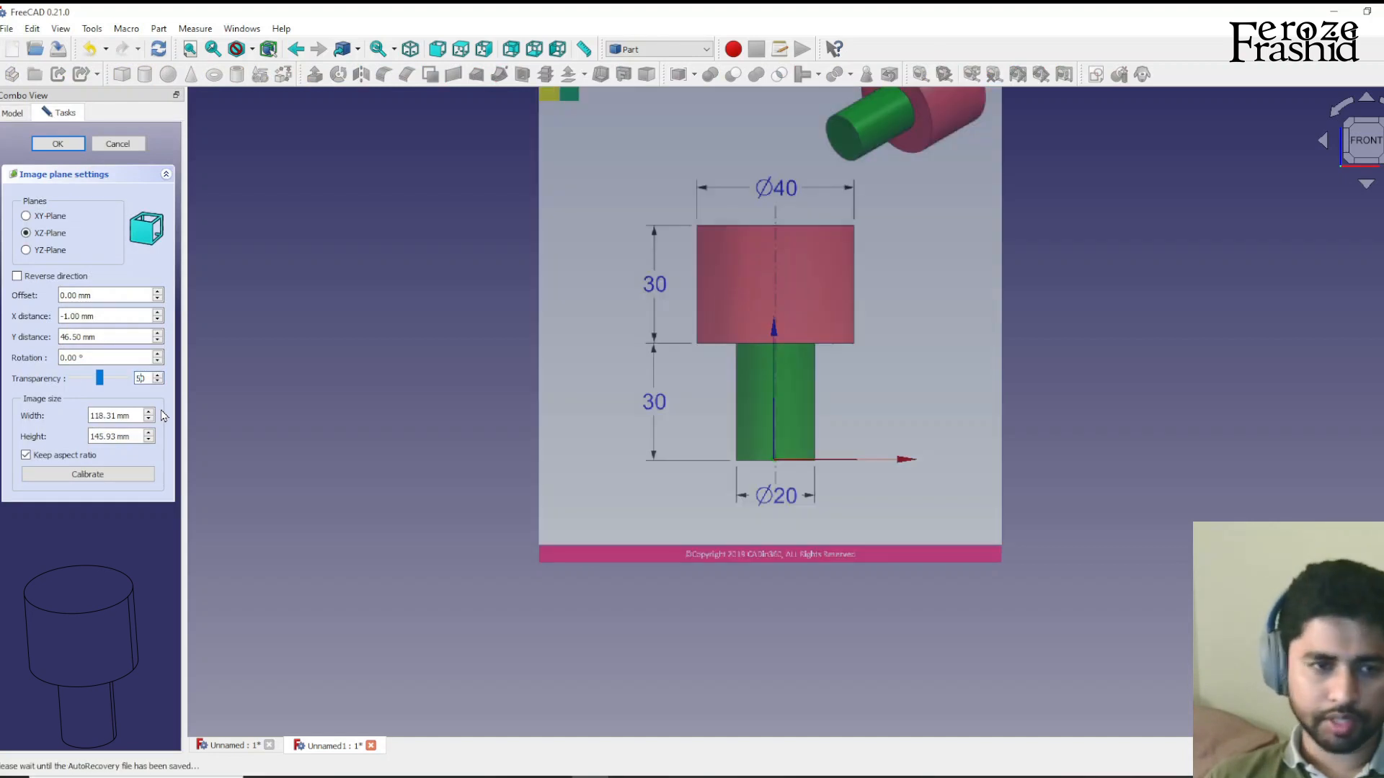
pyautogui.click(57, 142)
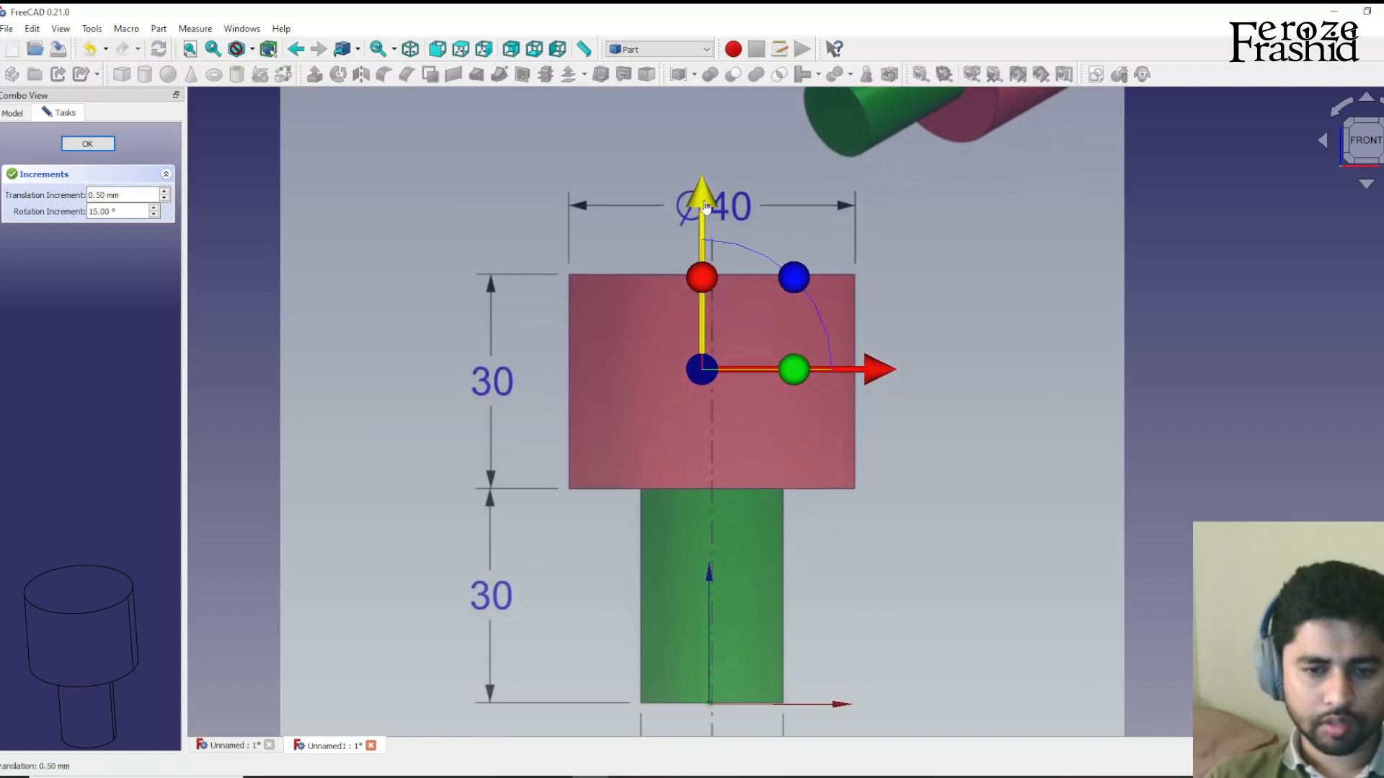
pyautogui.moveTo(878, 369)
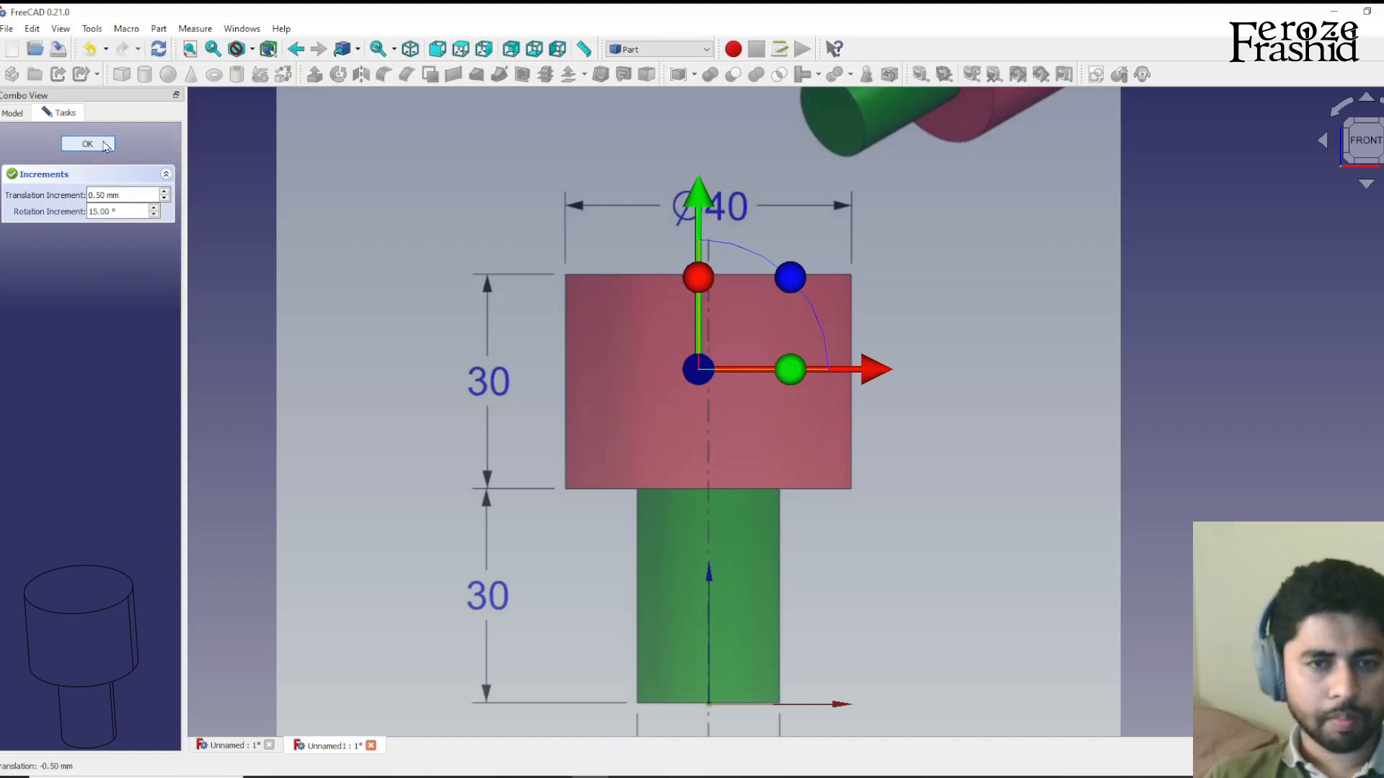
pyautogui.click(87, 144)
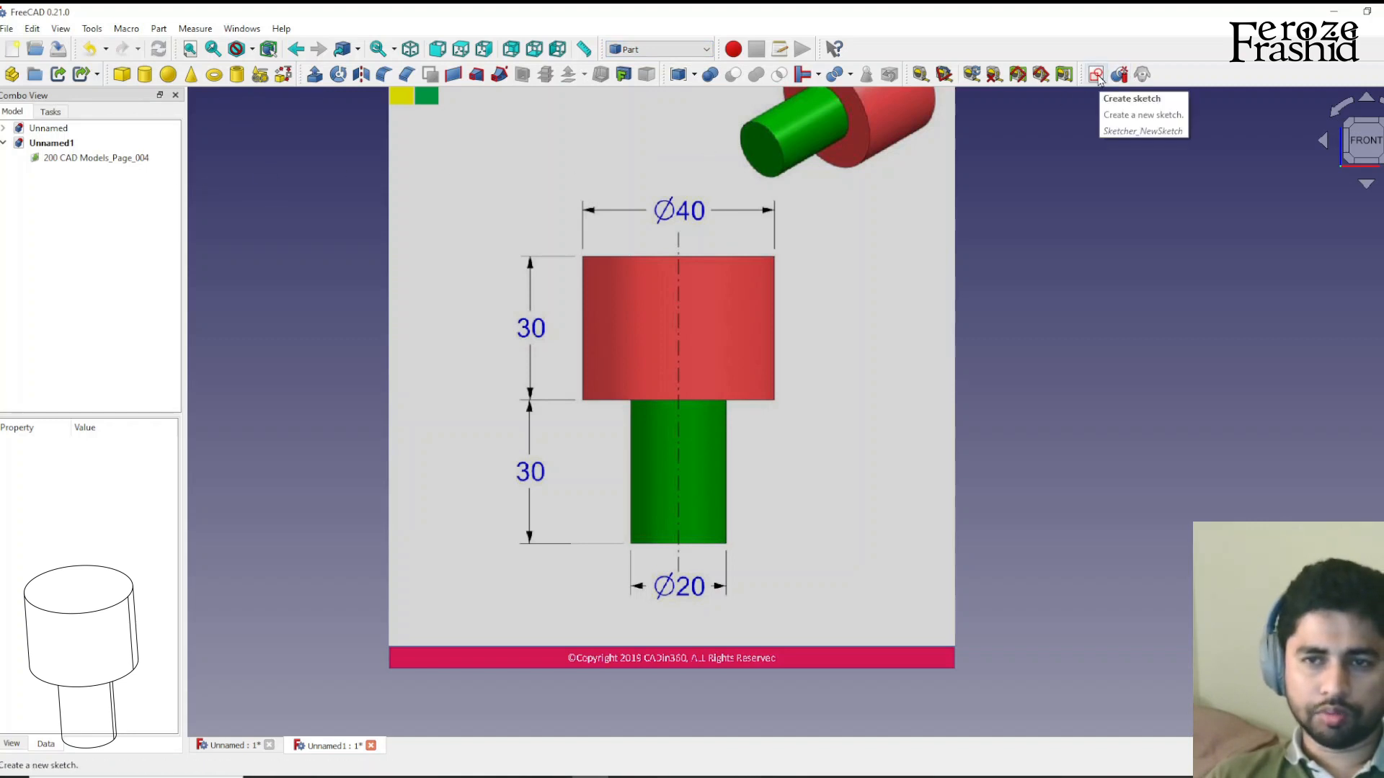
# Create and close the stepped profile sketch, then rename it sksBase
pyautogui.click(1098, 74)
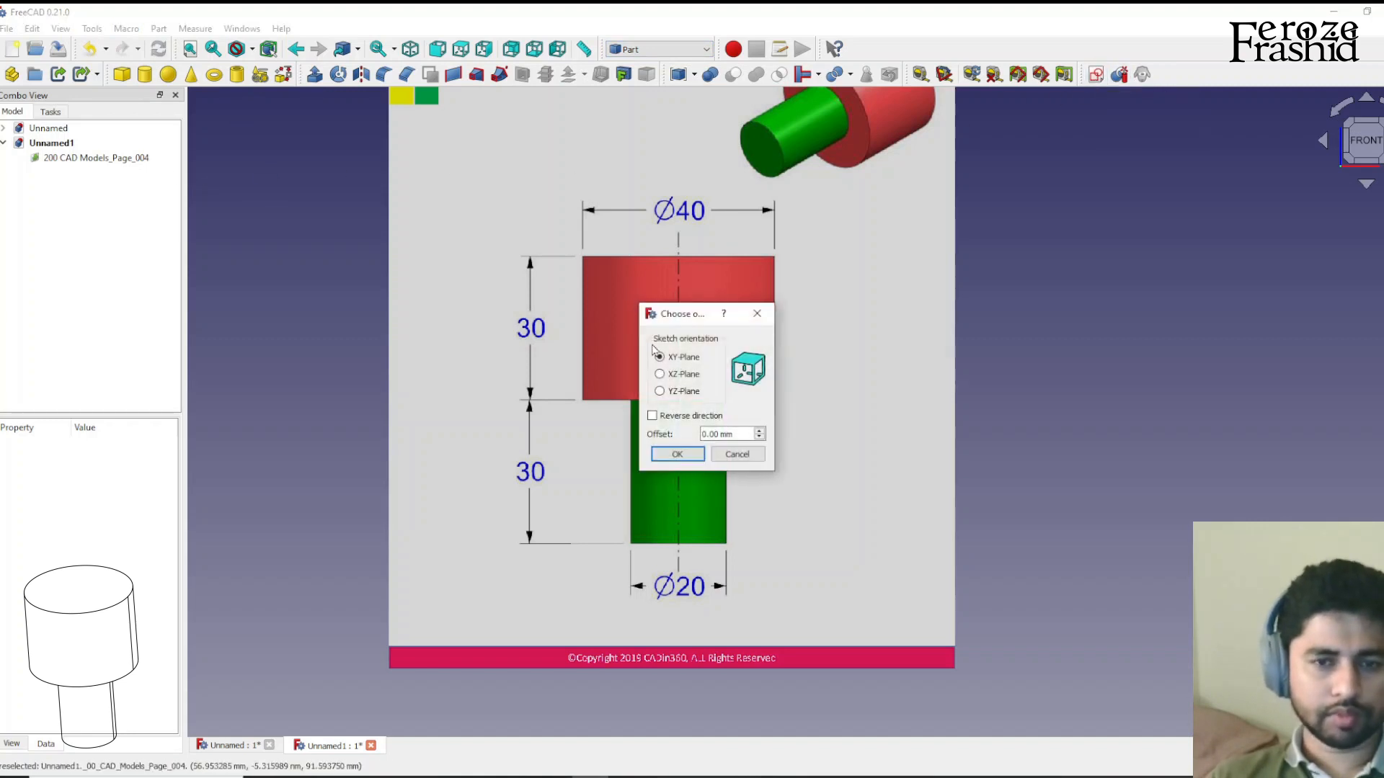
pyautogui.click(677, 454)
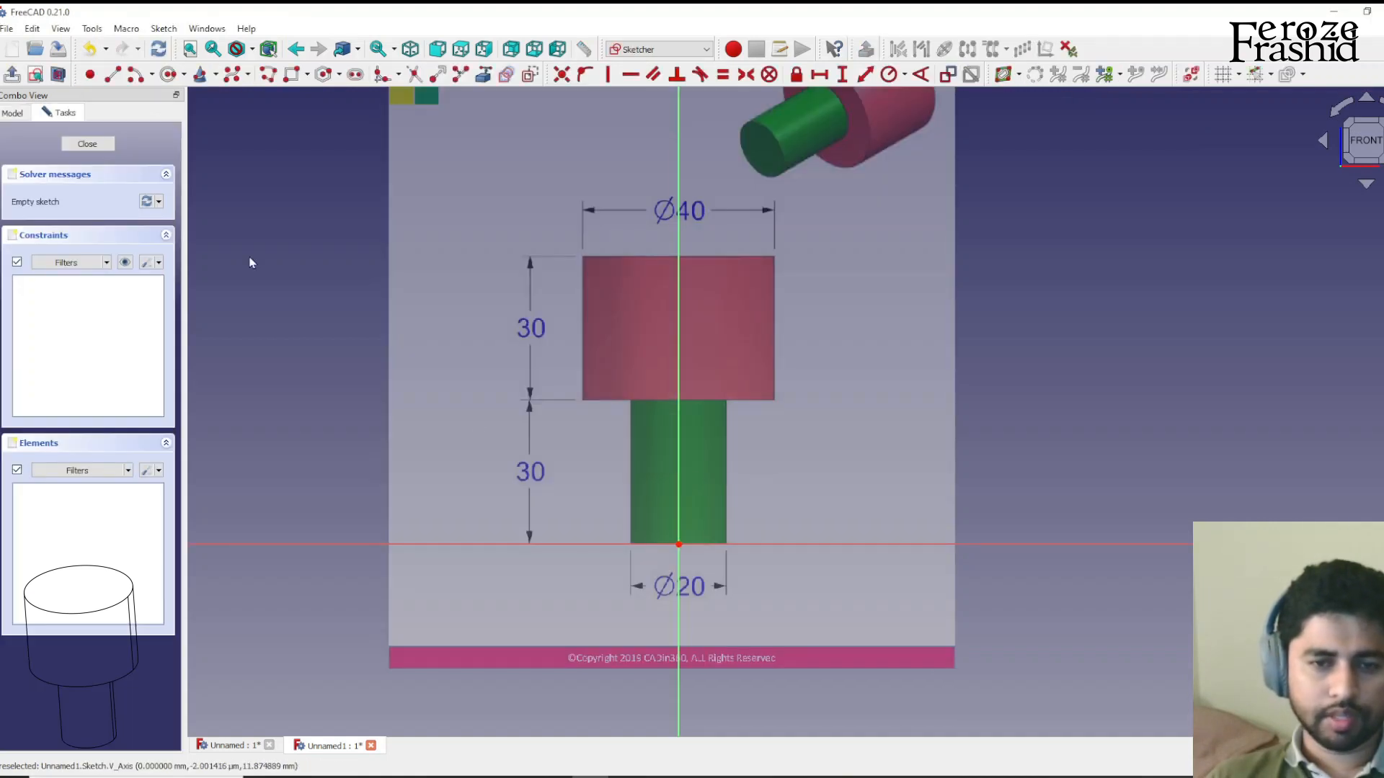
pyautogui.moveTo(726, 468)
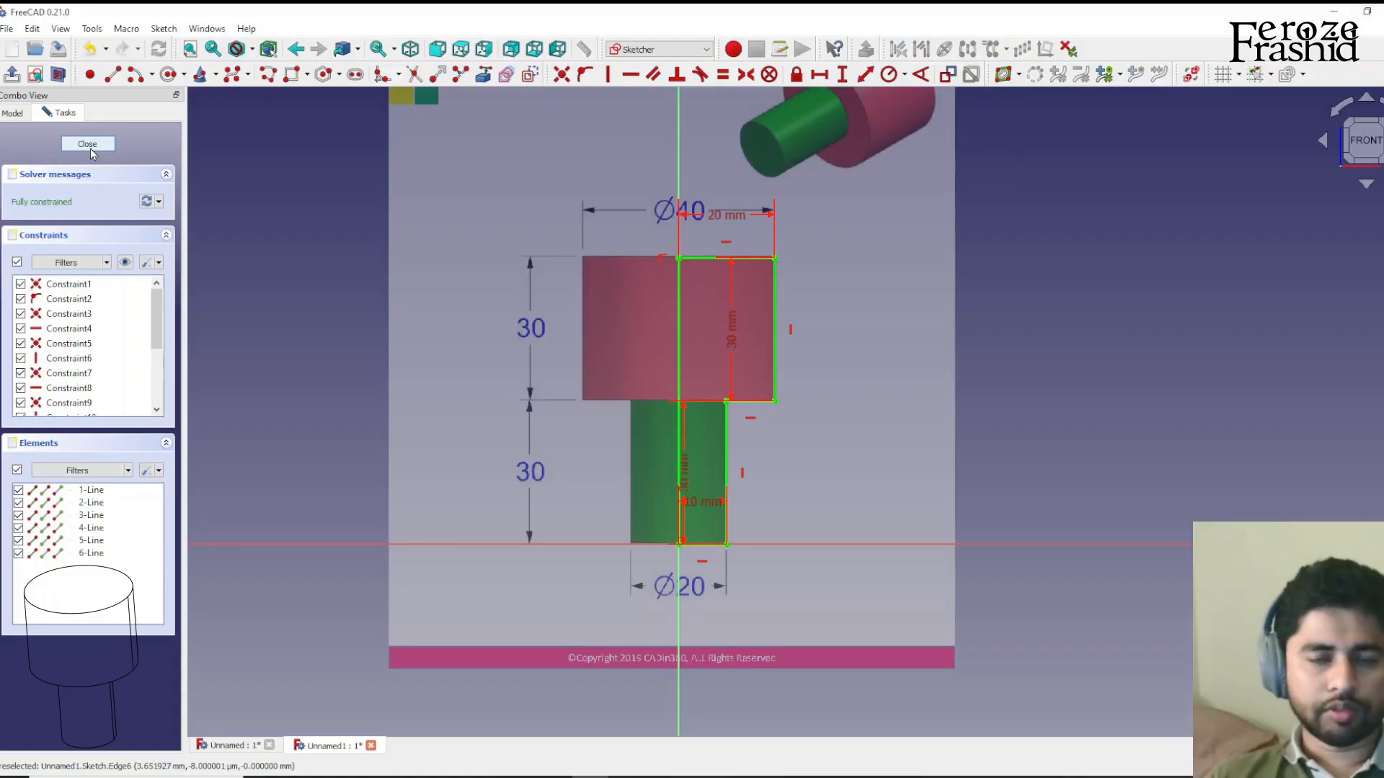
pyautogui.click(87, 144)
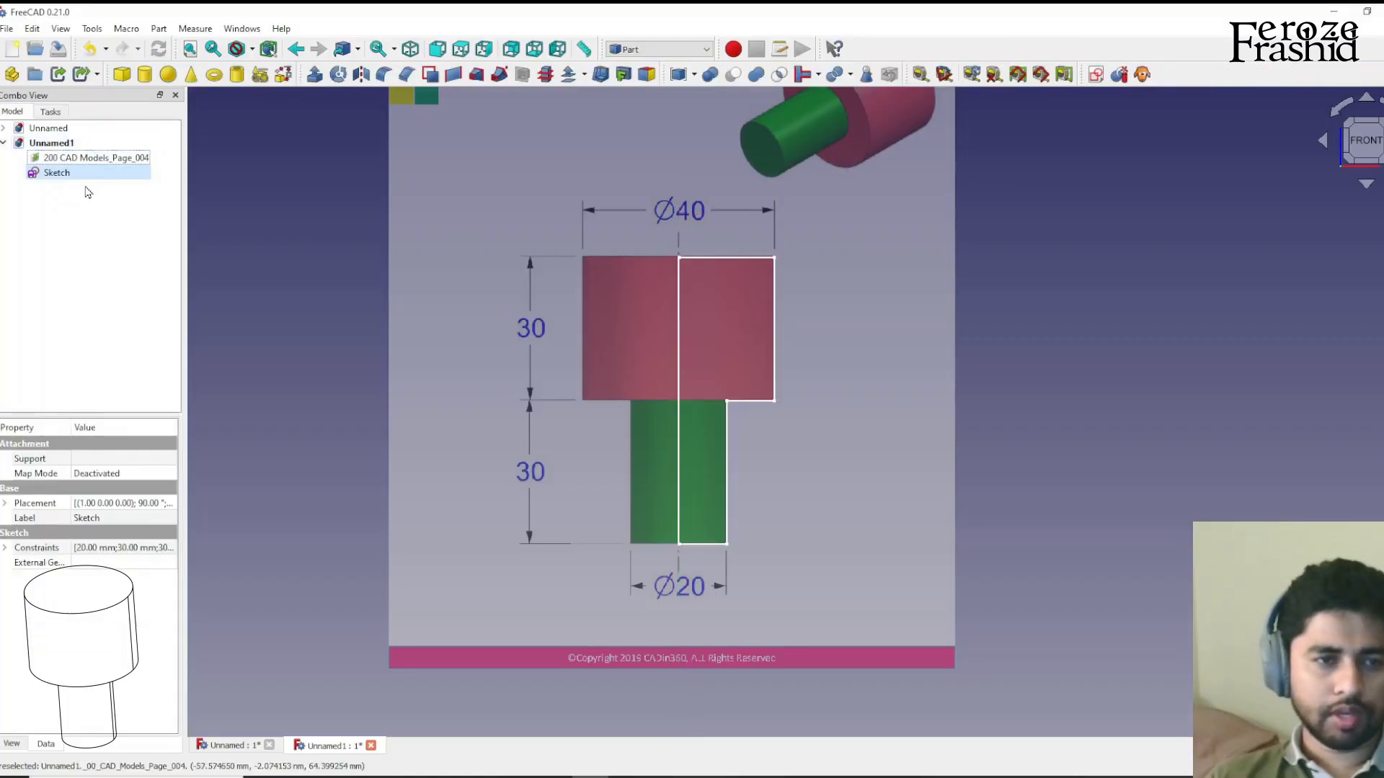
pyautogui.click(57, 172)
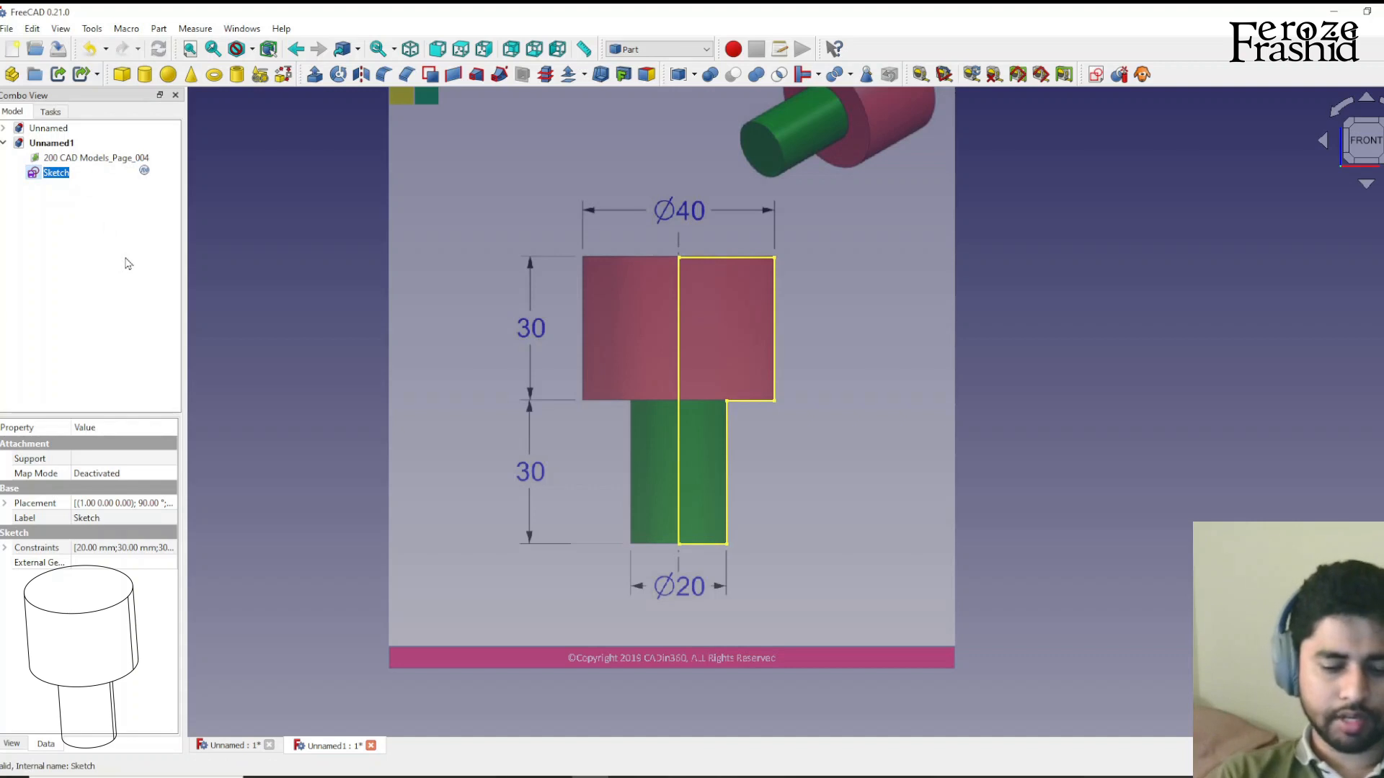
pyautogui.write('sksBase')
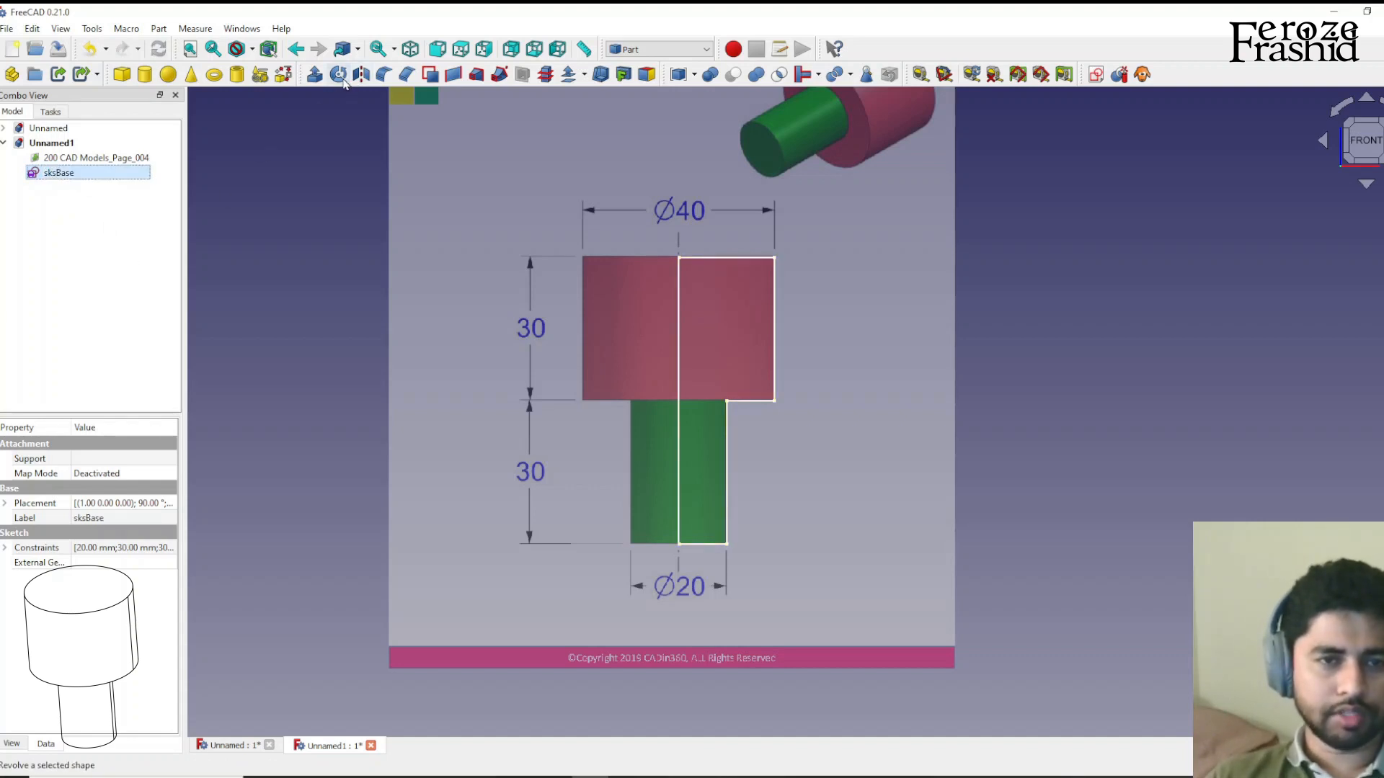
pyautogui.moveTo(339, 74)
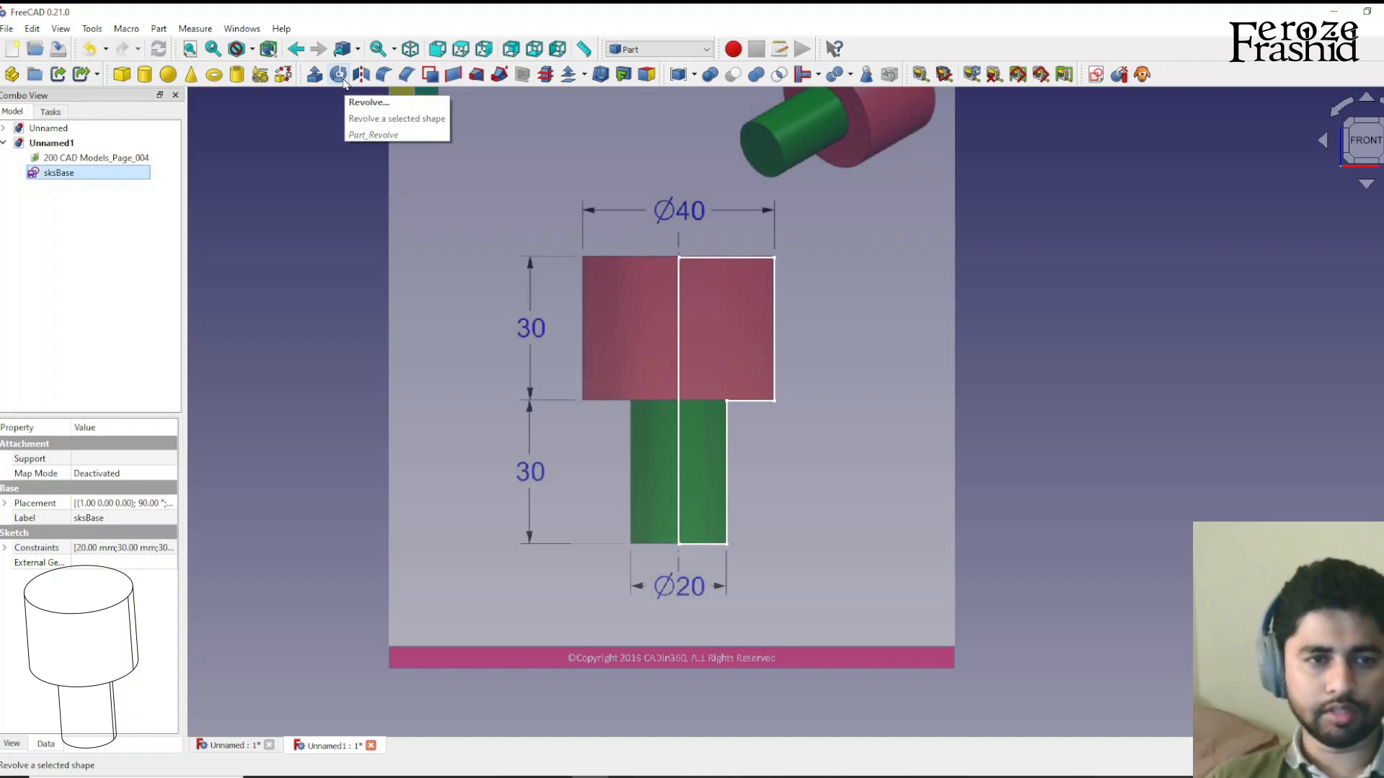
# Revolve sksBase 360° around its own centre edge as the reference axis
pyautogui.click(338, 74)
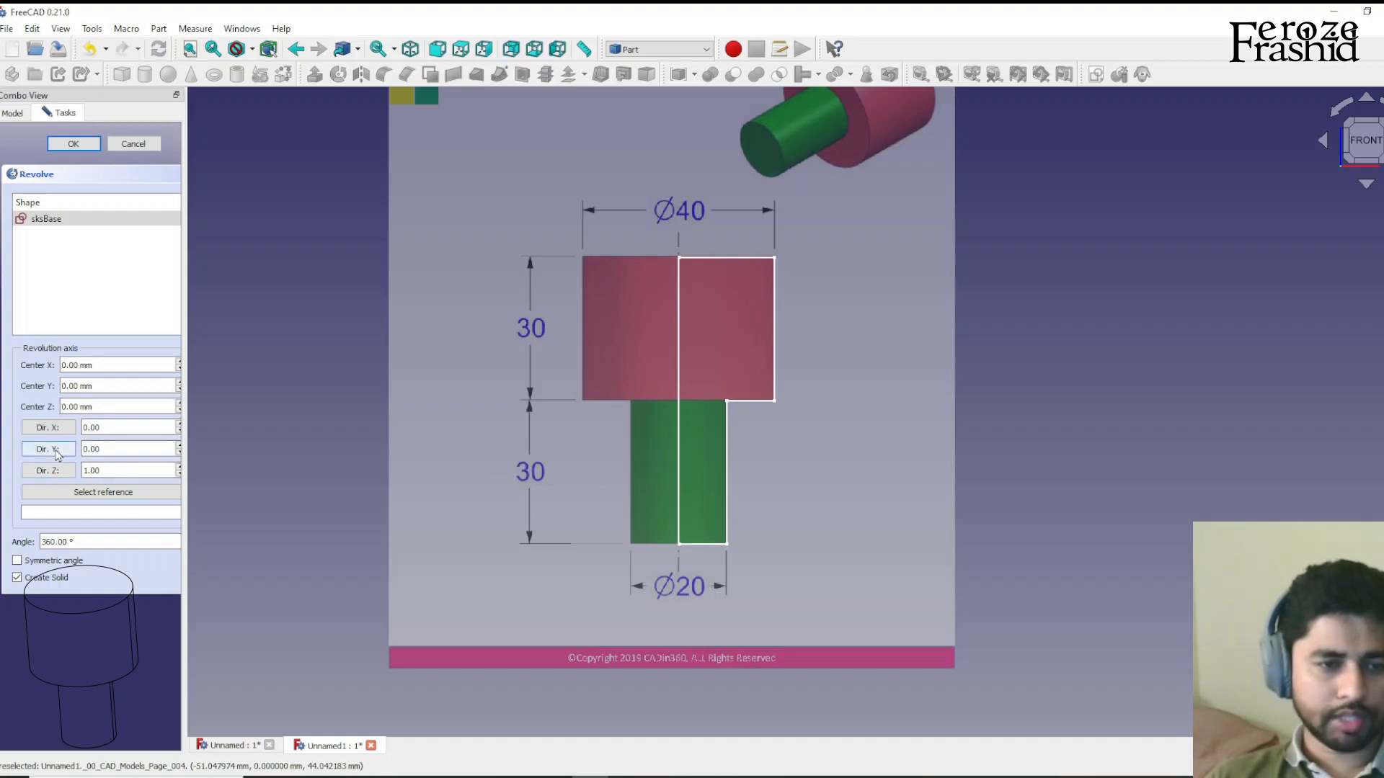
pyautogui.click(48, 449)
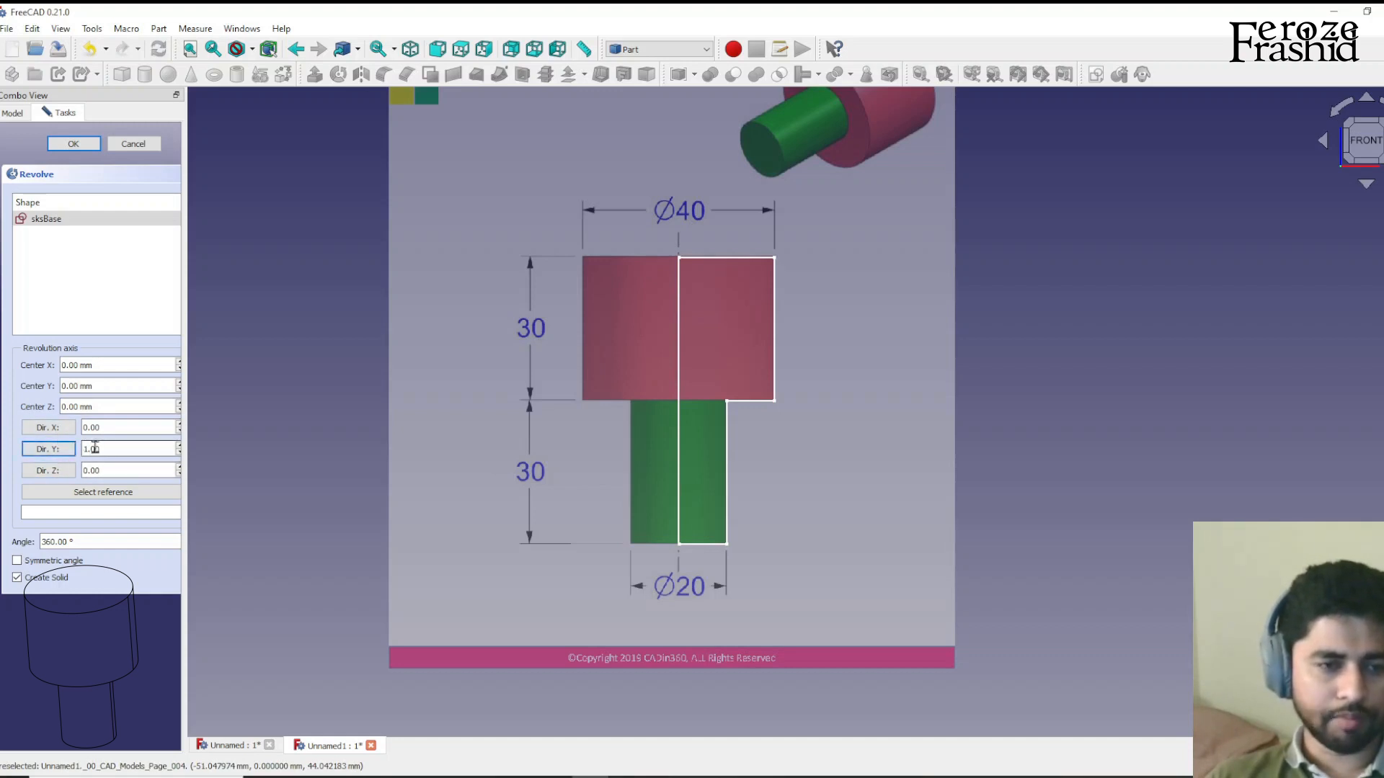
pyautogui.click(130, 470)
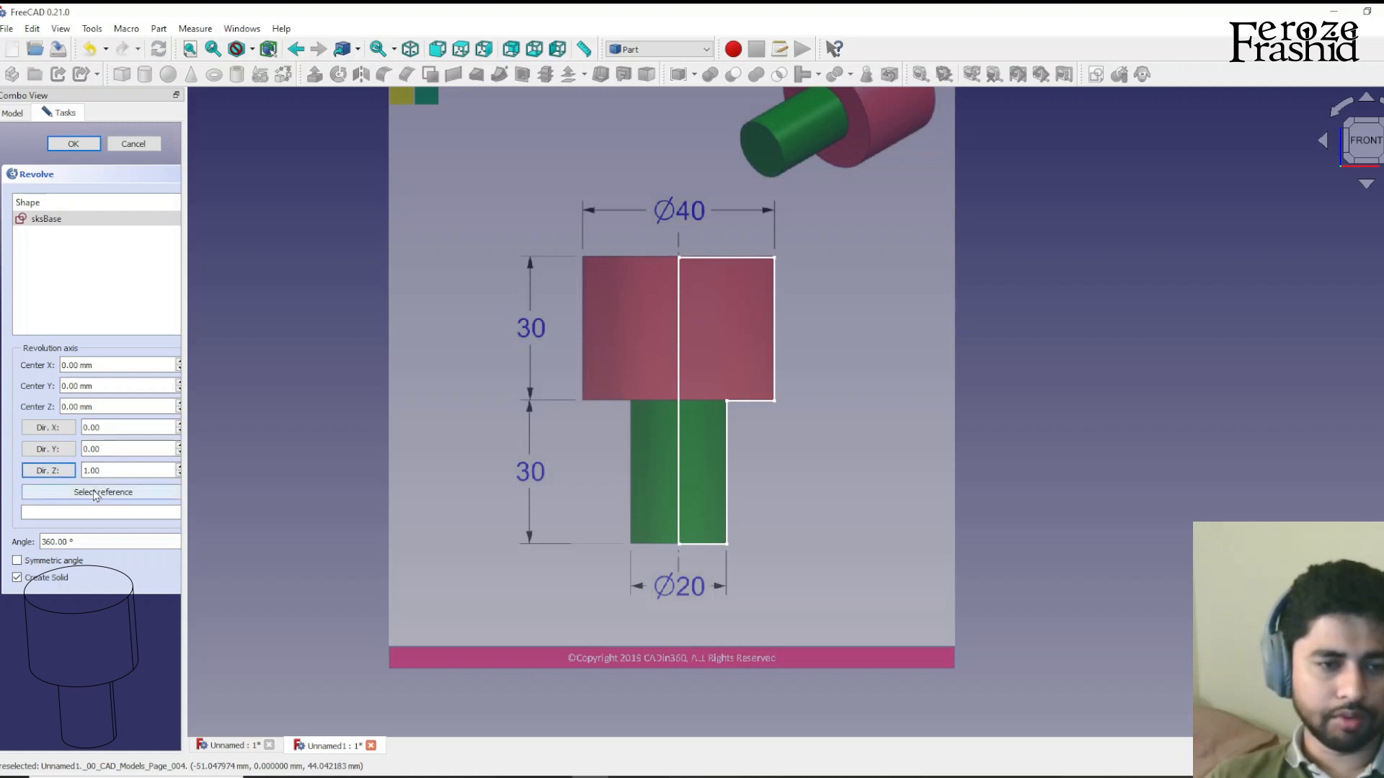
pyautogui.click(101, 492)
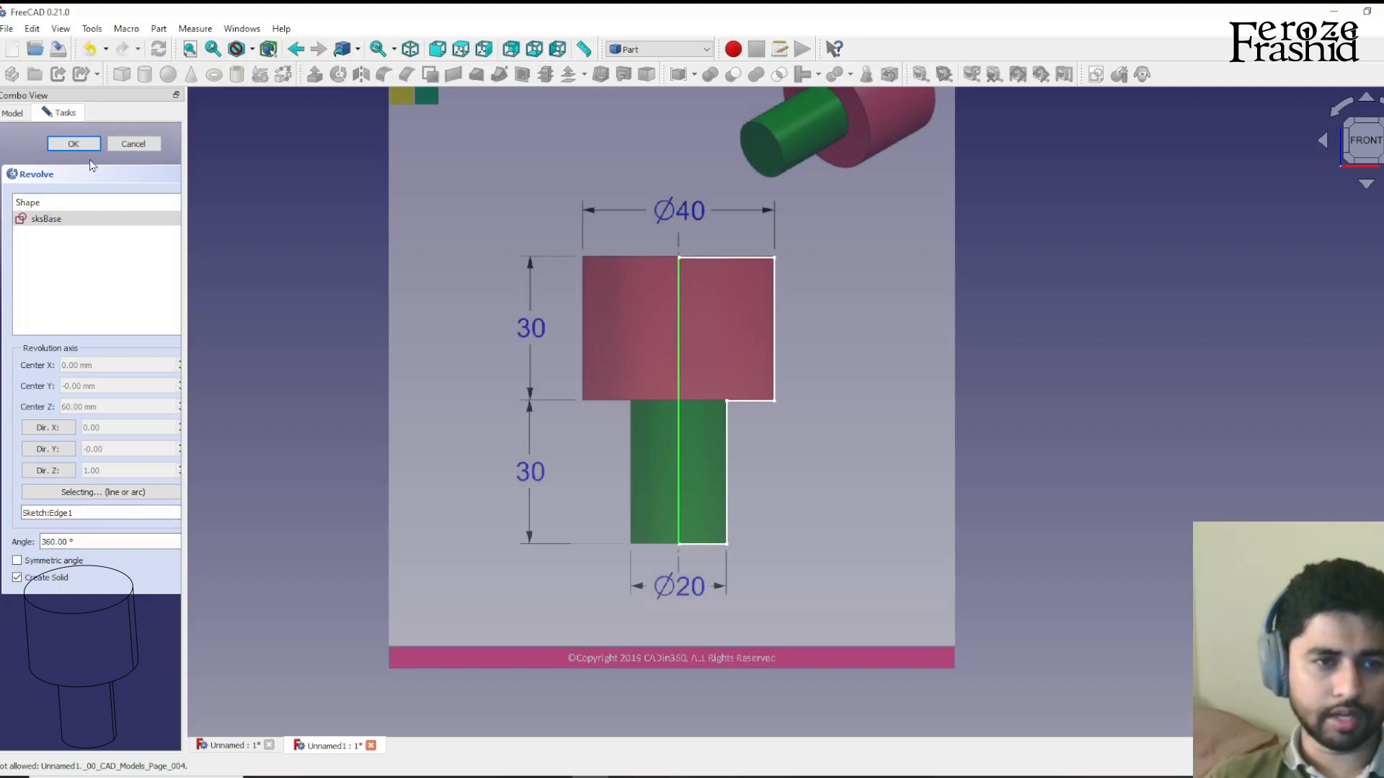
pyautogui.click(73, 142)
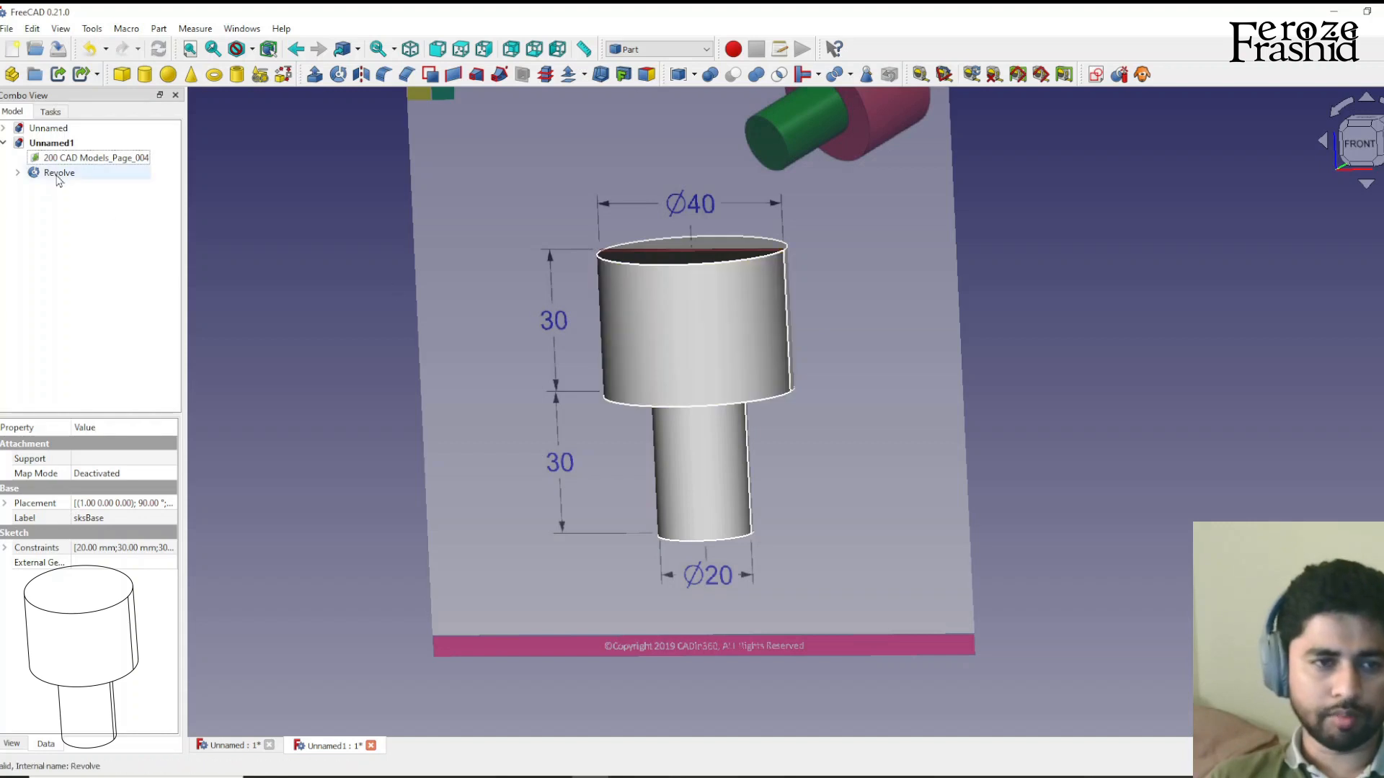
# Rename the Revolve object to FinalObject
pyautogui.rightClick(59, 172)
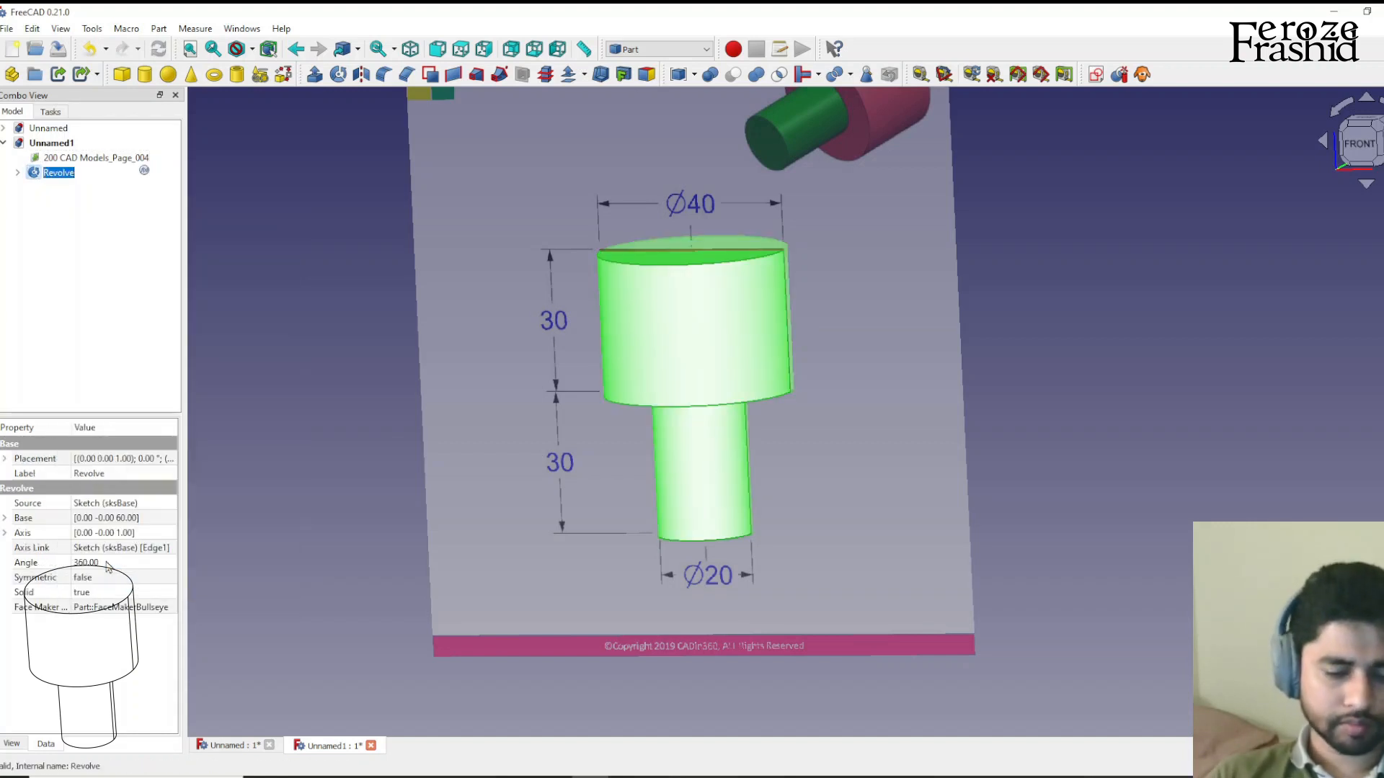
pyautogui.write('FinalObject')
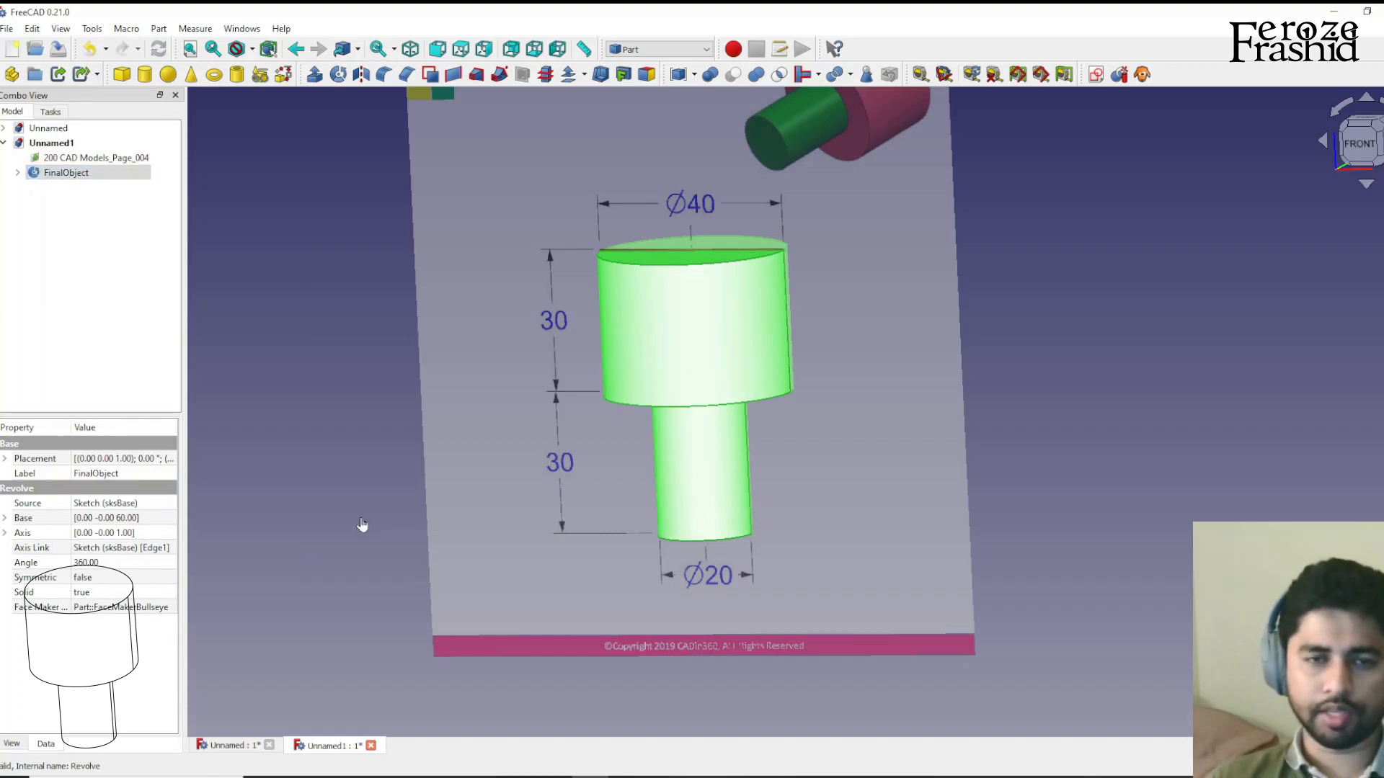
pyautogui.click(361, 524)
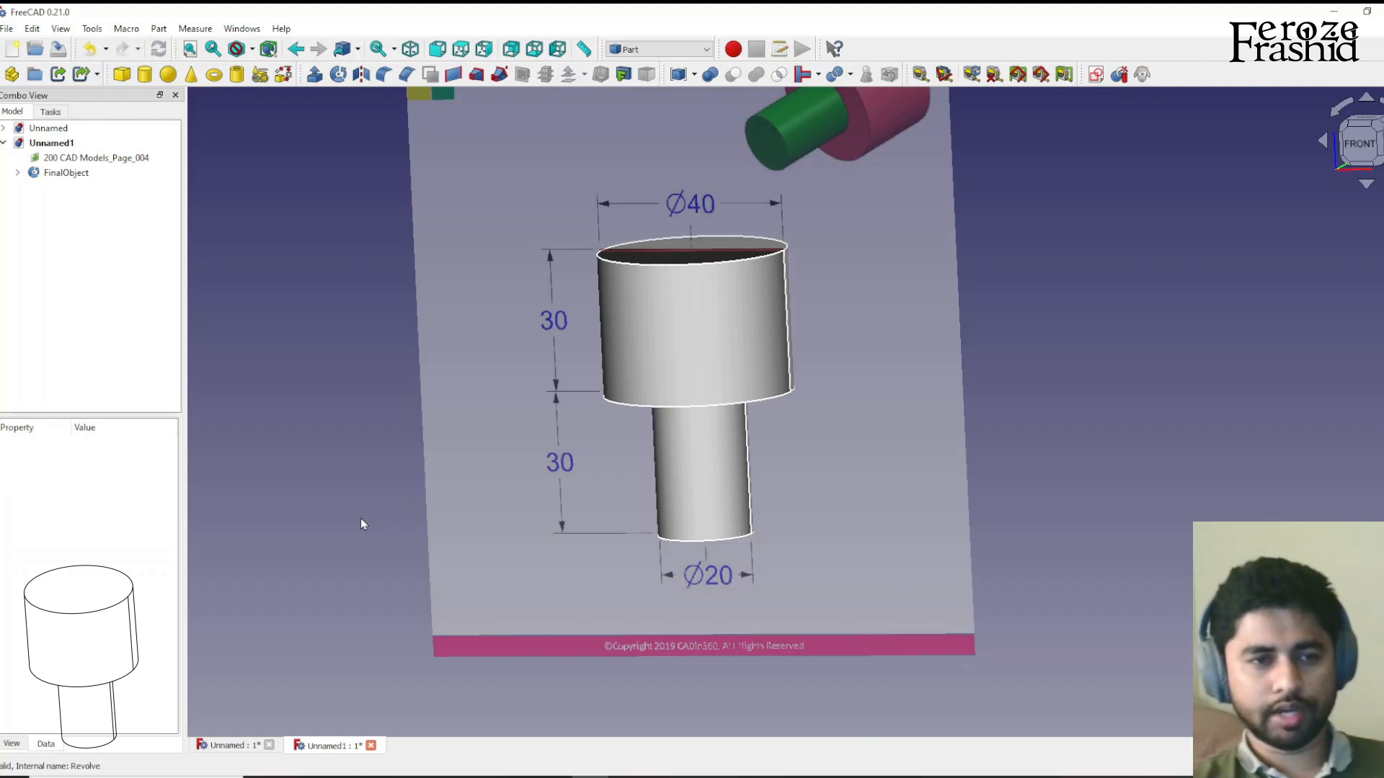
pyautogui.moveTo(255, 386)
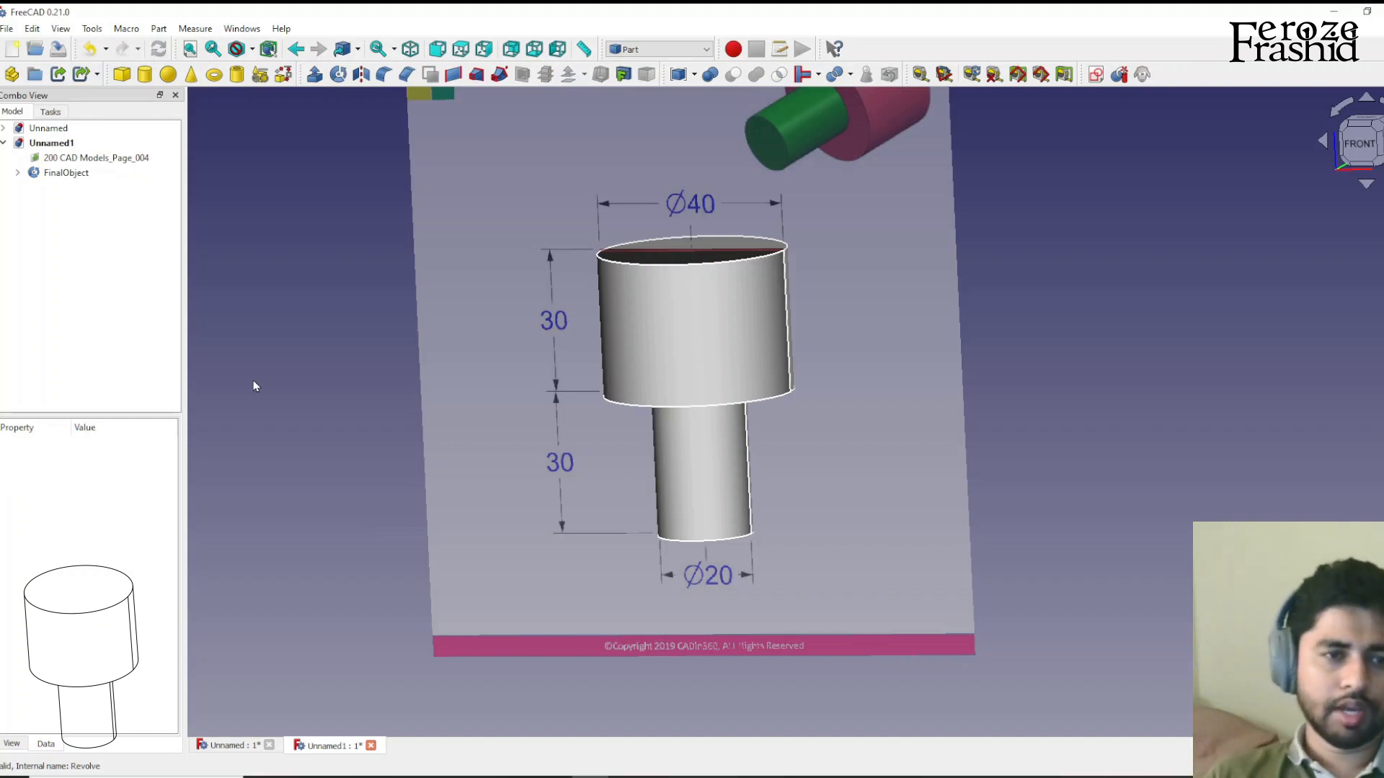
# Deselect the revolved solid and create the new empty document Unnamed2
pyautogui.click(66, 172)
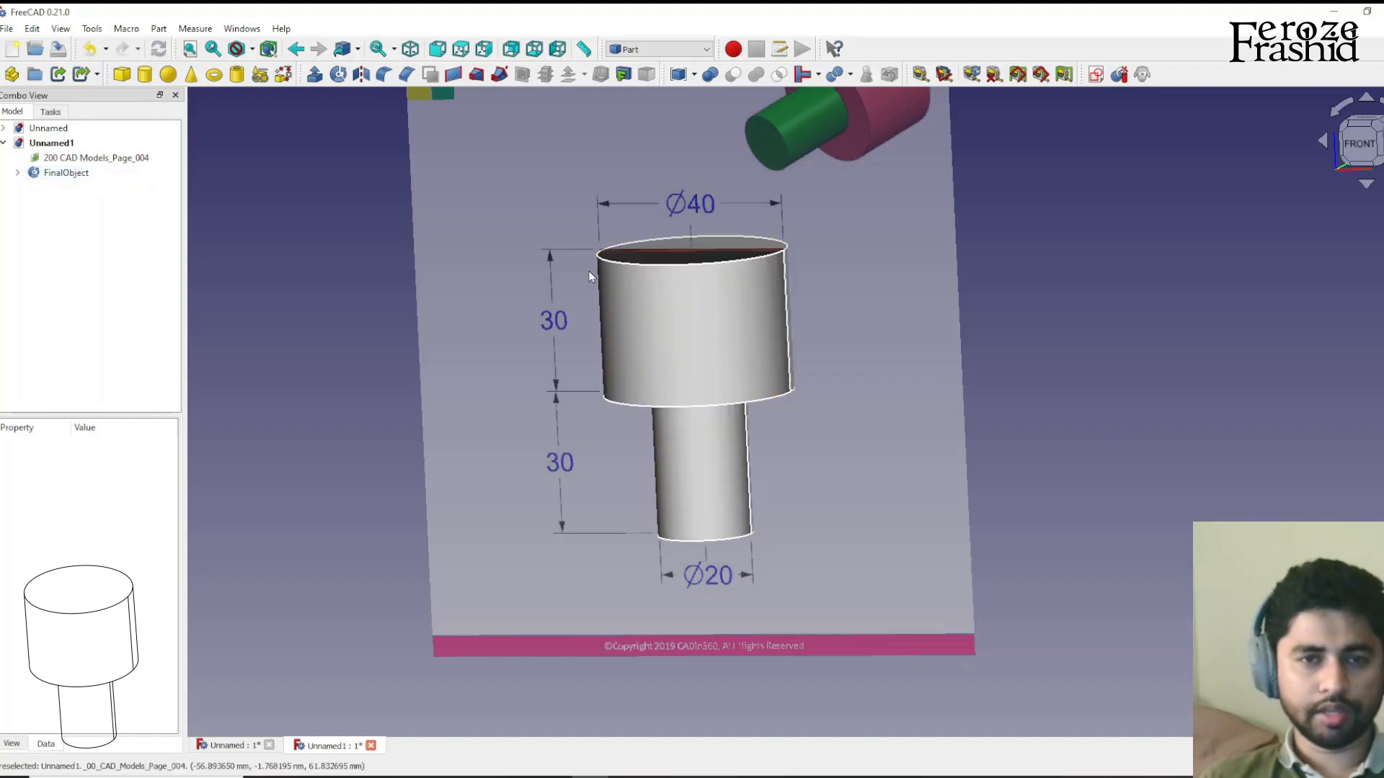
pyautogui.moveTo(490, 274)
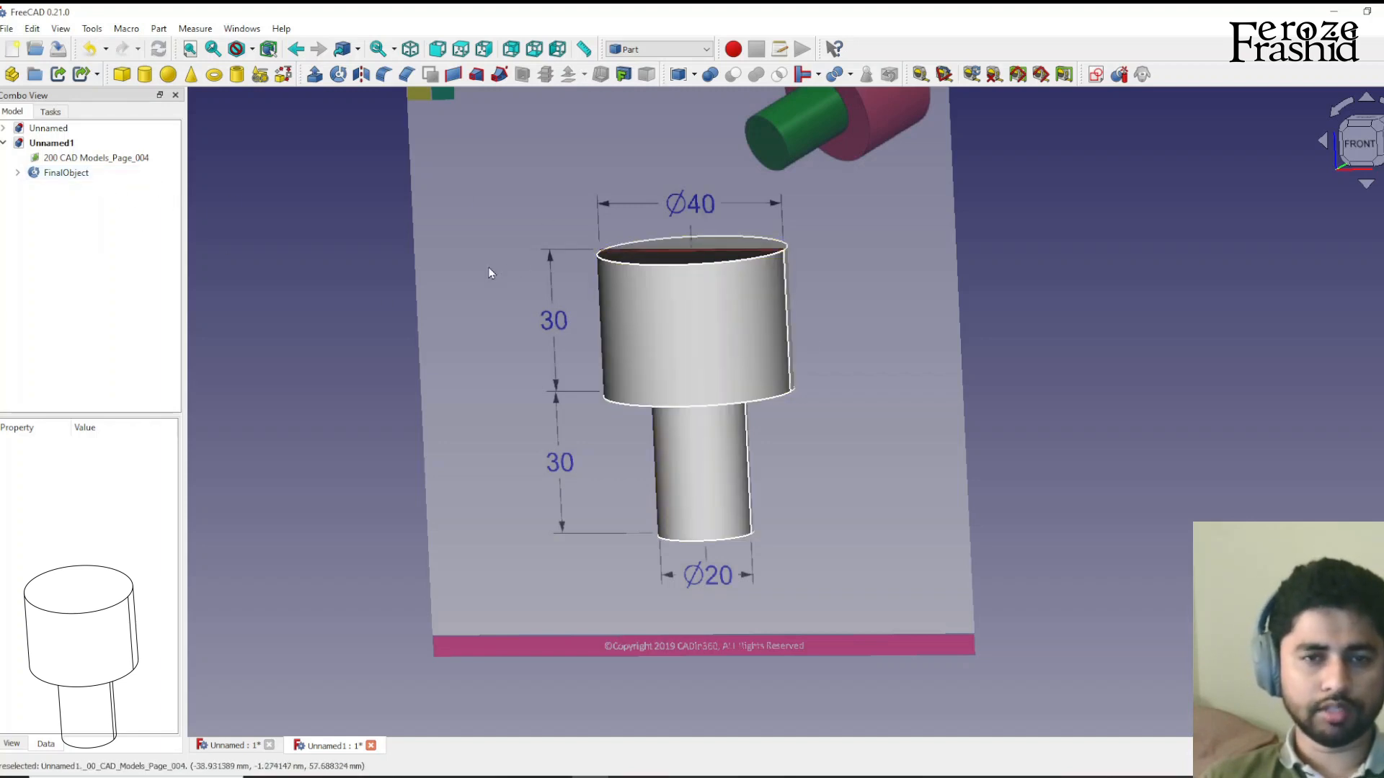
pyautogui.moveTo(493, 261)
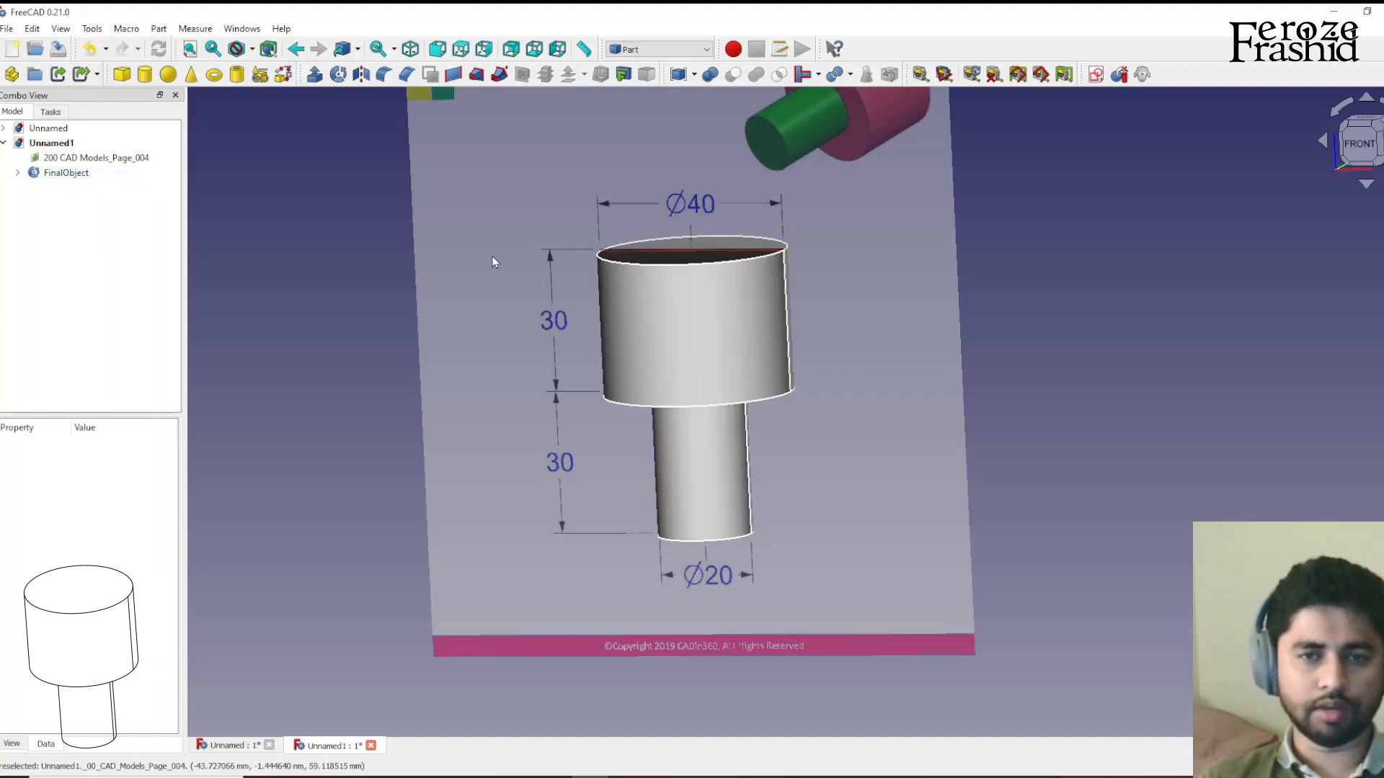
pyautogui.moveTo(276, 194)
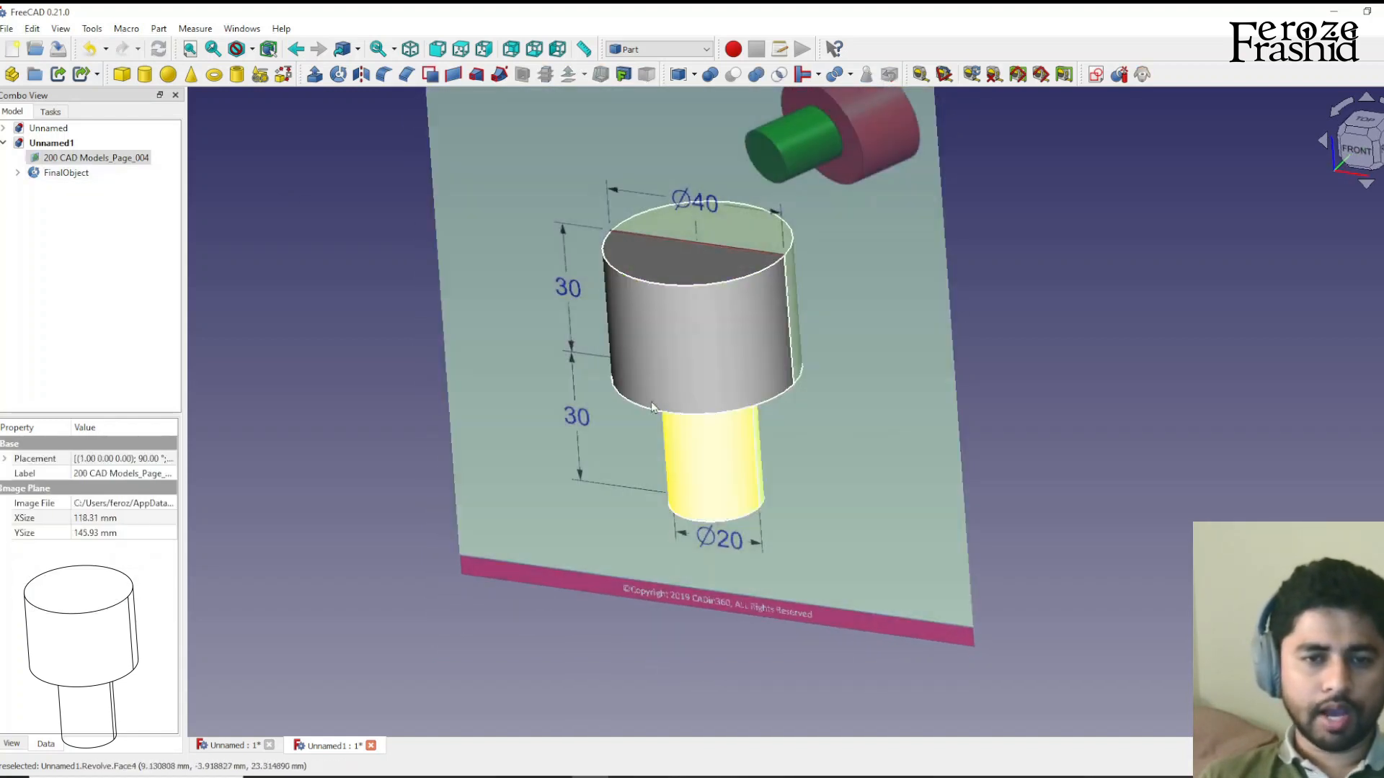
pyautogui.click(66, 172)
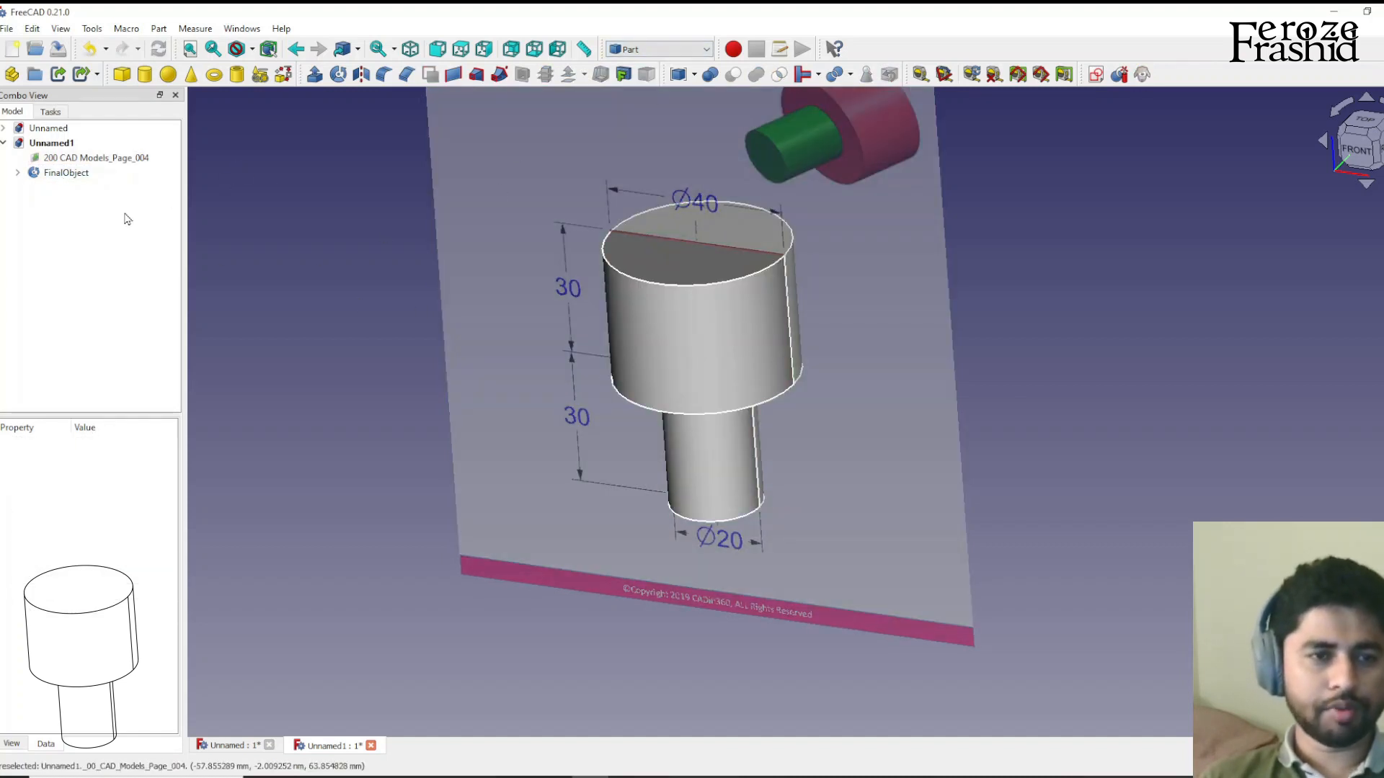
pyautogui.click(66, 172)
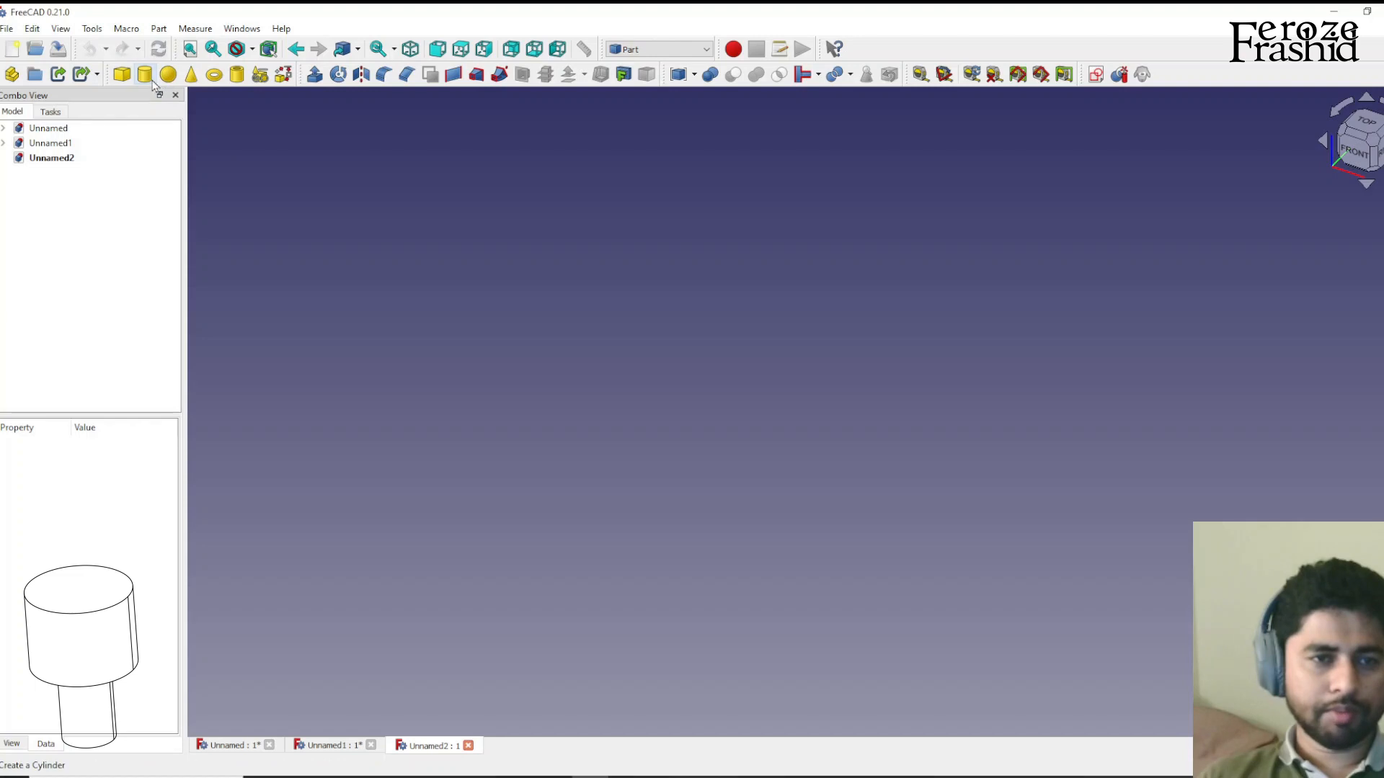
pyautogui.moveTo(662, 50)
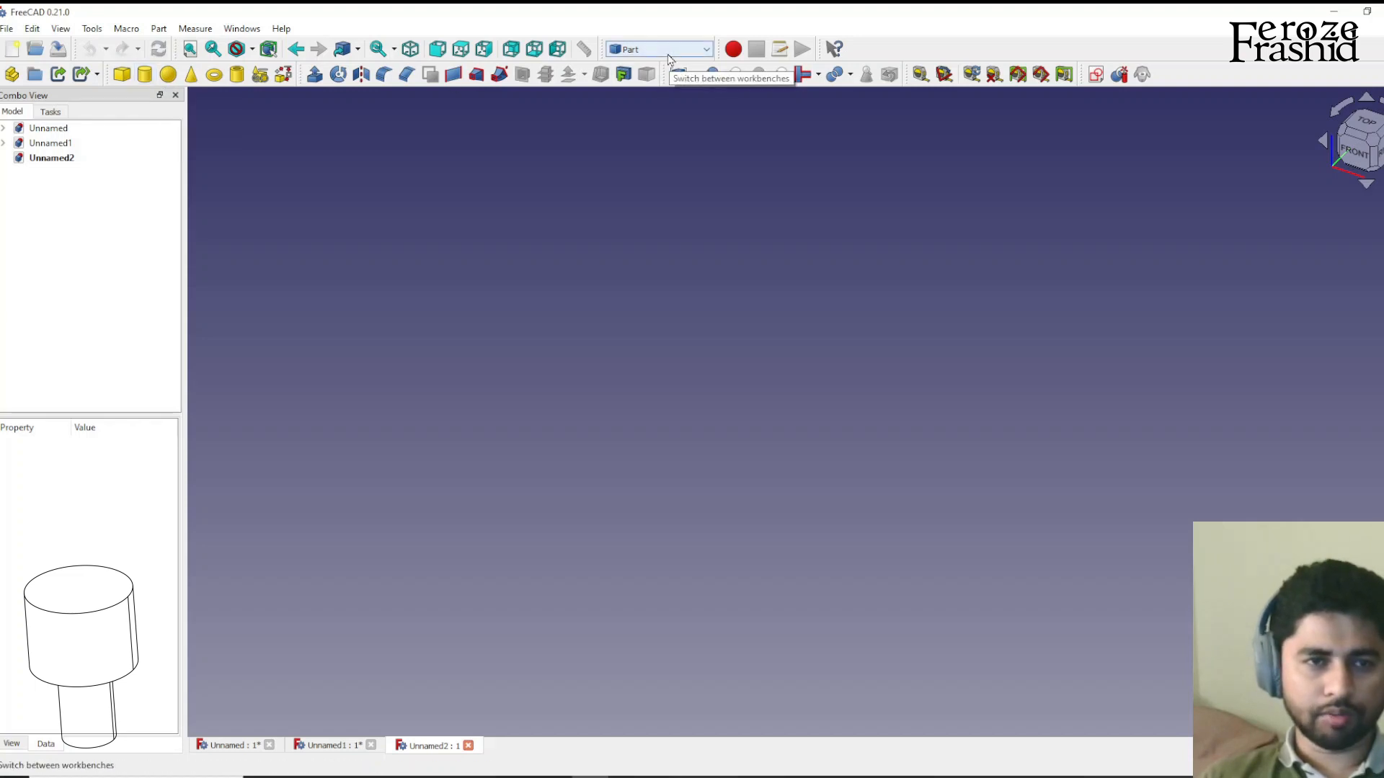
# Add two Part cylinders, Cylinder and Cylinder001, to the new document
pyautogui.click(145, 74)
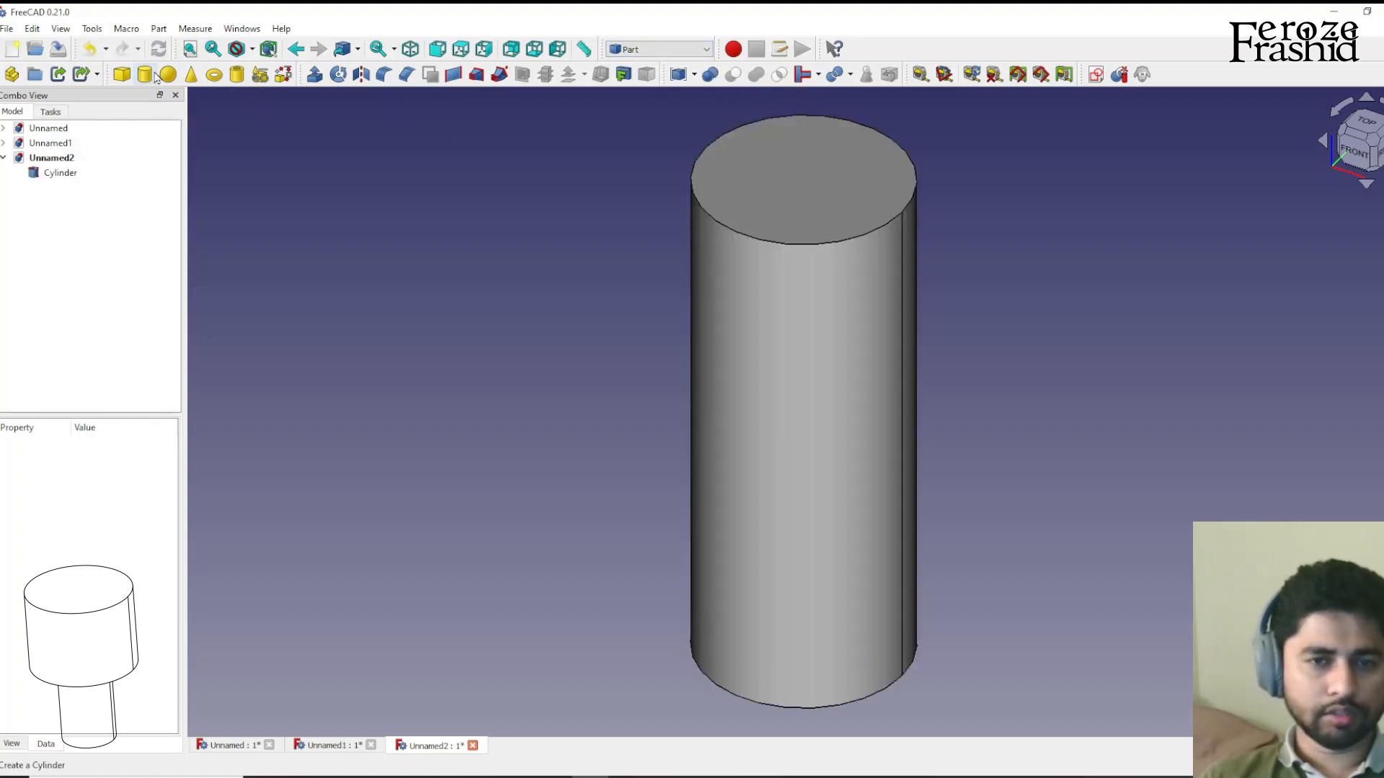
pyautogui.click(60, 172)
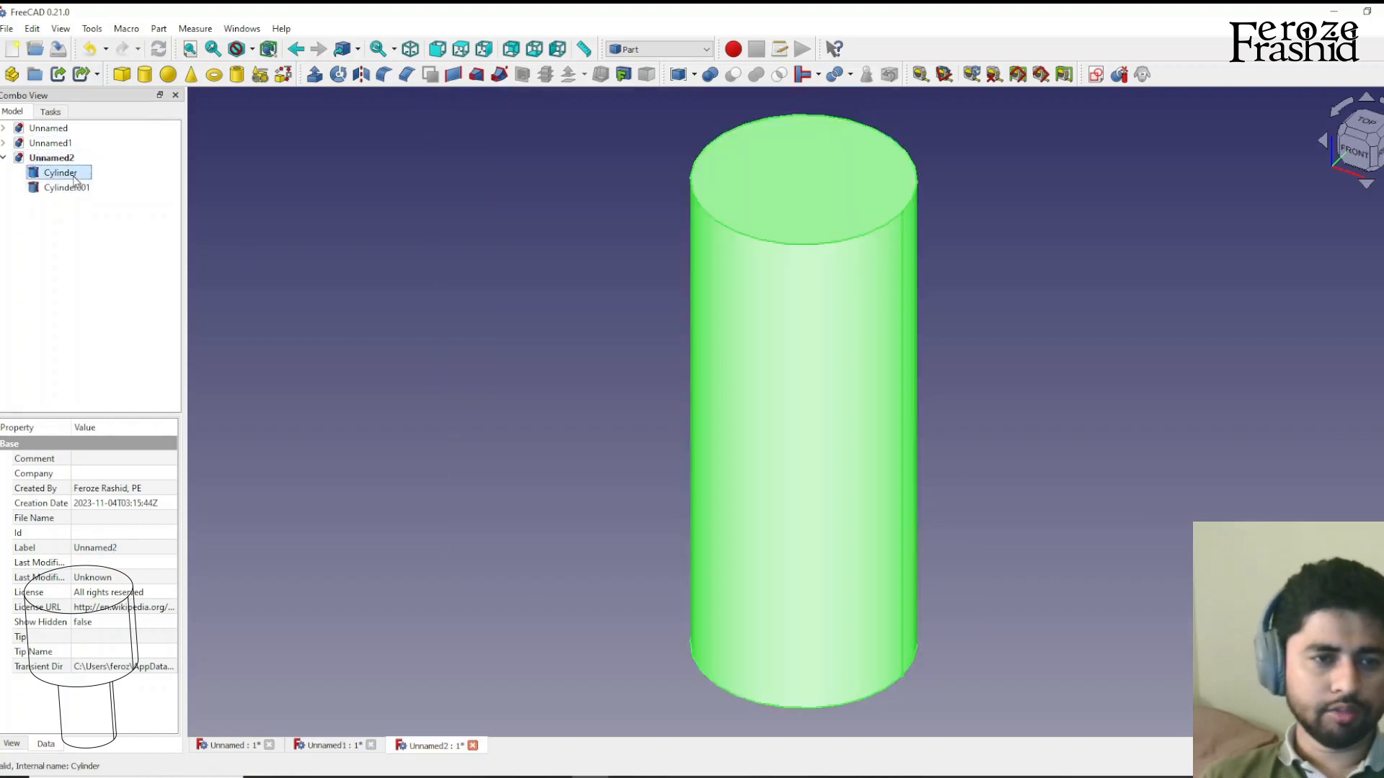
pyautogui.click(60, 172)
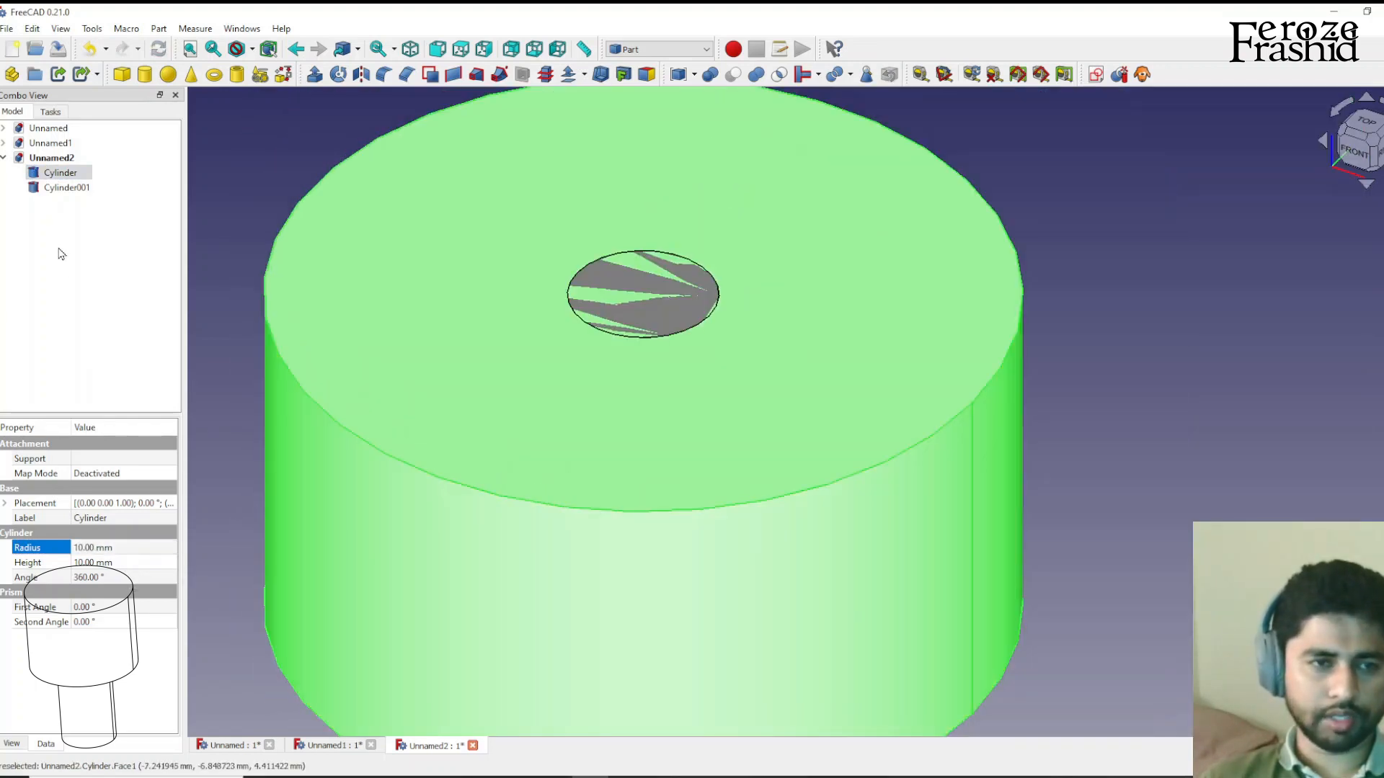
# Give Cylinder001 a 20 mm radius, then adjust its height and check the narrow cylinder's placement
pyautogui.click(65, 188)
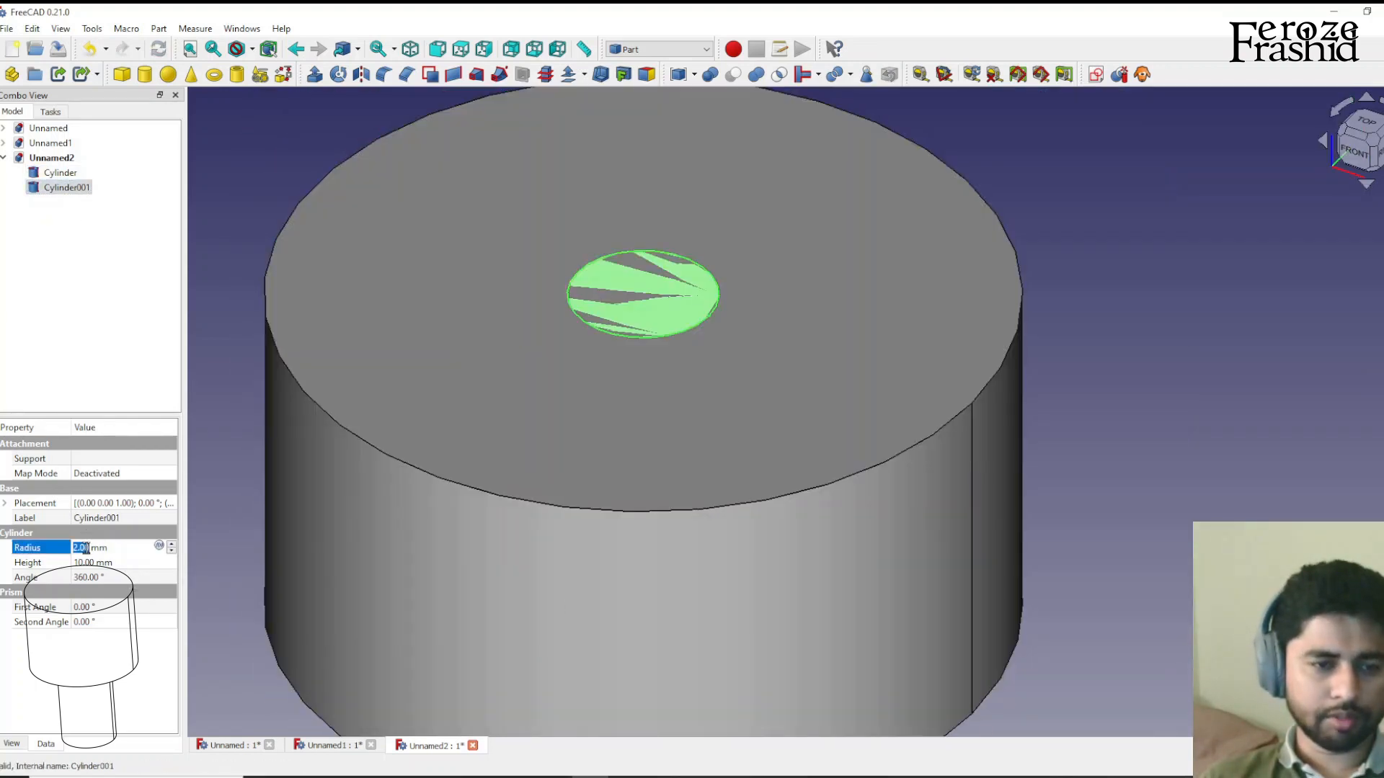
pyautogui.write('20.00')
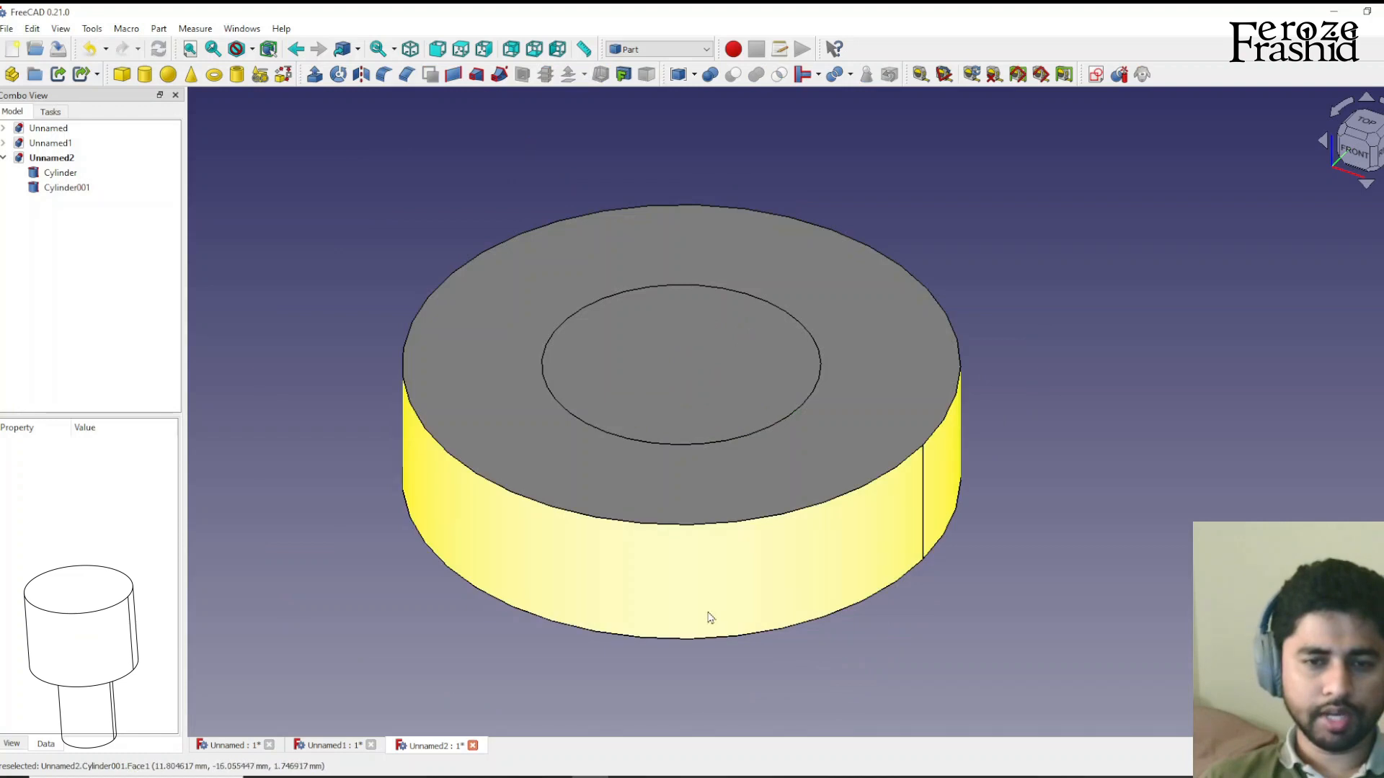
pyautogui.click(66, 187)
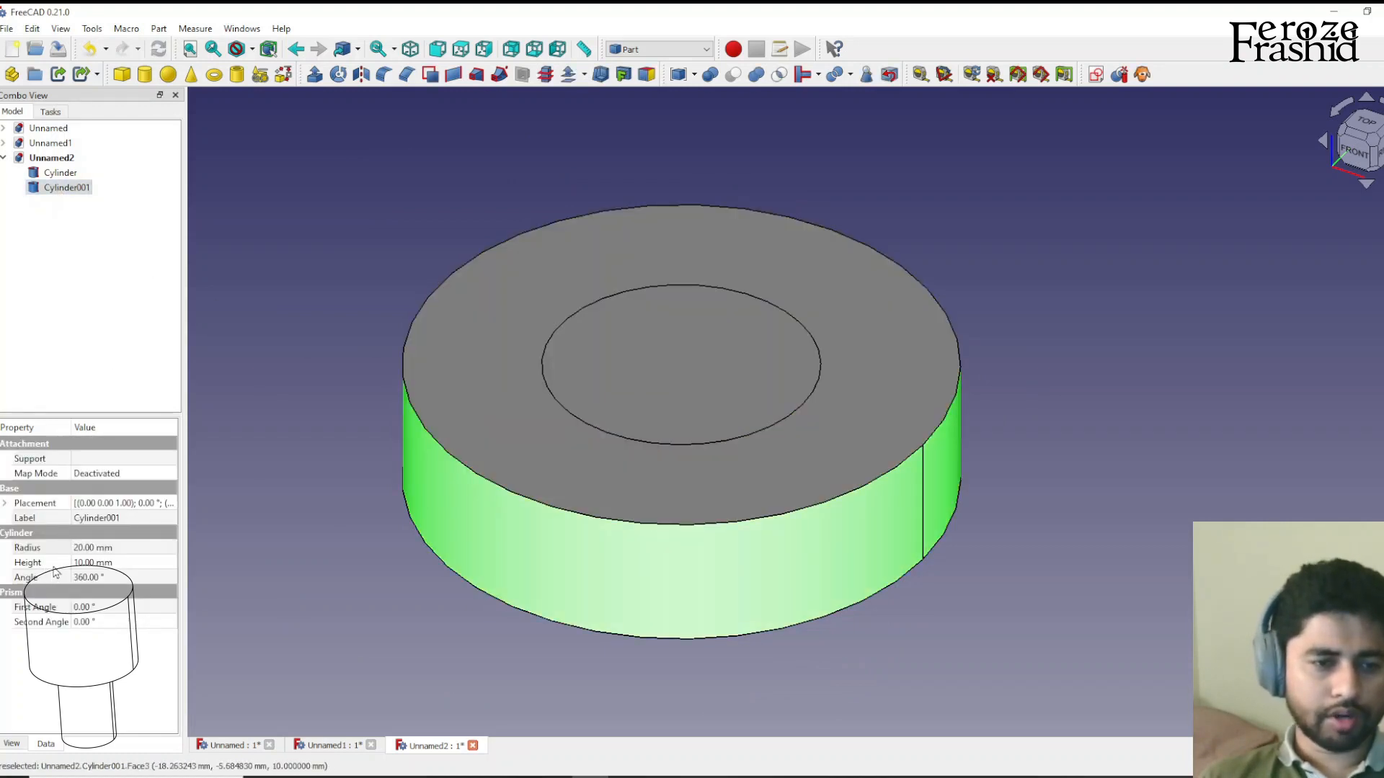
pyautogui.click(60, 172)
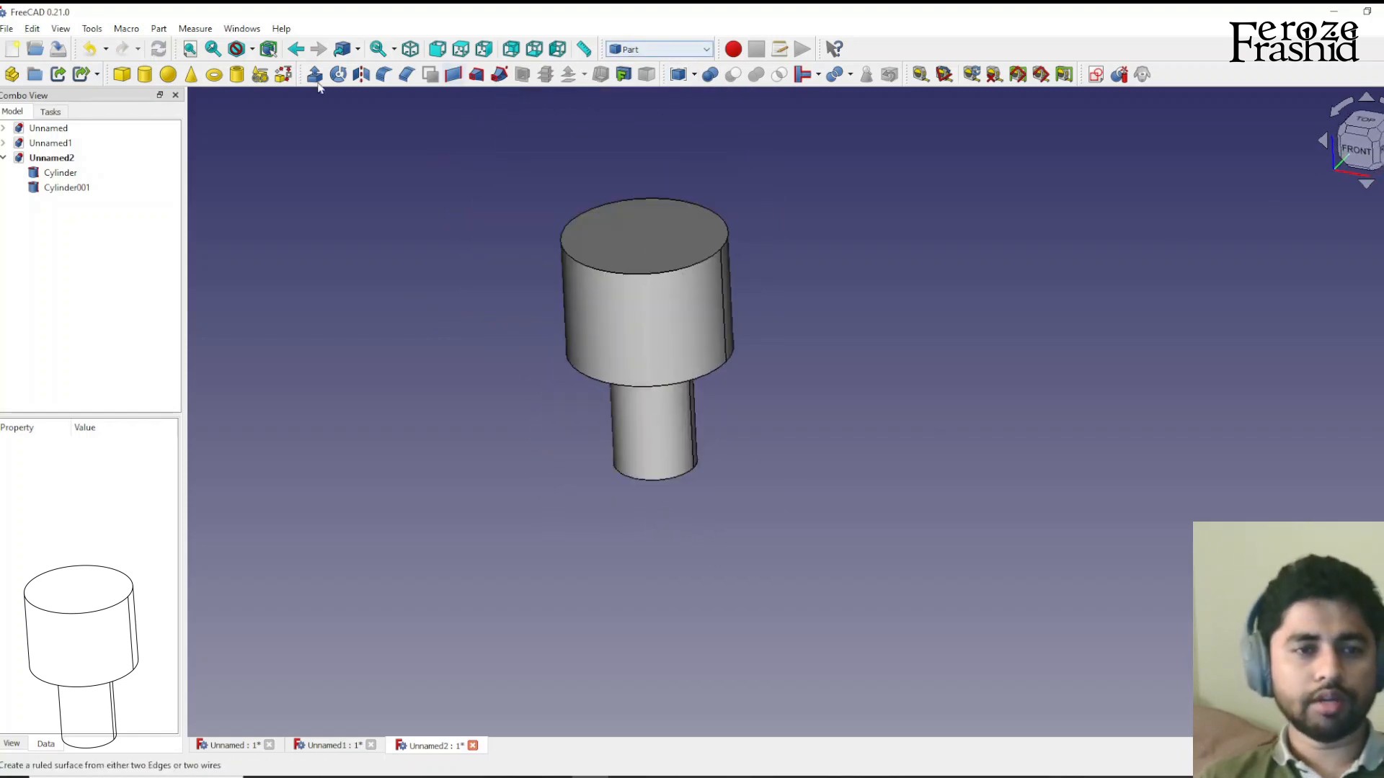
pyautogui.moveTo(166, 75)
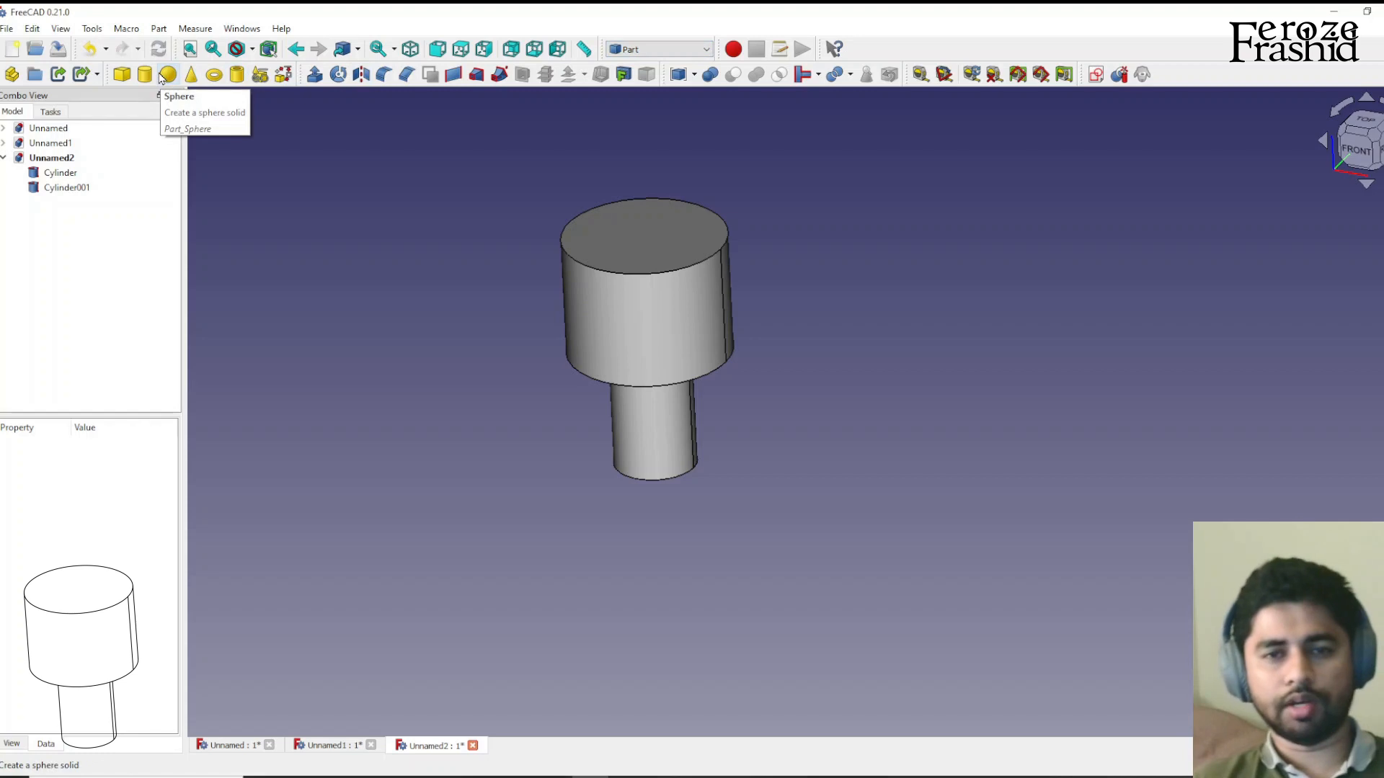
pyautogui.click(60, 172)
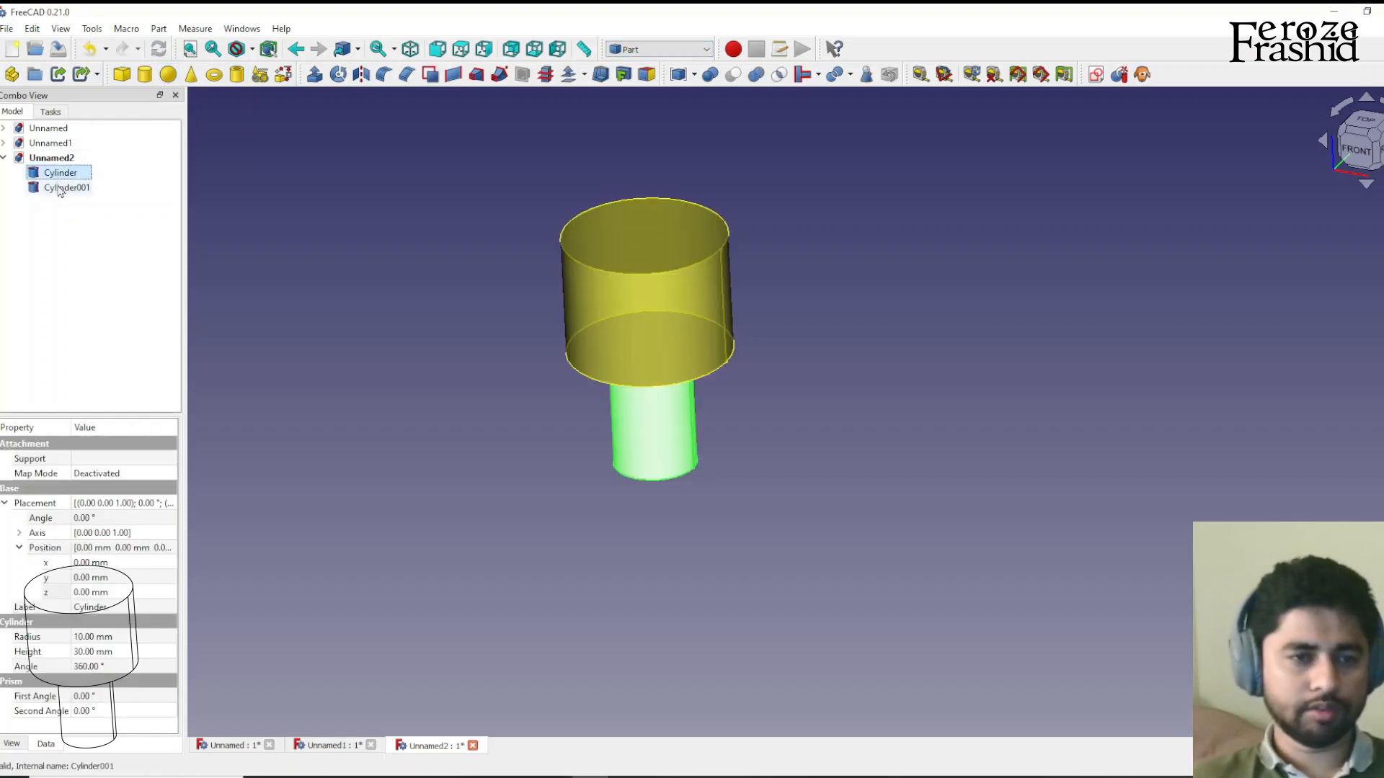